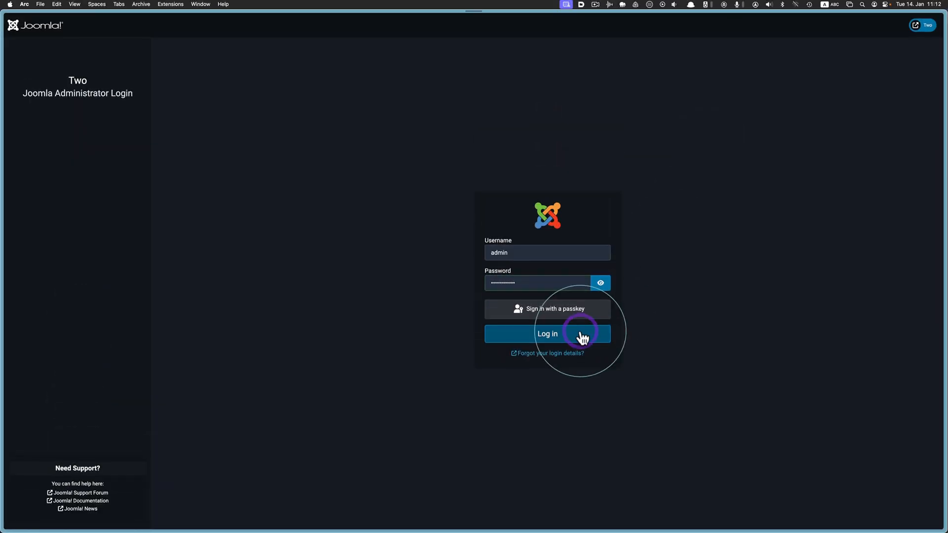
- Log in, filter articles to Tour, and view Ultimate Northern Greece's Widgets tab
left_click(547, 334)
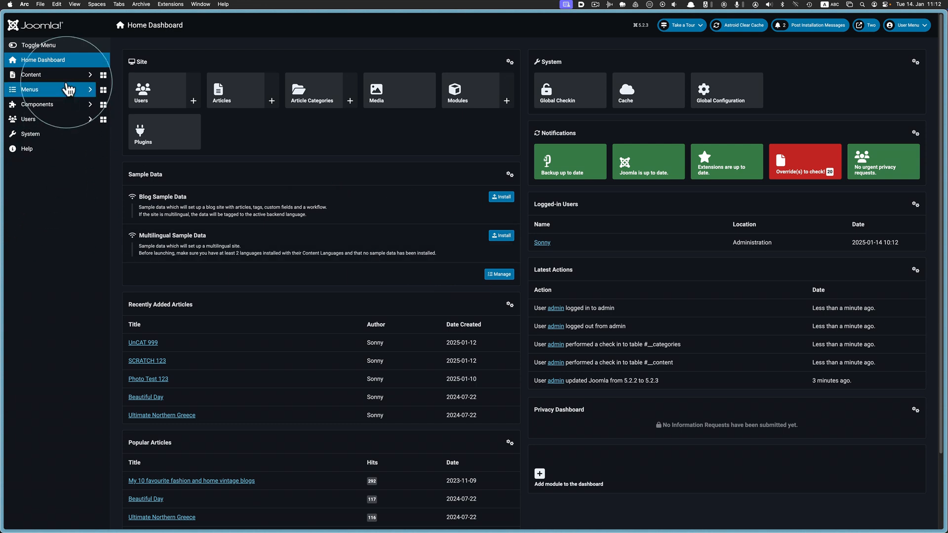
left_click(221, 91)
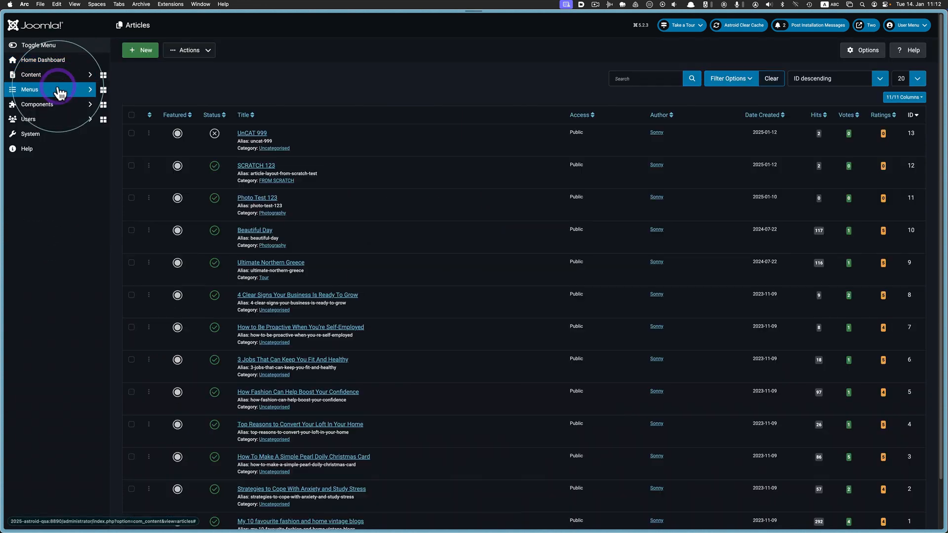
left_click(729, 78)
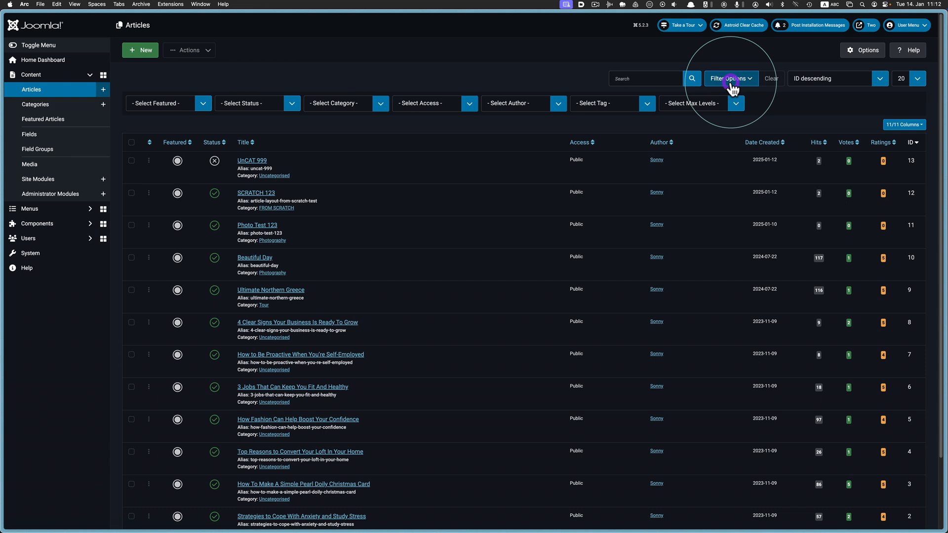
left_click(336, 103)
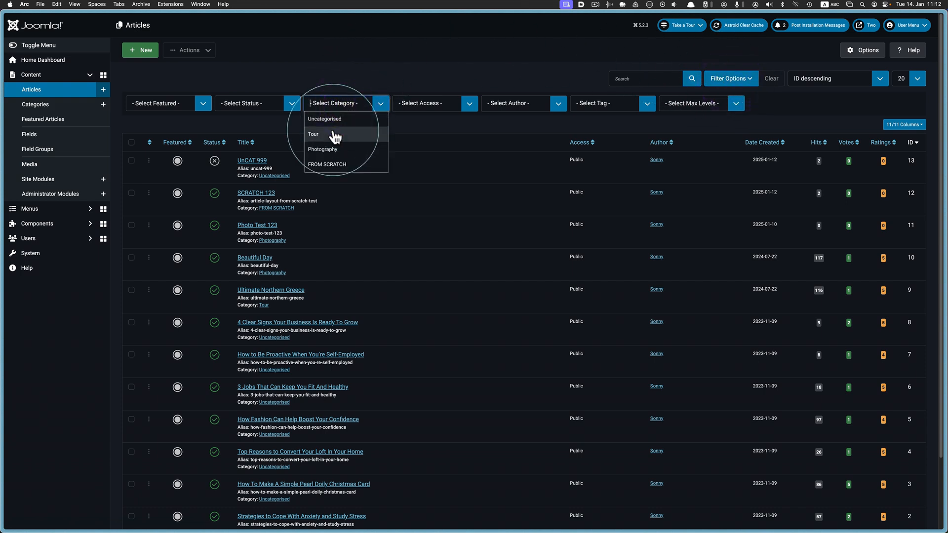
left_click(313, 134)
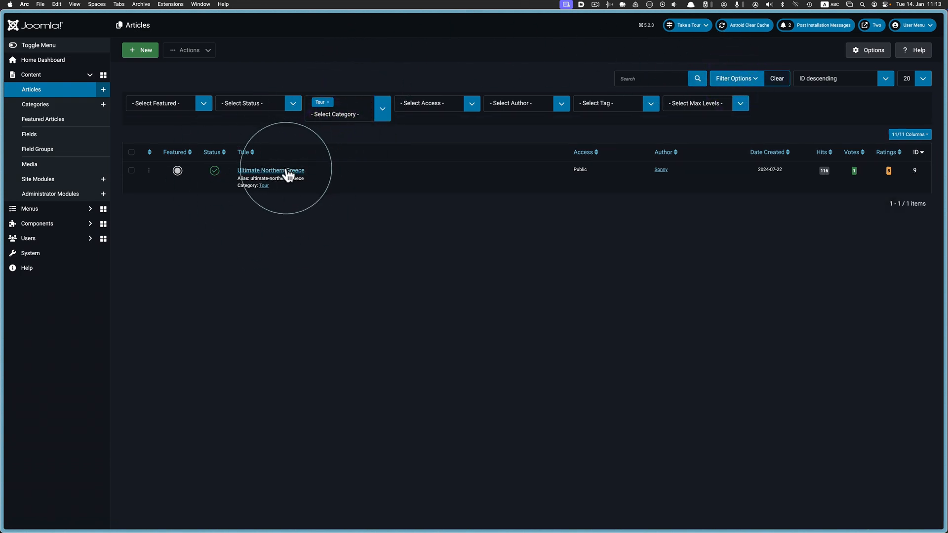
left_click(270, 170)
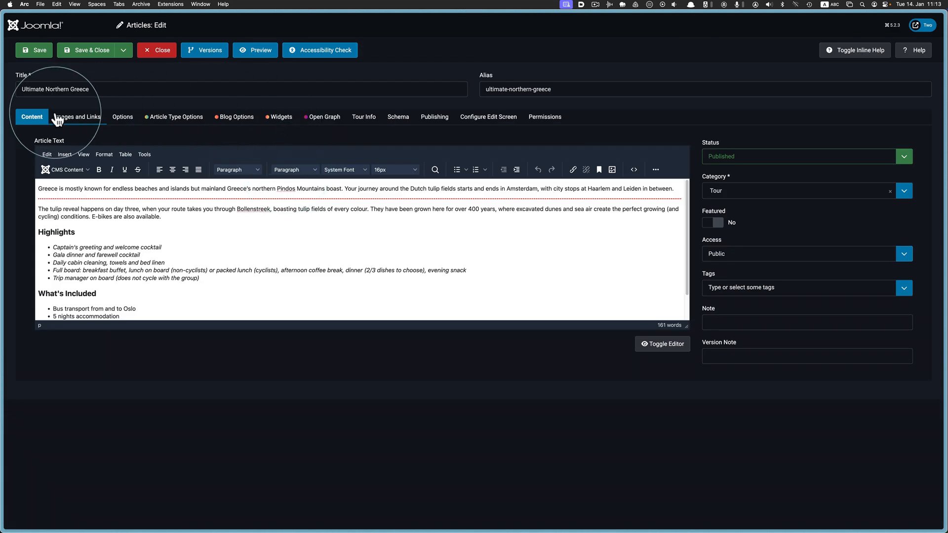
left_click(280, 117)
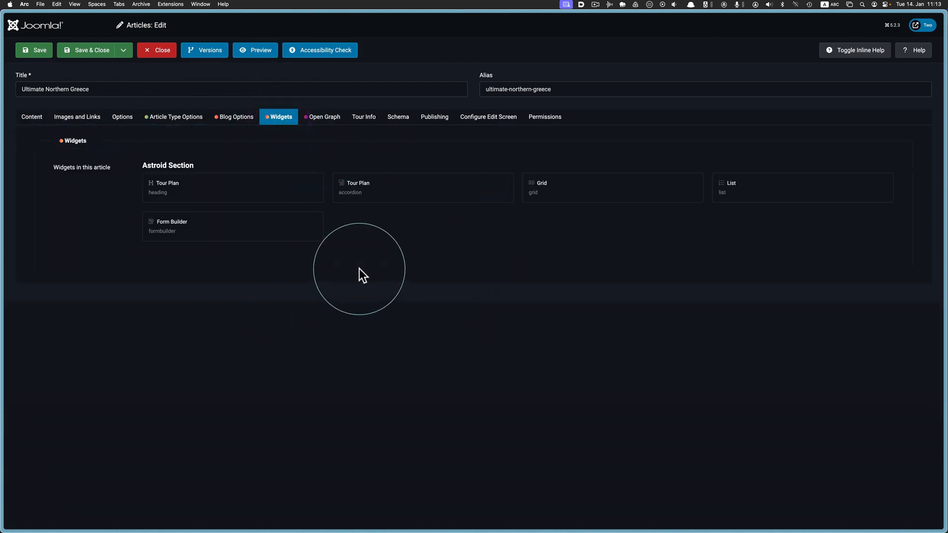
mouse_move(360, 268)
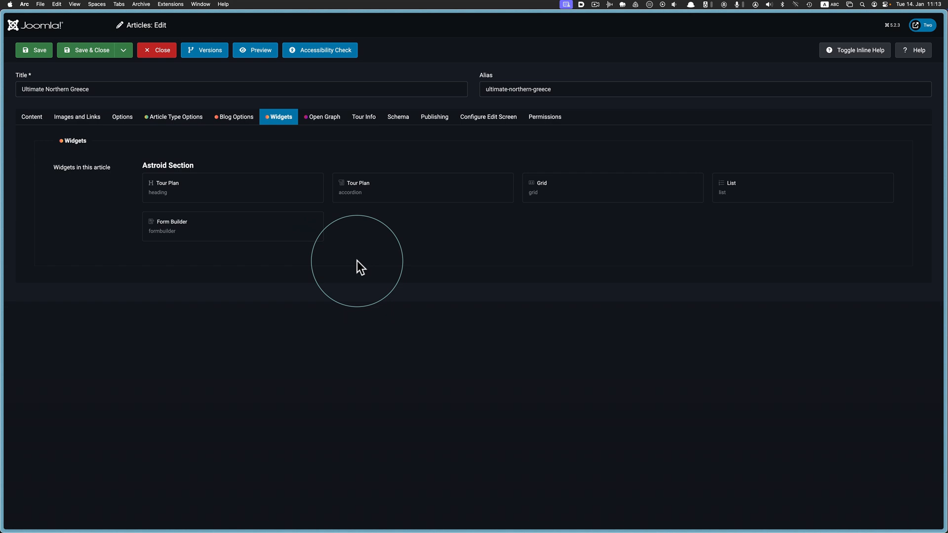
- Confirm the Tour category's Single Blog Options use astroid_template_two Tour Layout, then go Home
left_click(156, 50)
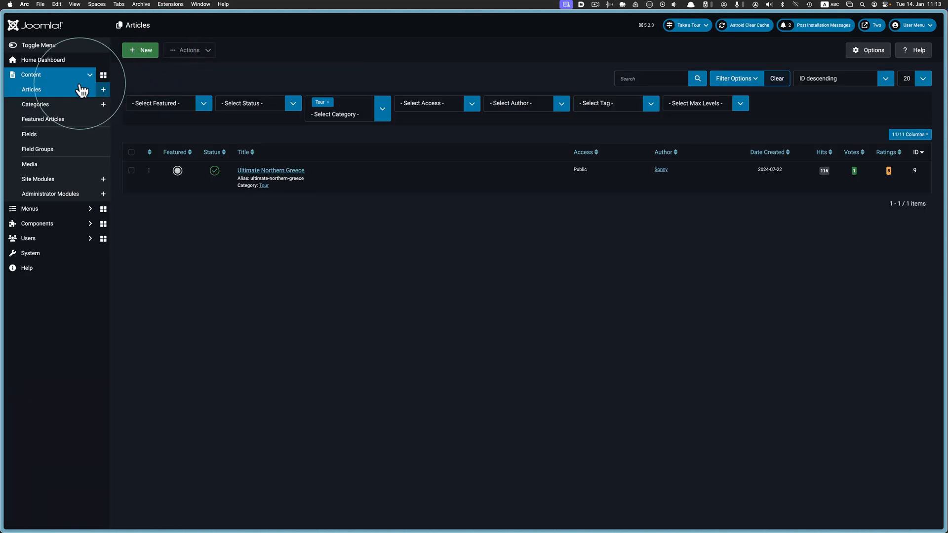
left_click(35, 104)
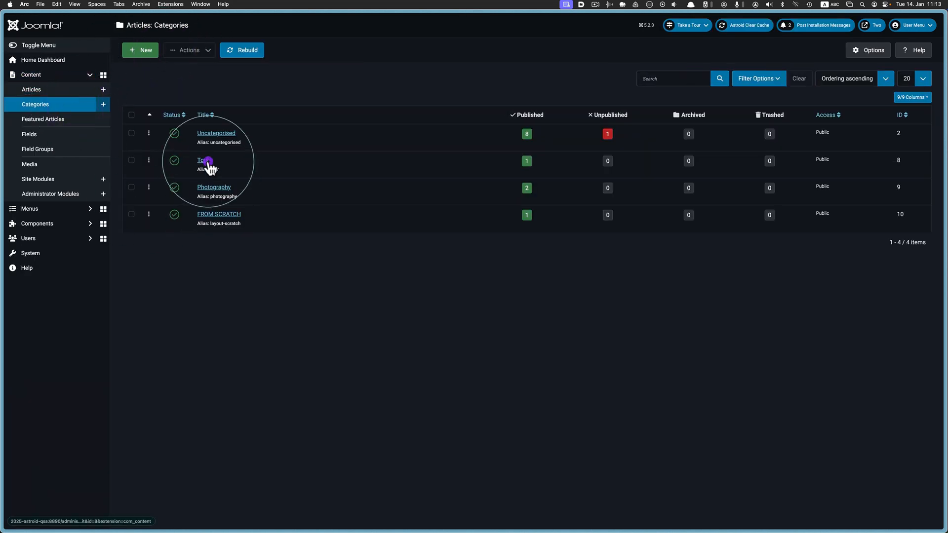
left_click(202, 160)
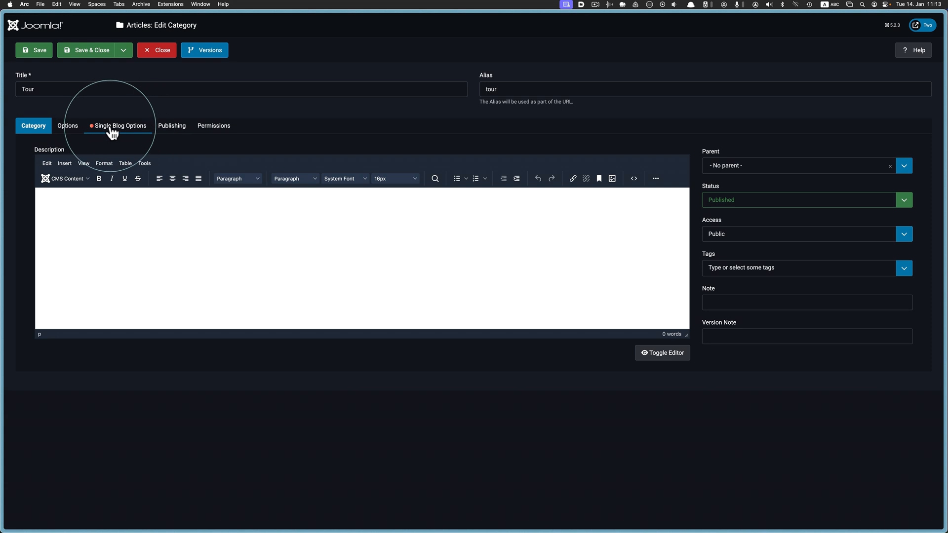
left_click(120, 125)
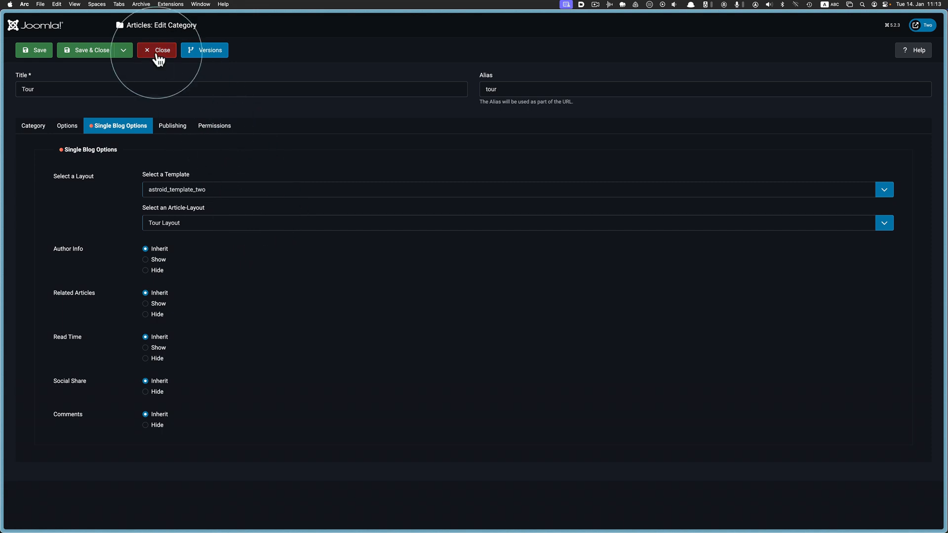
left_click(156, 50)
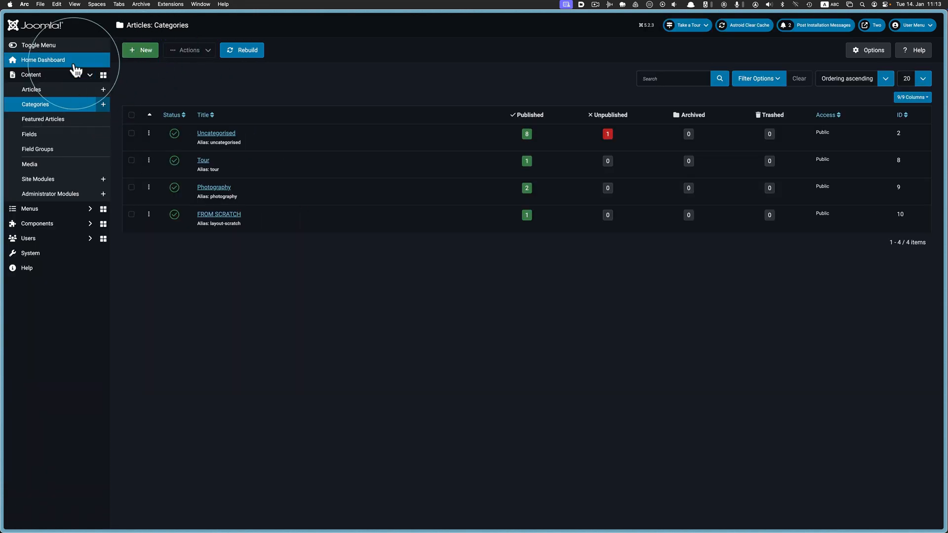
left_click(30, 90)
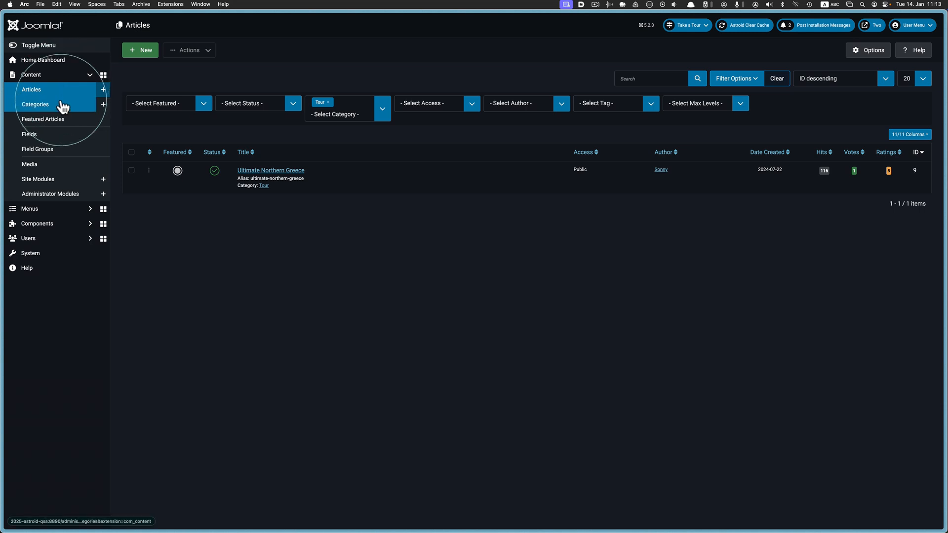
left_click(43, 60)
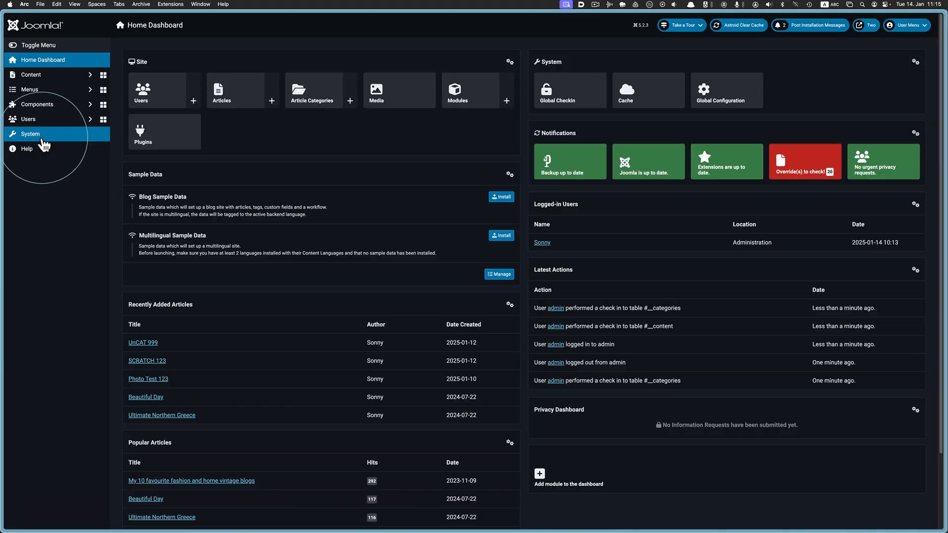
- Review astroid_template_two - Default's Article Layout Builder: Photography, test 123, Tour Layout
left_click(30, 133)
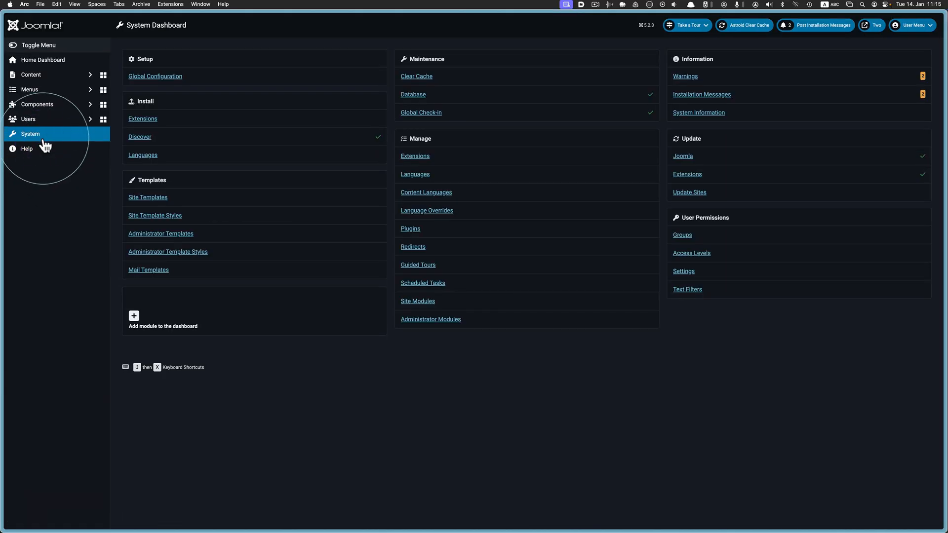
left_click(154, 215)
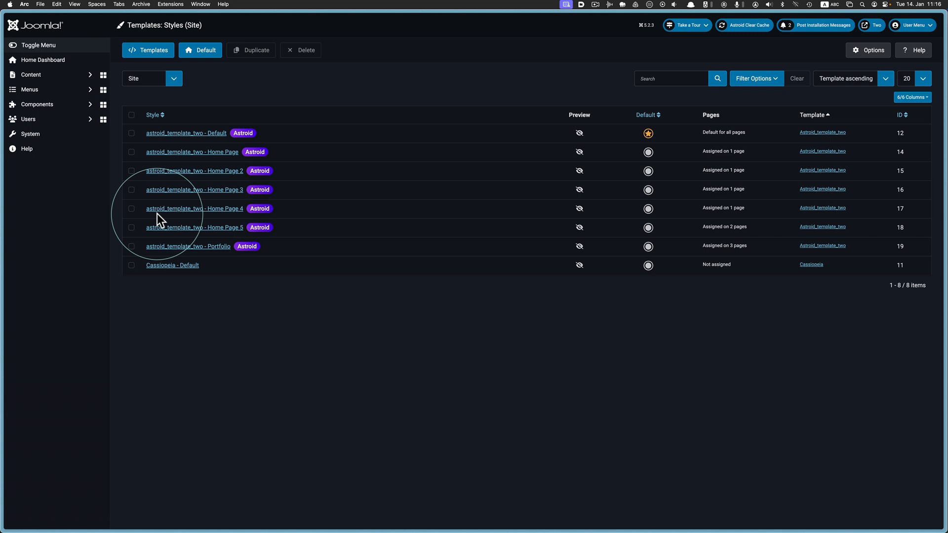
mouse_move(192, 135)
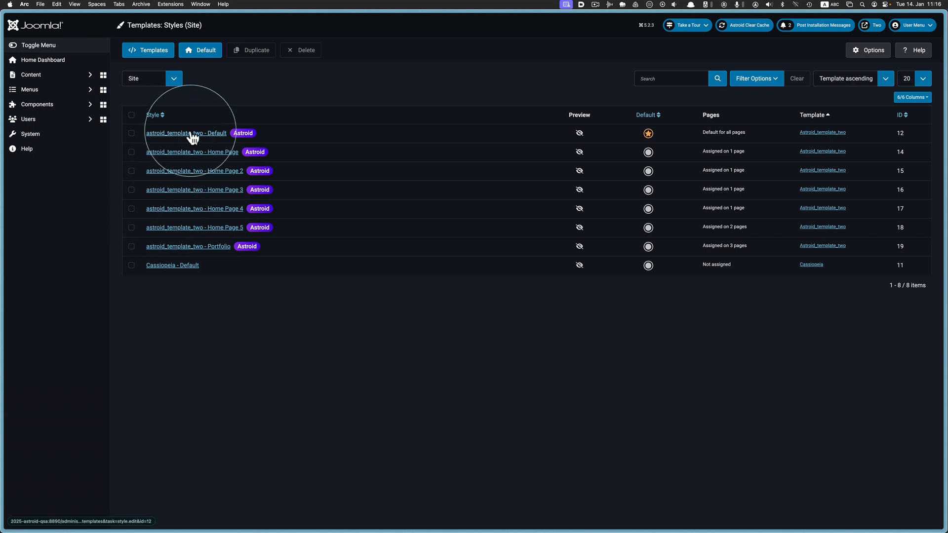
left_click(186, 133)
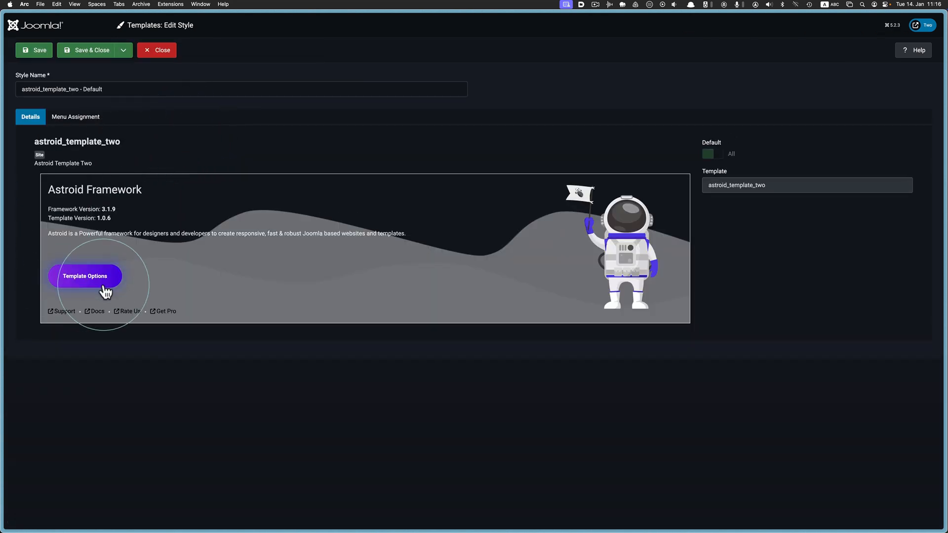
left_click(86, 277)
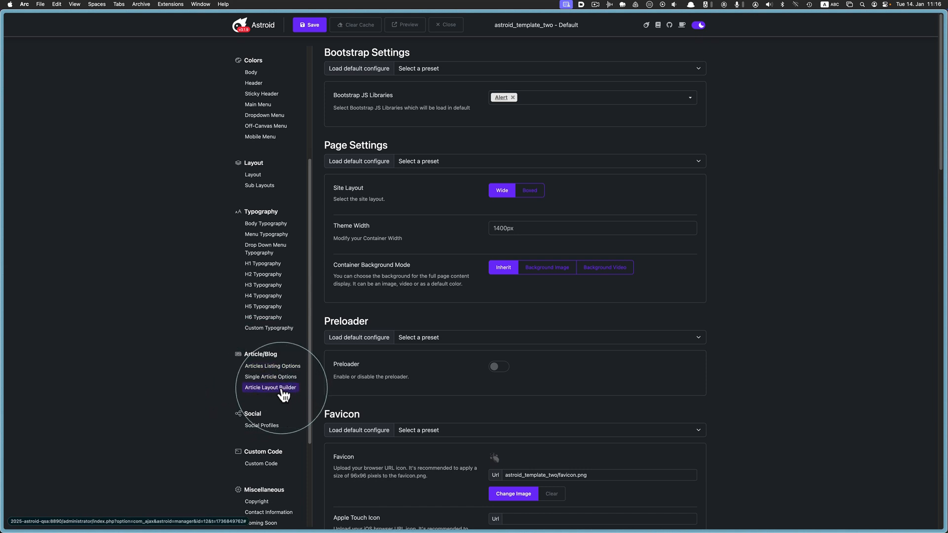
left_click(270, 387)
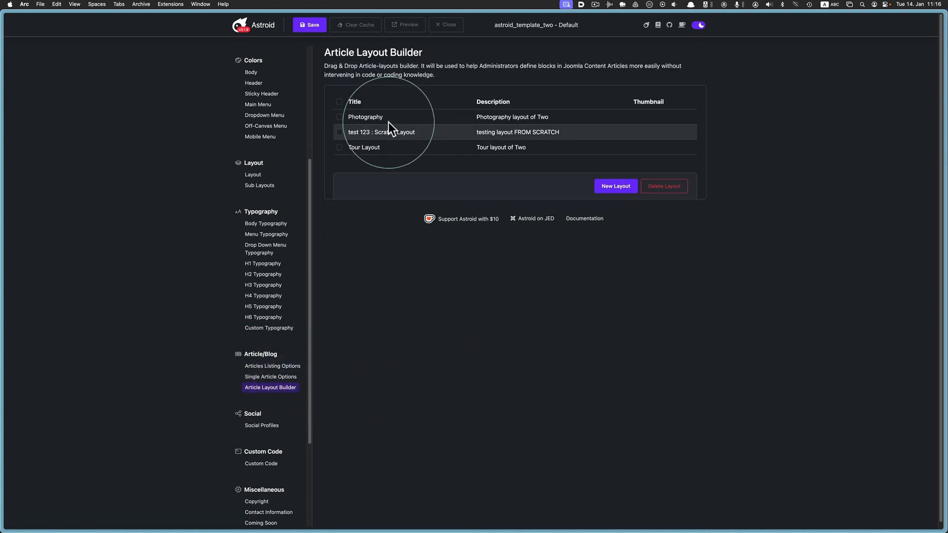
mouse_move(364, 151)
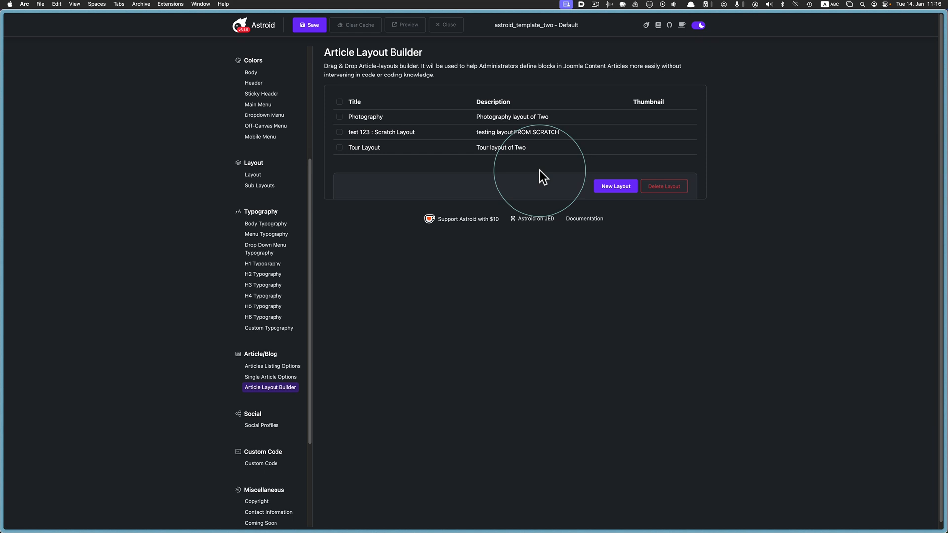
mouse_move(447, 25)
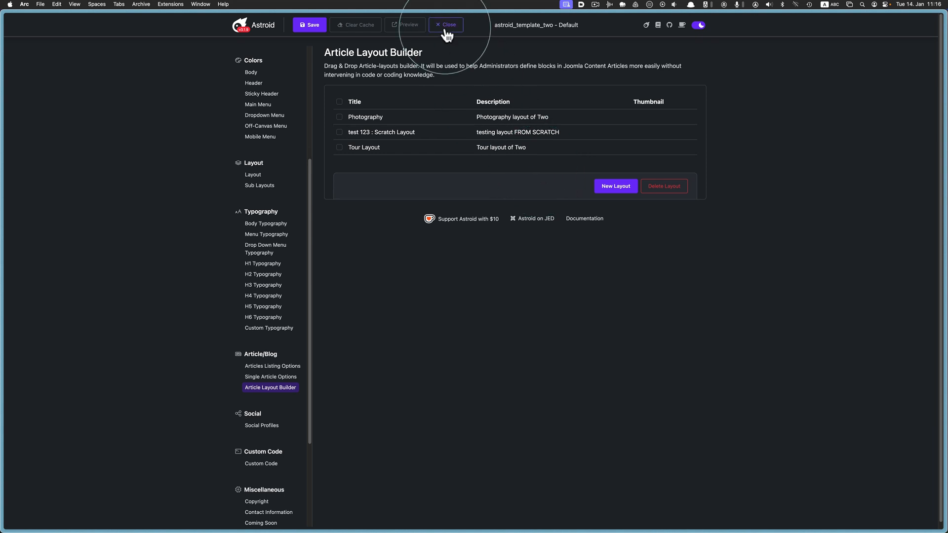
left_click(447, 25)
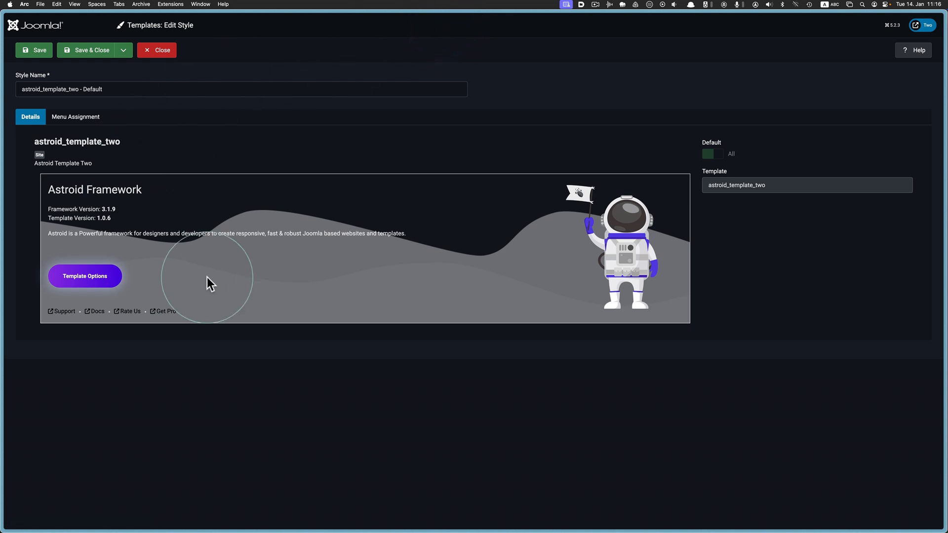
left_click(156, 51)
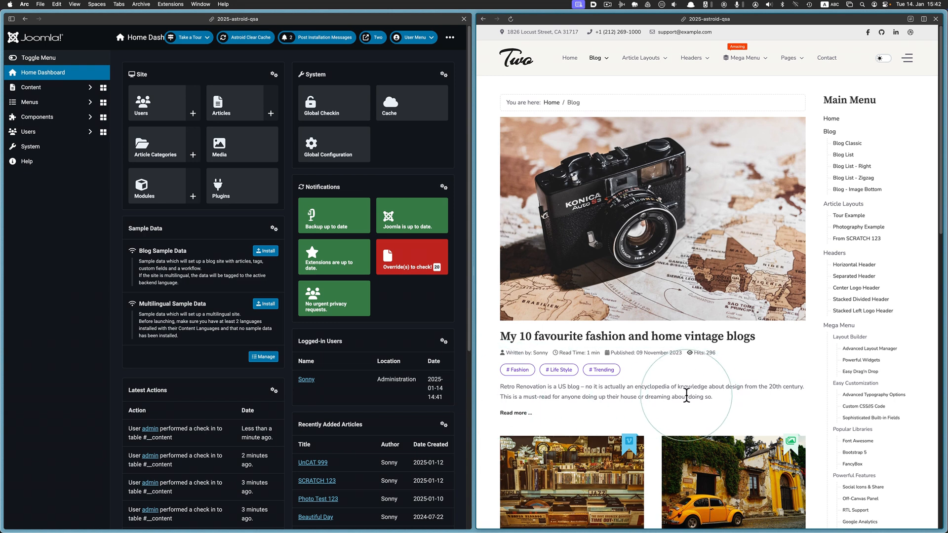
mouse_move(515, 413)
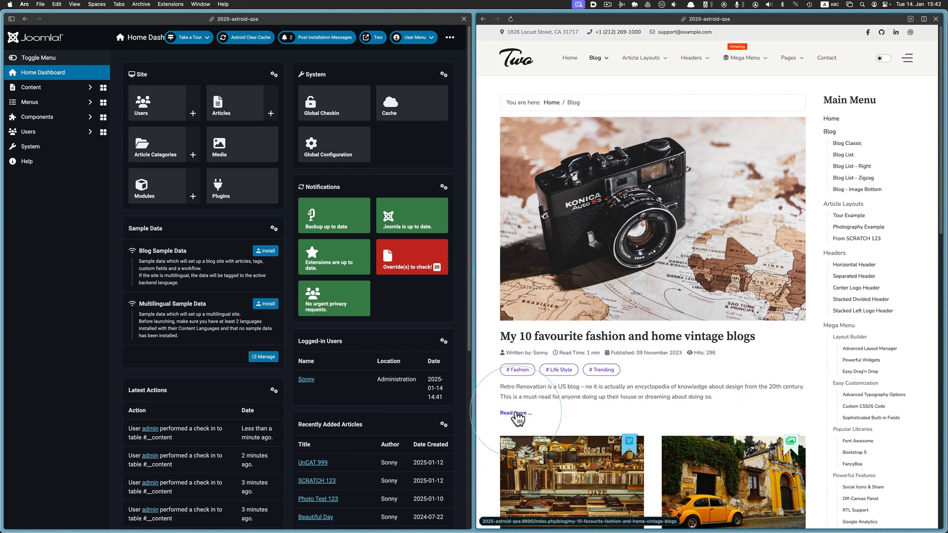
- Search articles for 'vintage' and open 'My 10 favourite fashion and home vintage blogs'
left_click(513, 412)
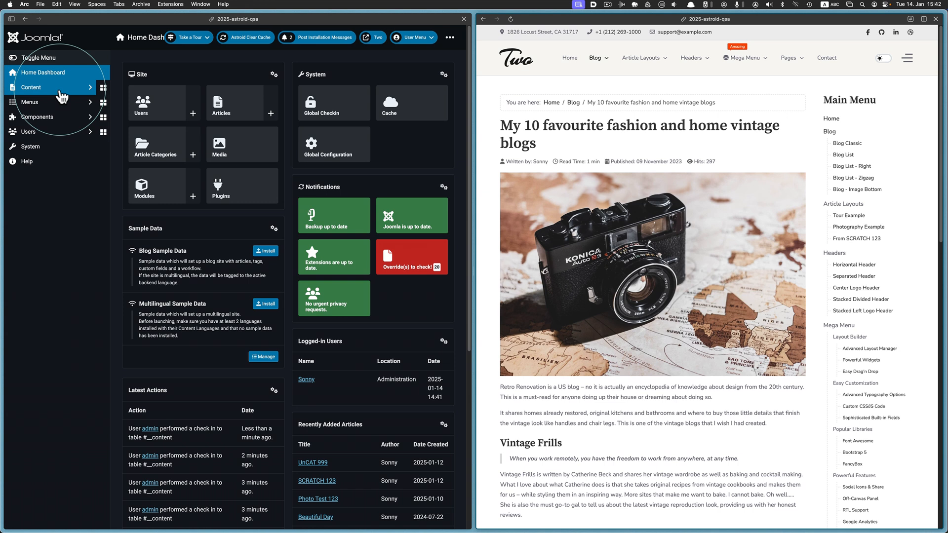
left_click(31, 86)
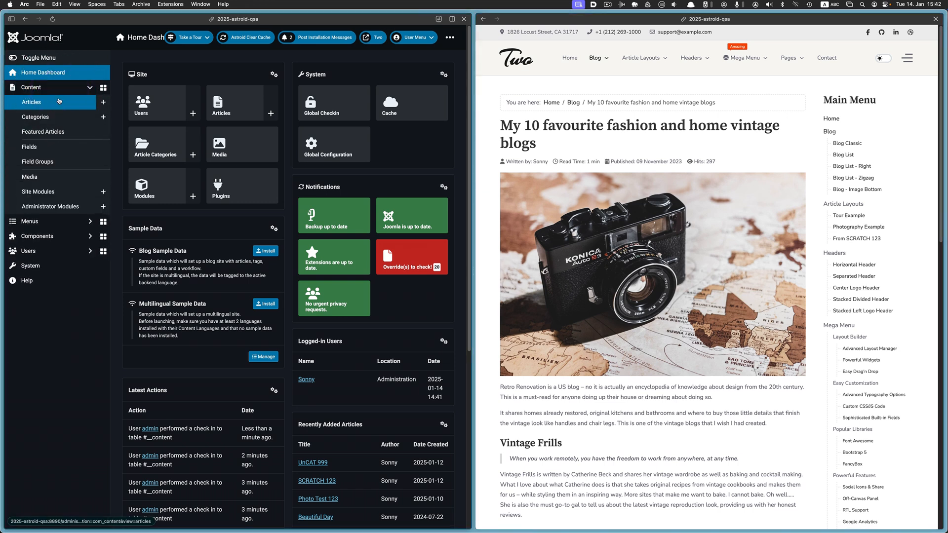
left_click(31, 102)
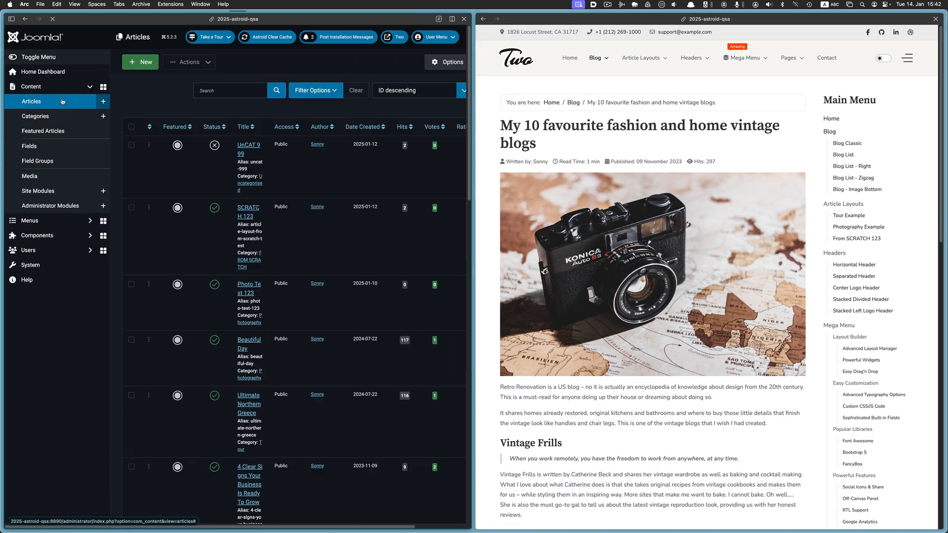
type("vintage")
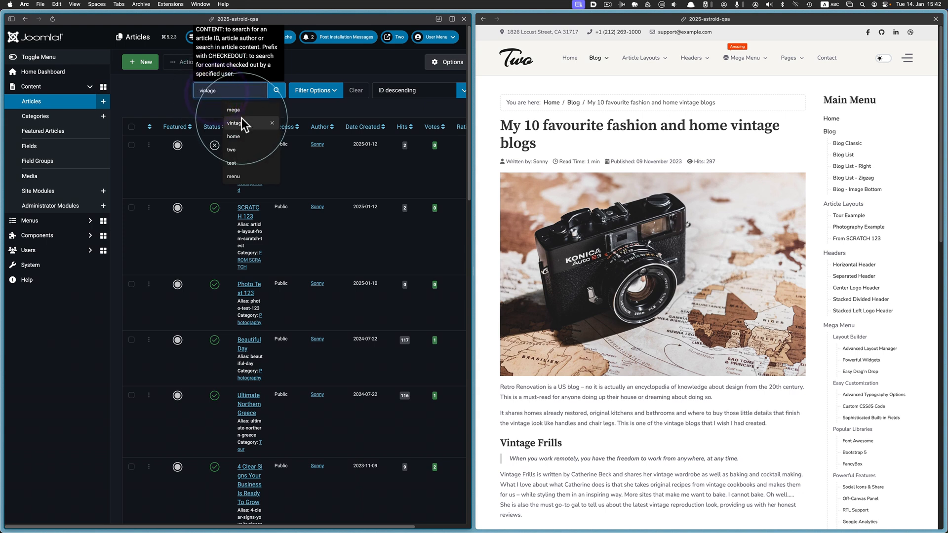
left_click(276, 89)
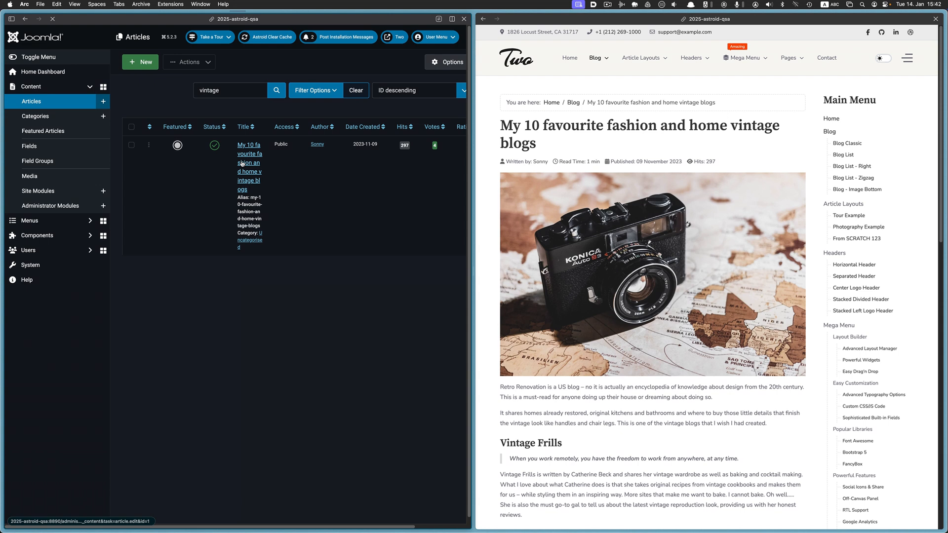
left_click(248, 145)
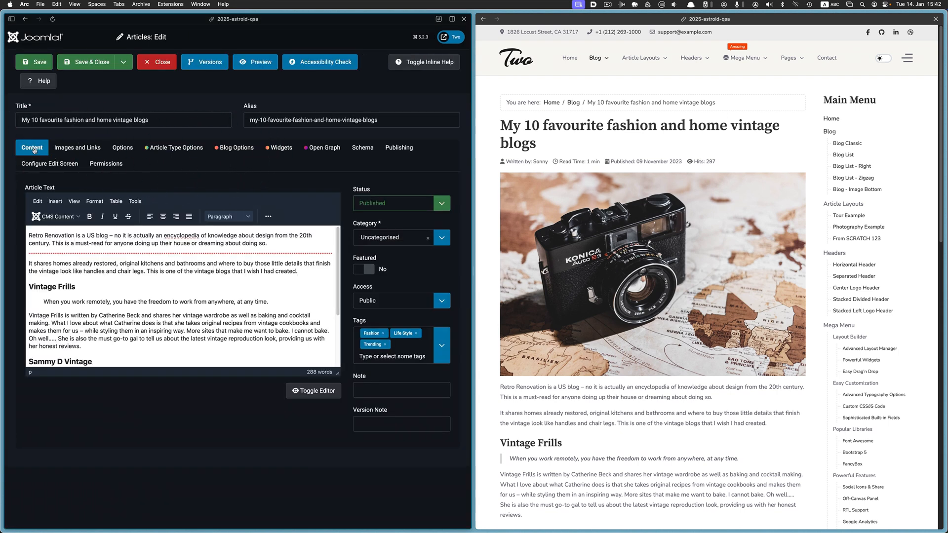
left_click(78, 147)
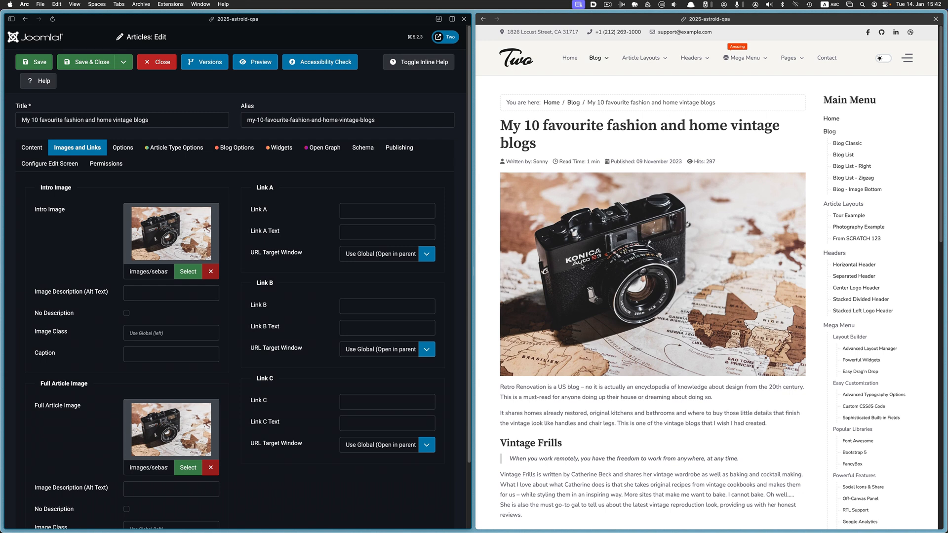
left_click(31, 147)
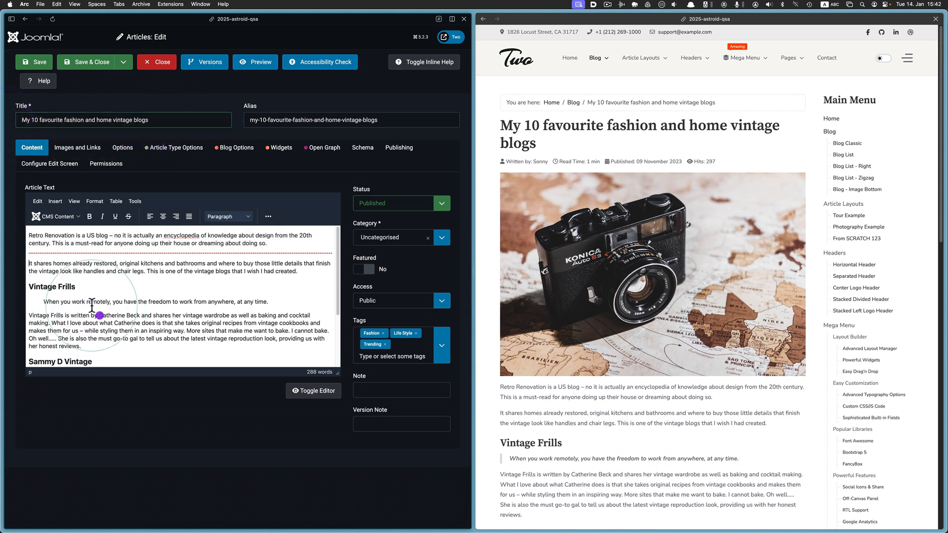
left_click_drag(25, 263, 118, 315)
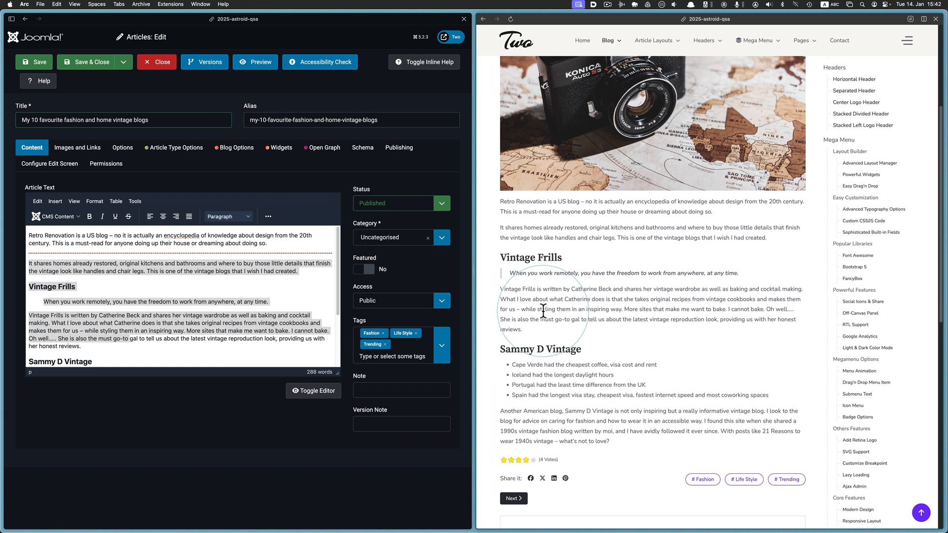
mouse_move(500, 227)
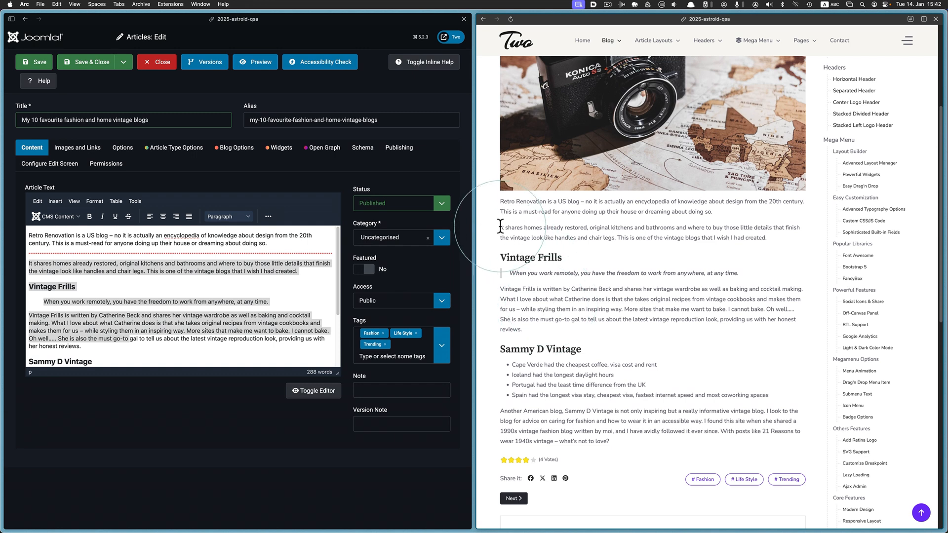
left_click_drag(498, 227, 586, 299)
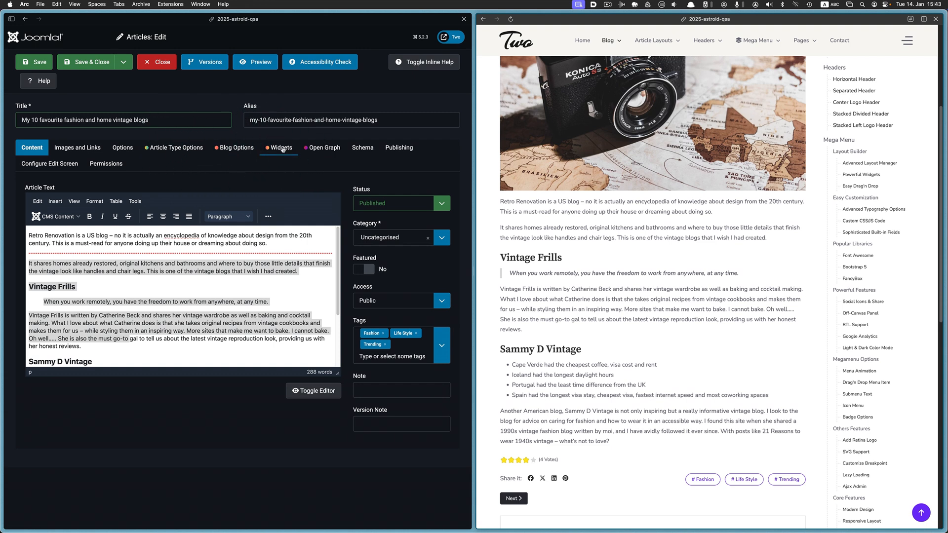
- Try article types Video, Gallery and Review, keep Regular, and show the empty Widgets tab
left_click(177, 148)
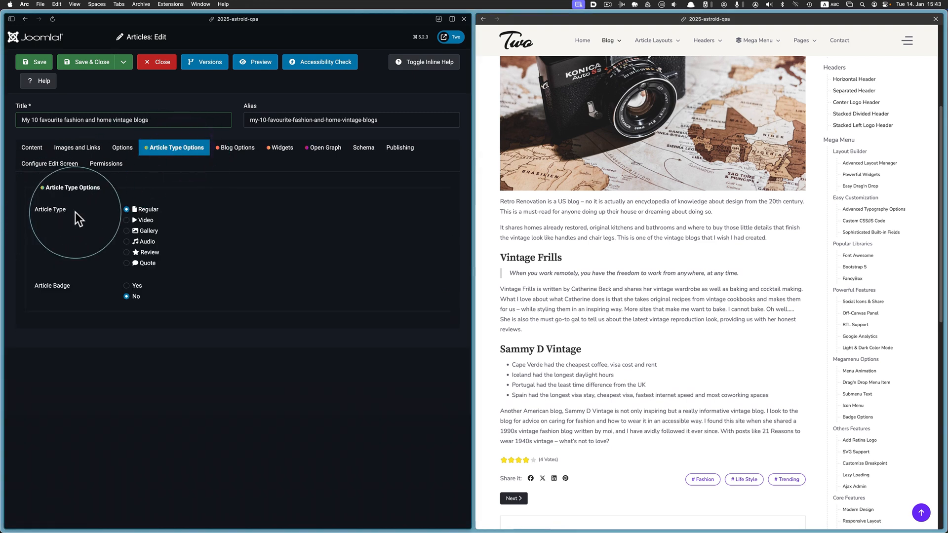
mouse_move(154, 213)
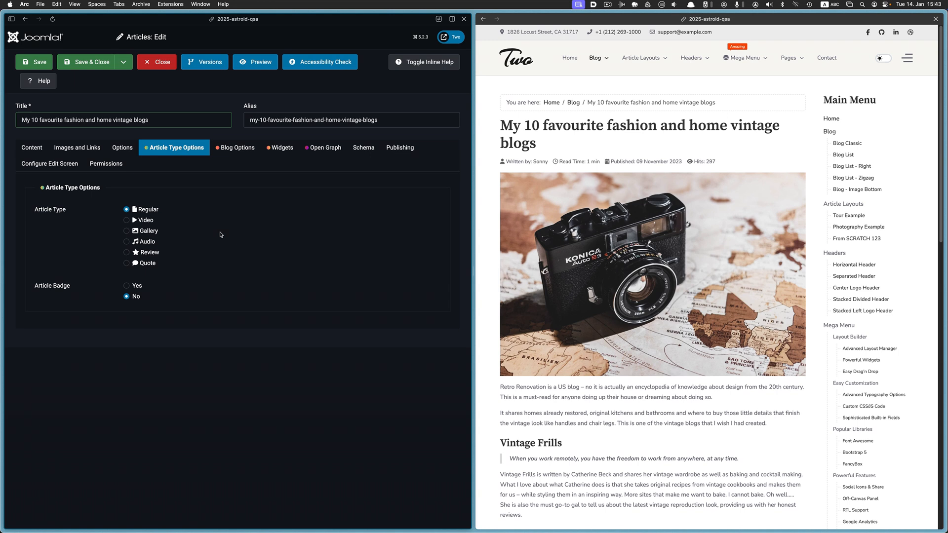
left_click(126, 219)
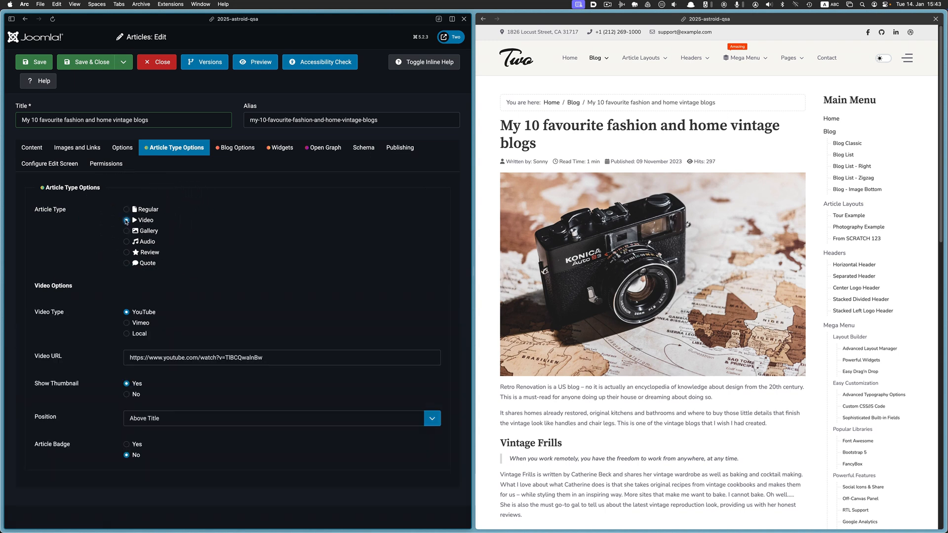
left_click(126, 231)
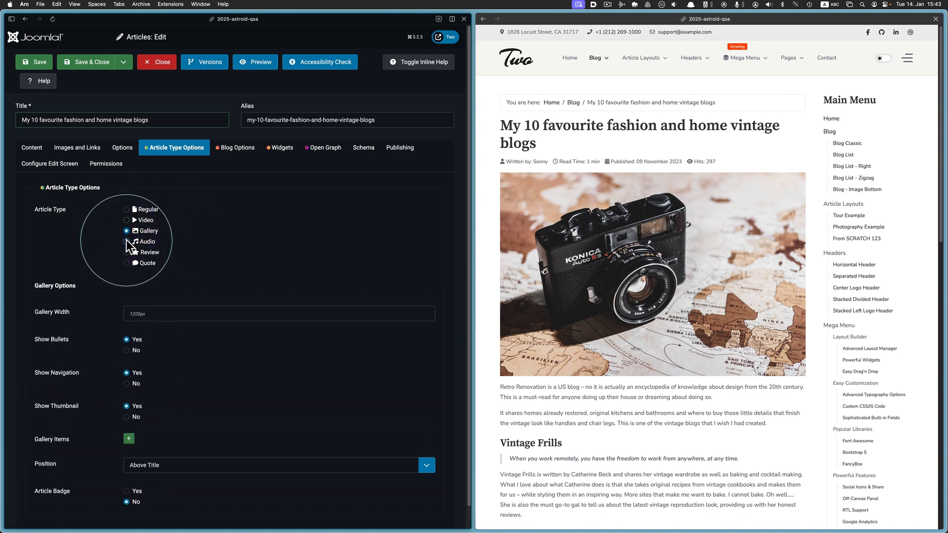
left_click(127, 253)
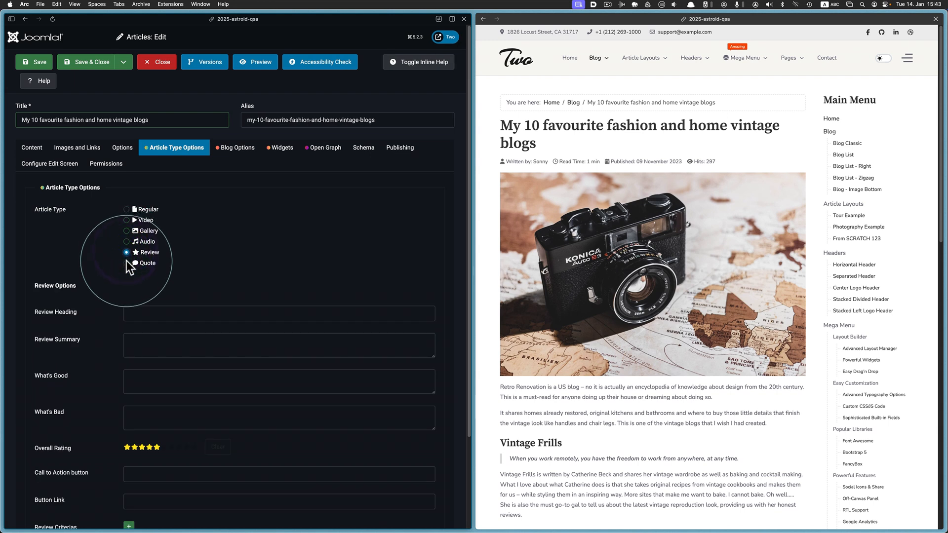
left_click(126, 209)
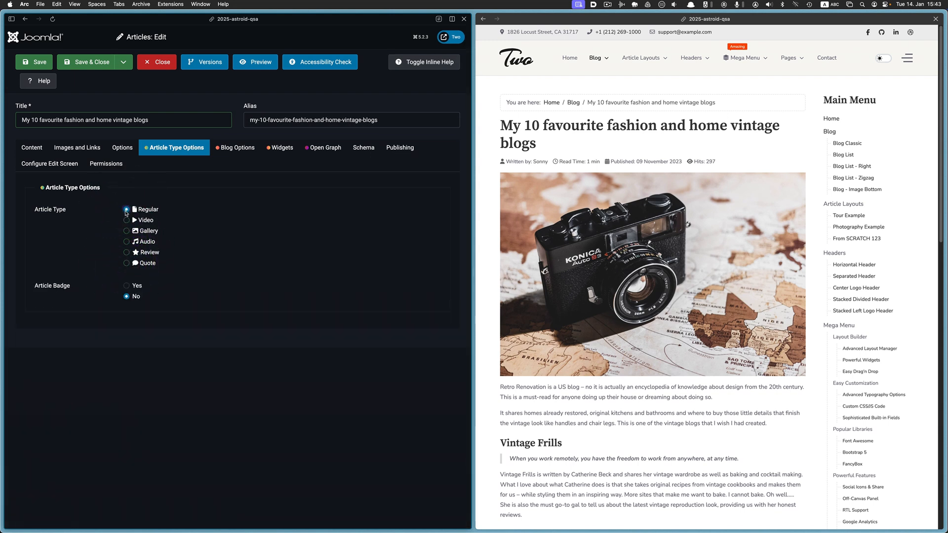
left_click(126, 210)
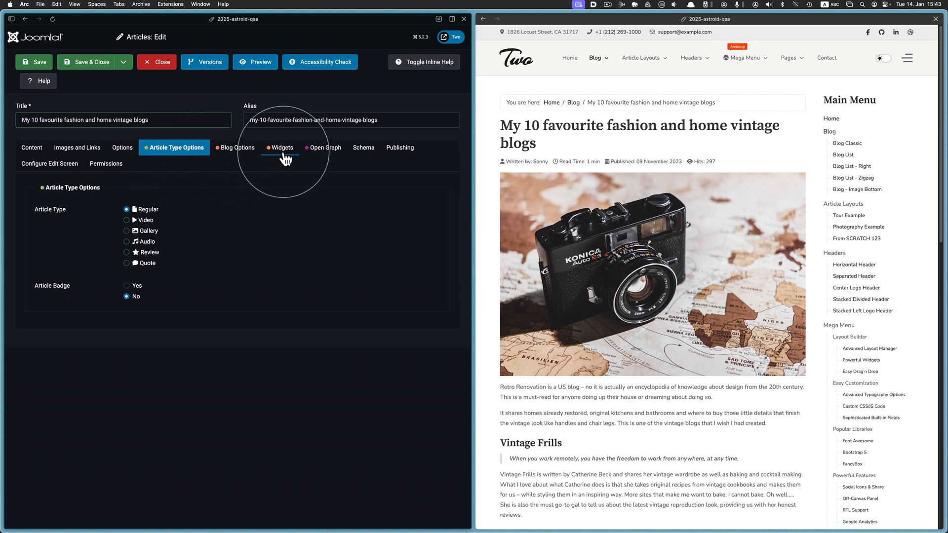
left_click(281, 147)
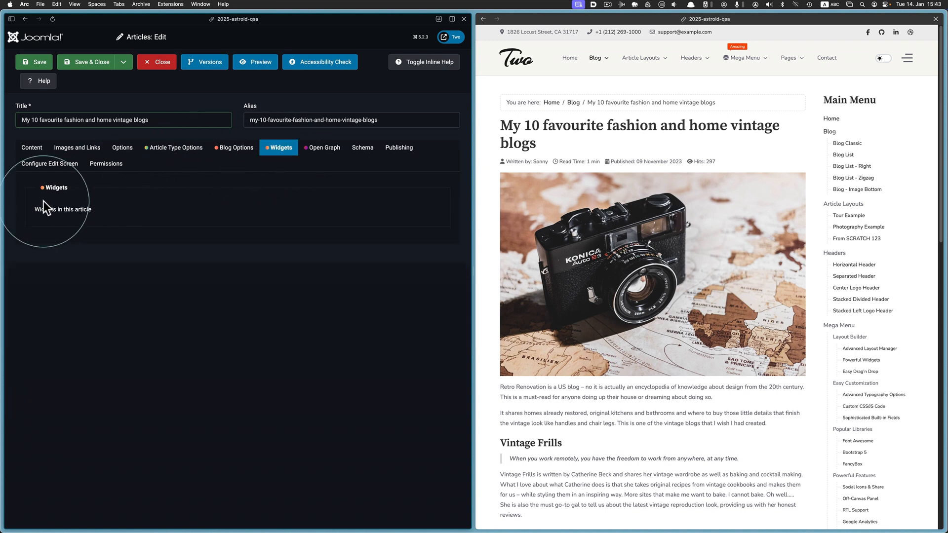
mouse_move(98, 221)
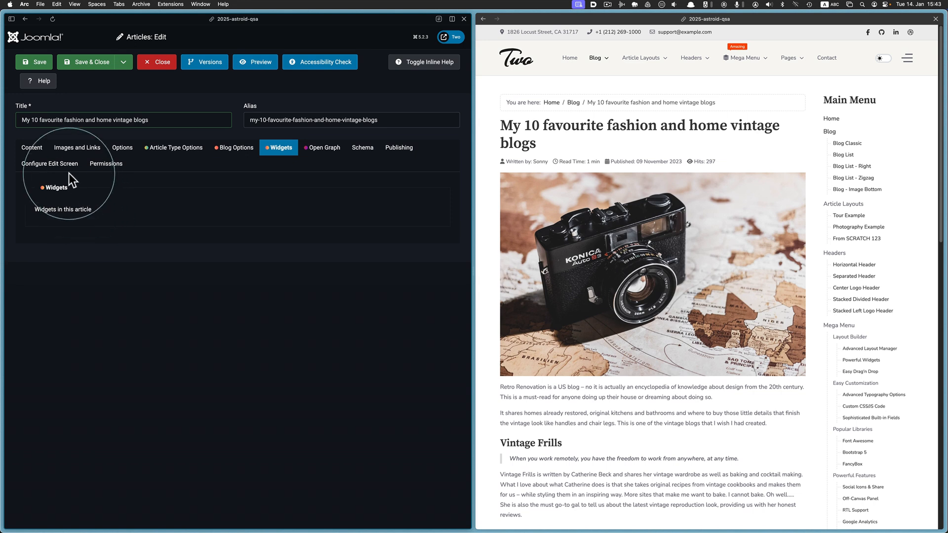
- Show the vintage article's content with Uncategorised, Tour, Photography and FROM SCRATCH categories
left_click(31, 149)
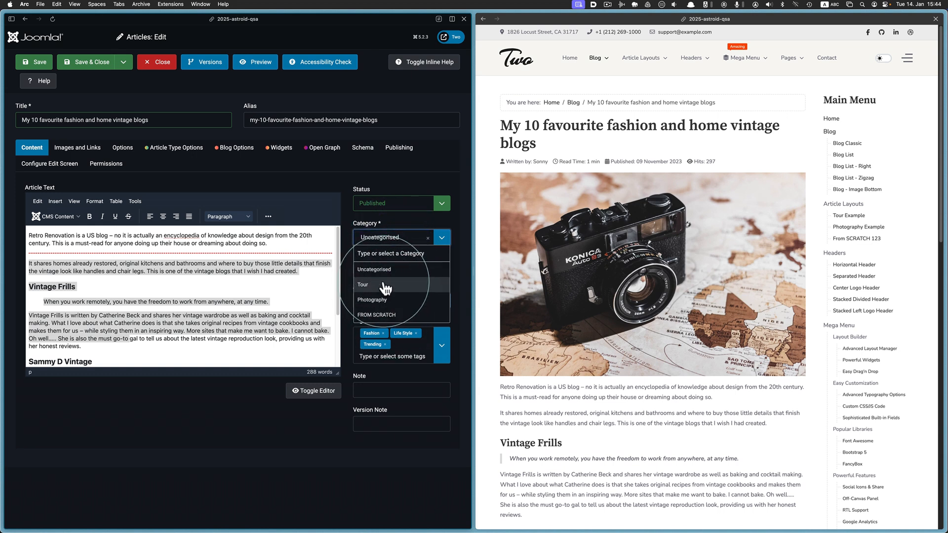
mouse_move(385, 272)
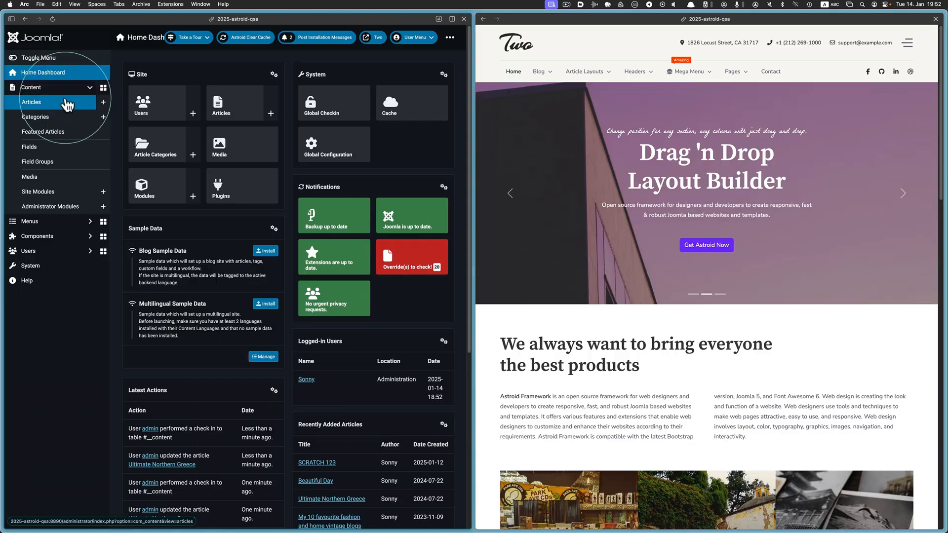
- List the article categories: Uncategorised, Tour, Photography and an unpublished scratch-test category
left_click(36, 116)
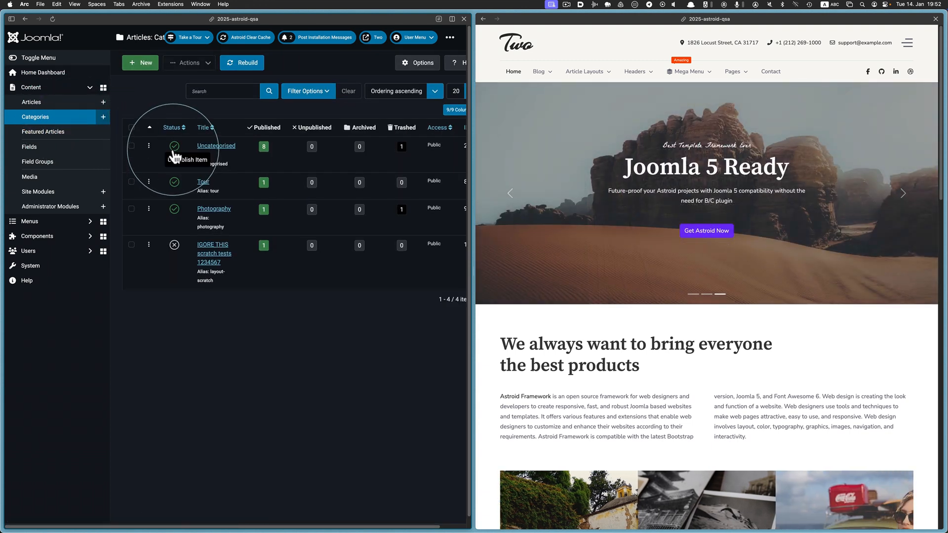
mouse_move(175, 218)
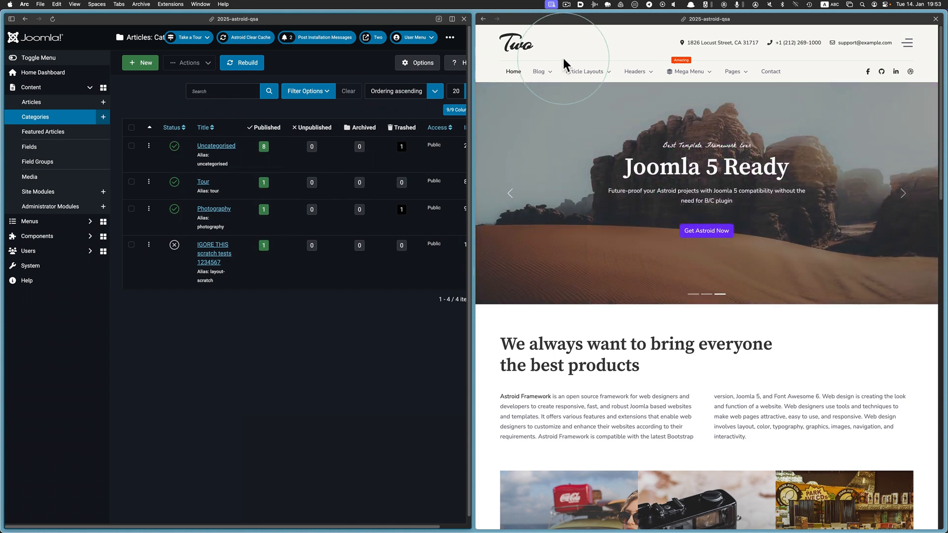
left_click(539, 71)
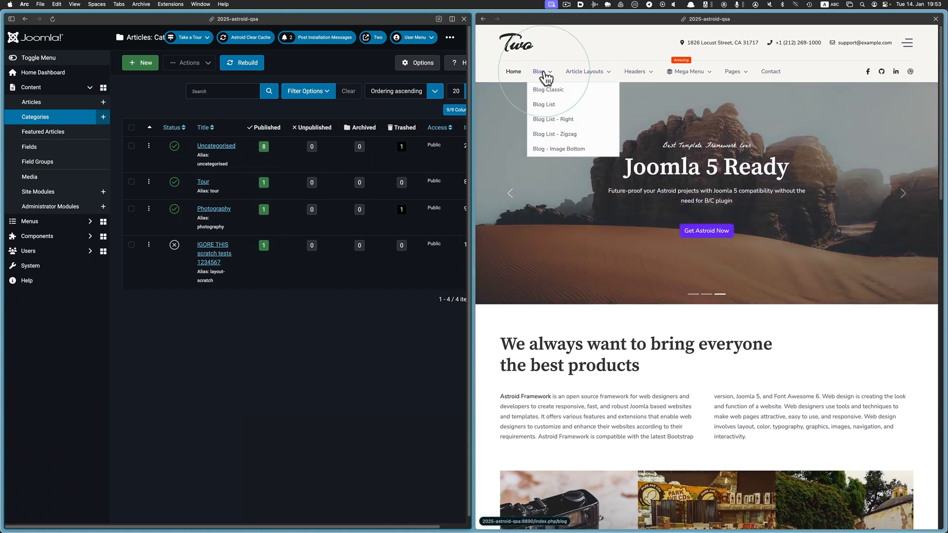
left_click(543, 105)
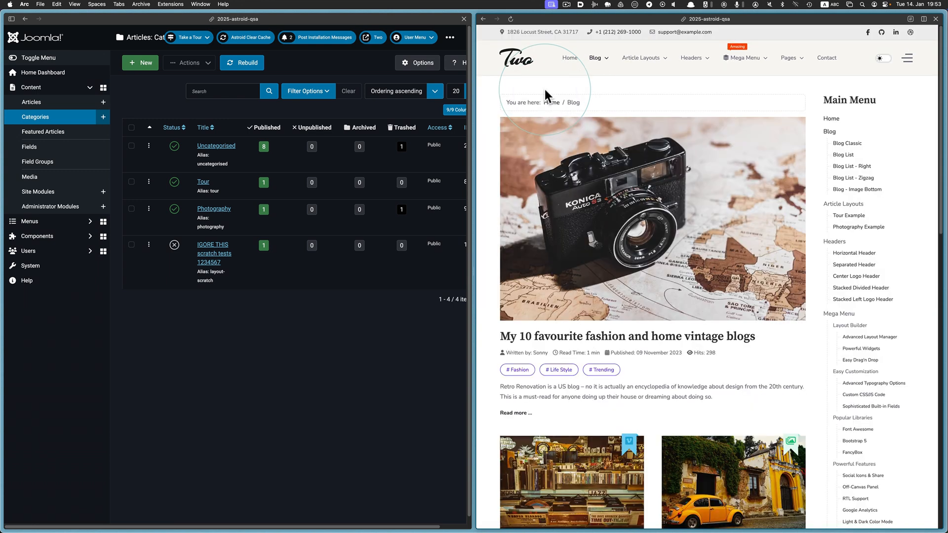
scroll("down", 3)
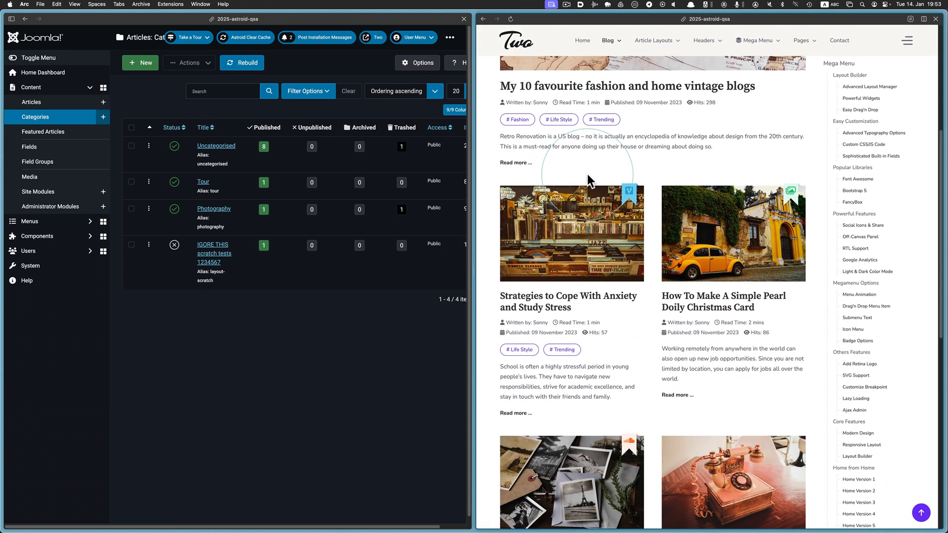
scroll("down", 3)
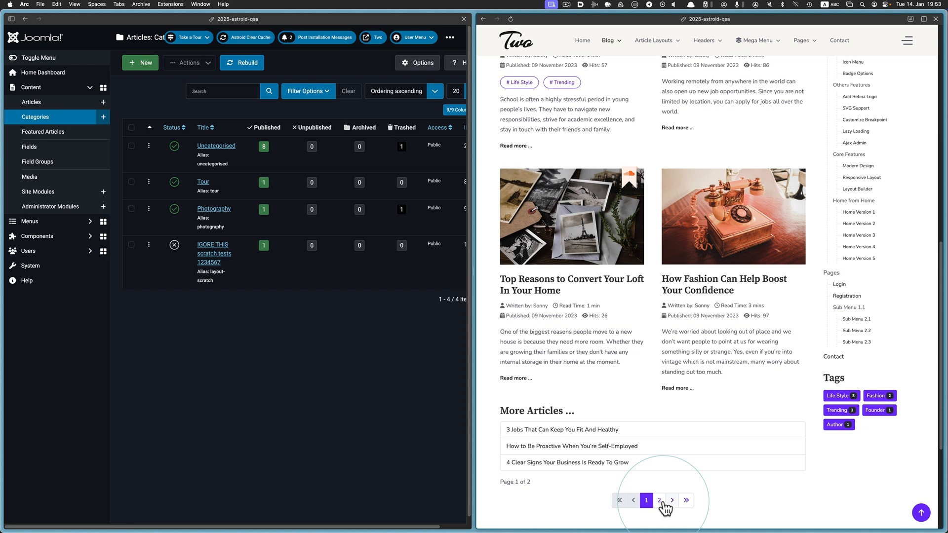
left_click(659, 500)
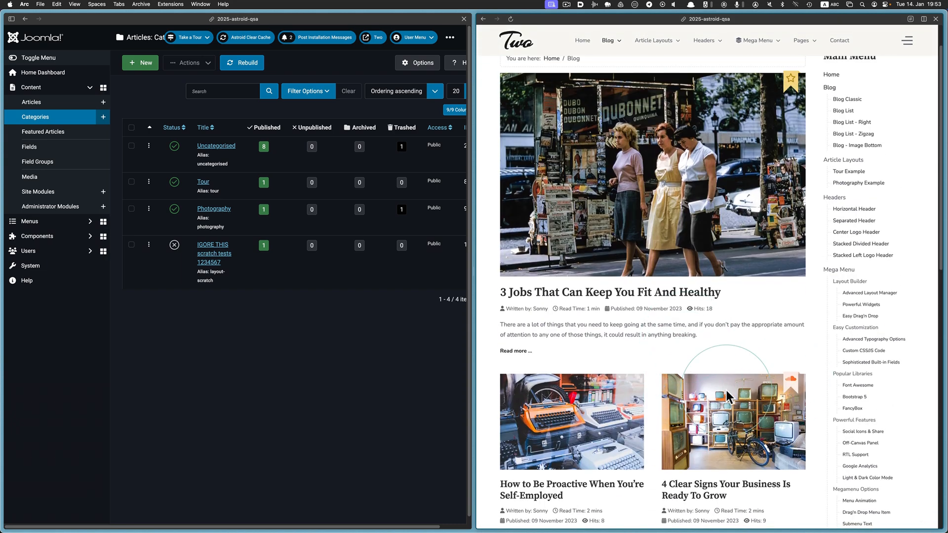
left_click(659, 458)
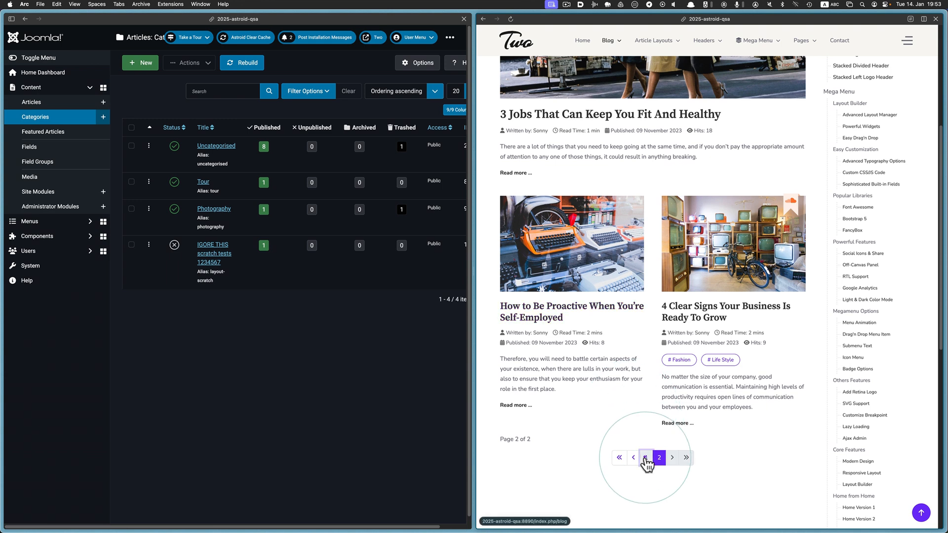
left_click(633, 457)
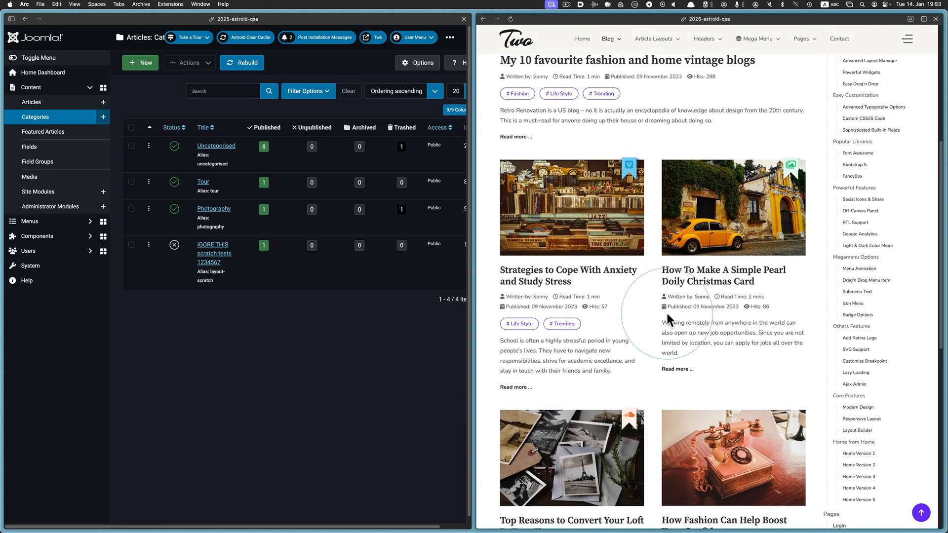
scroll("down", 3)
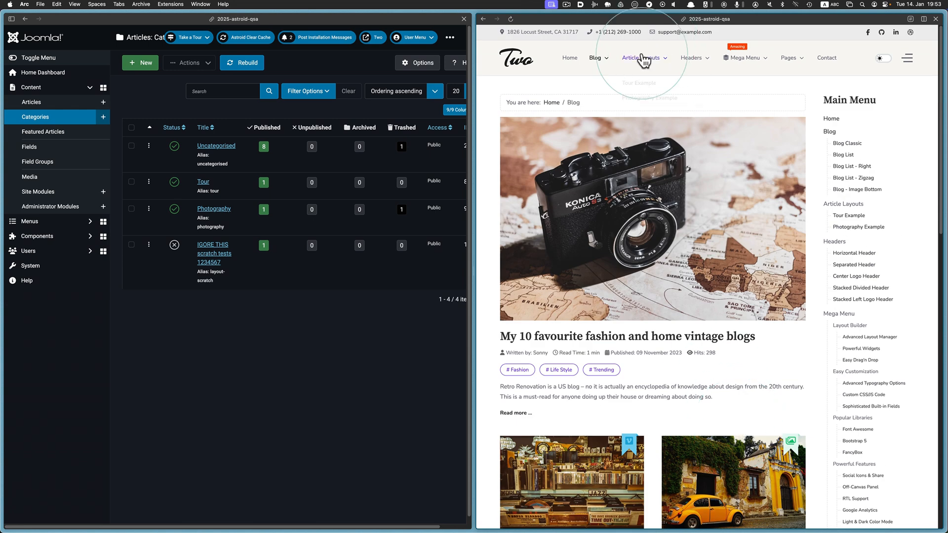
- View the Photography Example page, then cycle through the Ultimate Northern Greece gallery photos
left_click(643, 57)
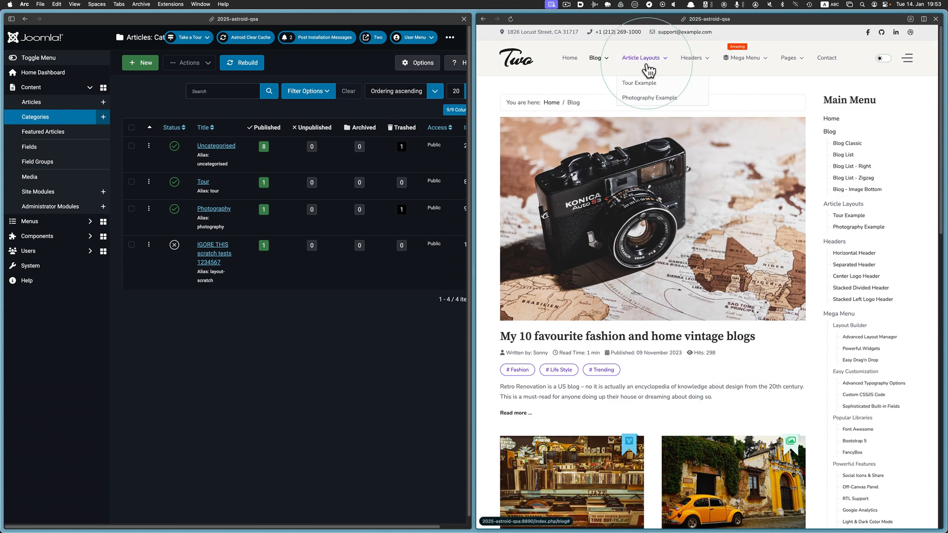
mouse_move(647, 67)
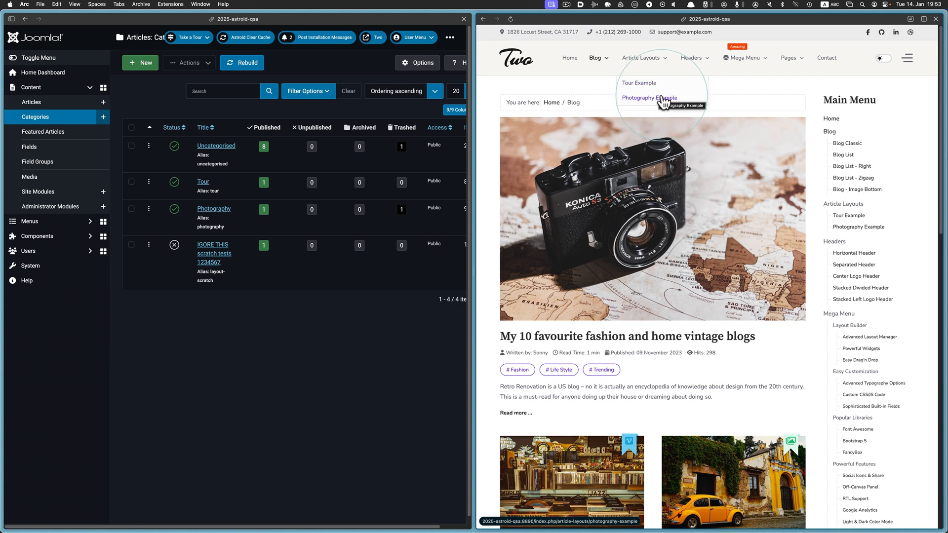
left_click(649, 97)
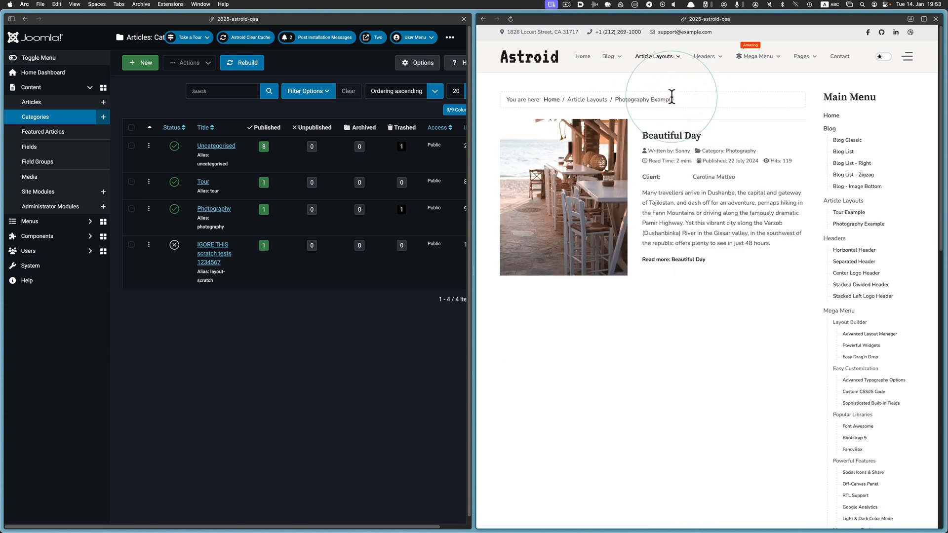
mouse_move(672, 260)
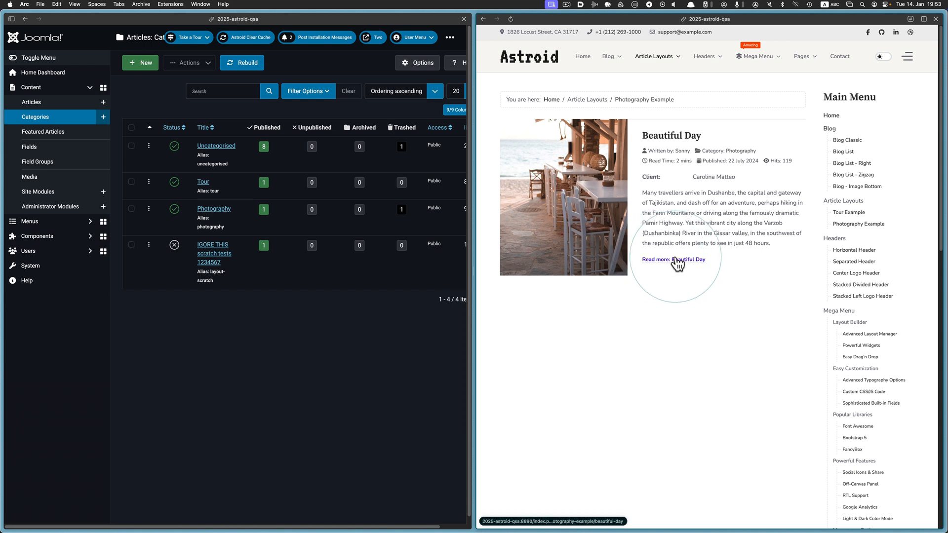
scroll("down", 3)
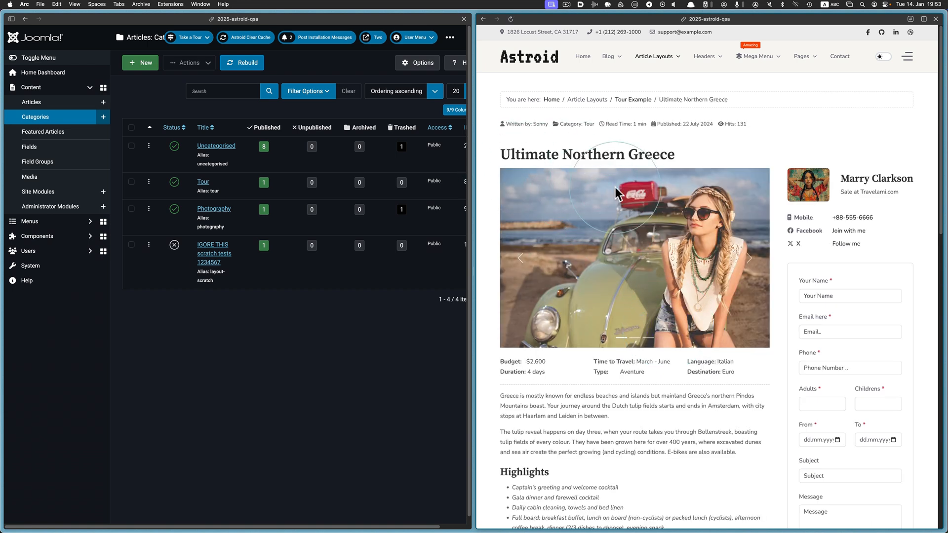
left_click(750, 257)
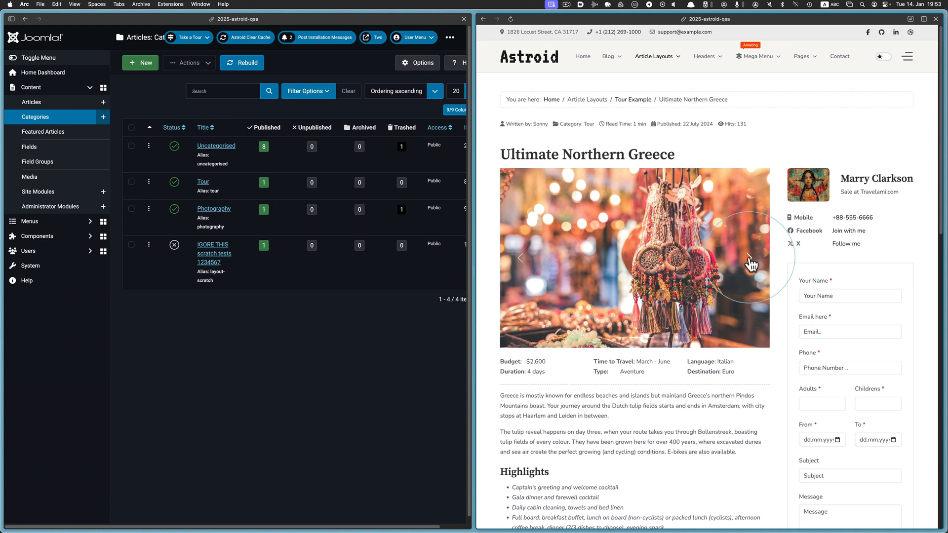
left_click(749, 258)
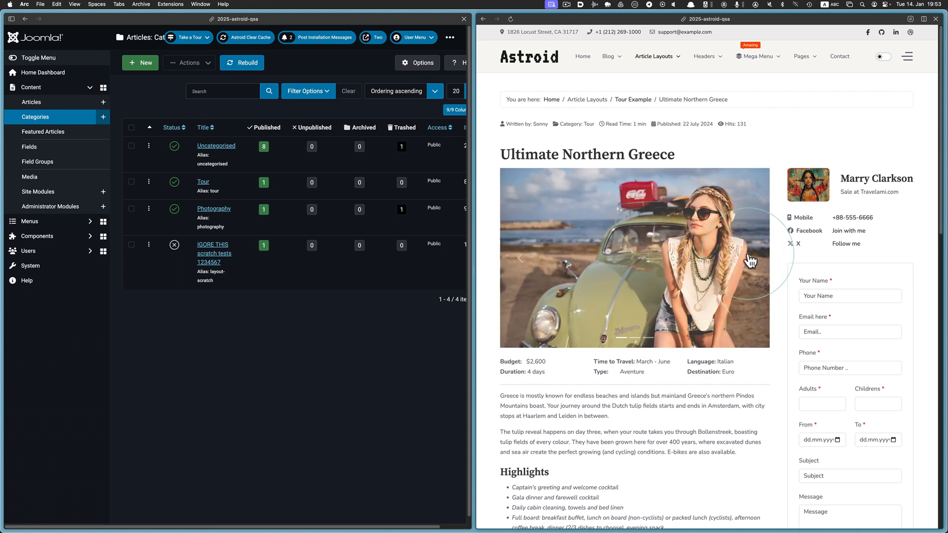
left_click(30, 102)
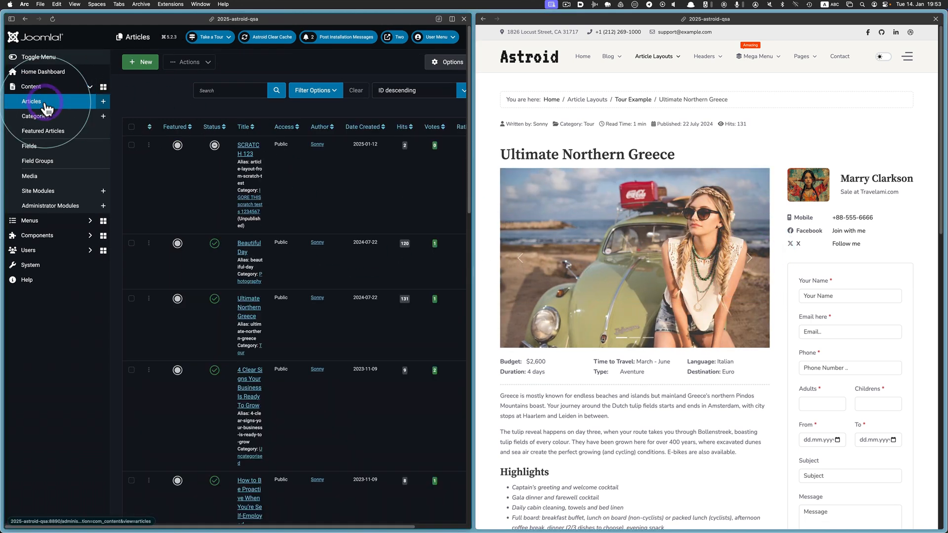
- Search articles for 'greece' and save Ultimate Northern Greece with article type Regular
left_click(226, 90)
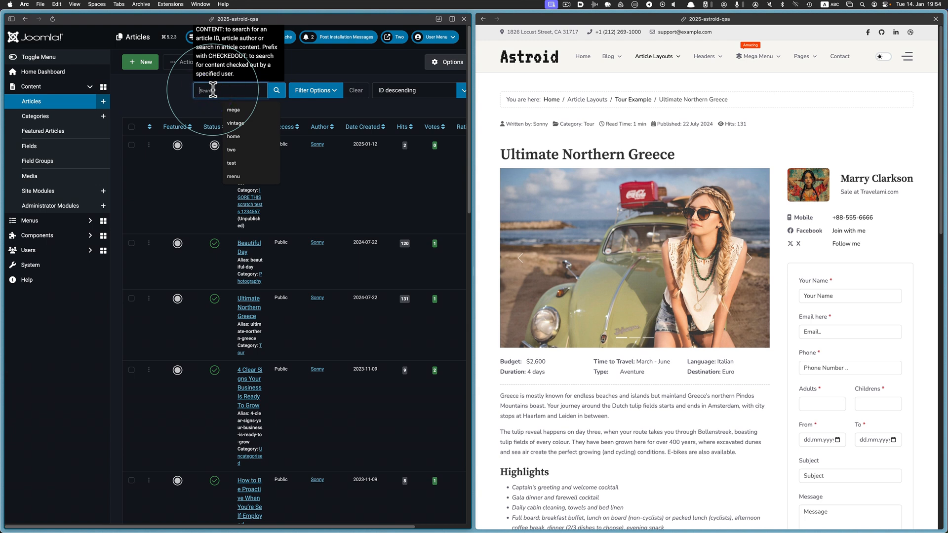
type("greece")
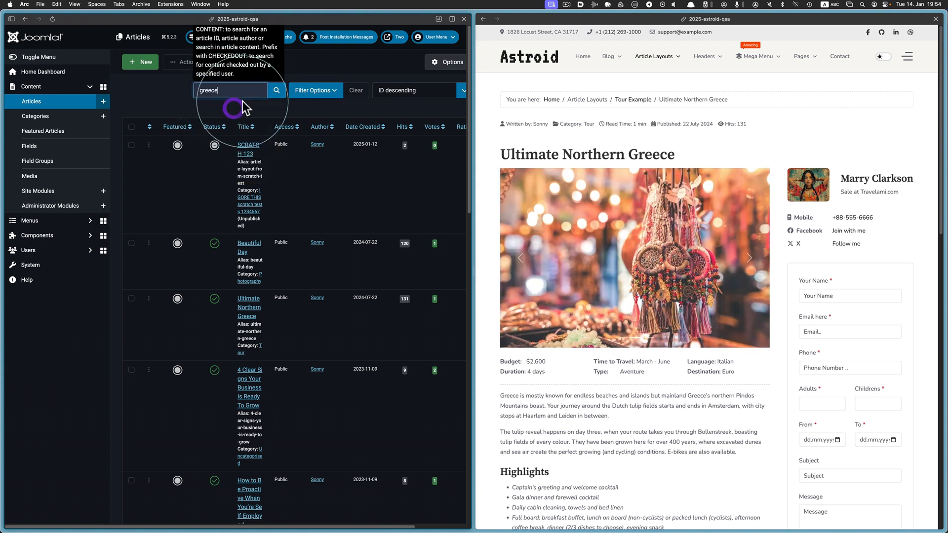
left_click(277, 90)
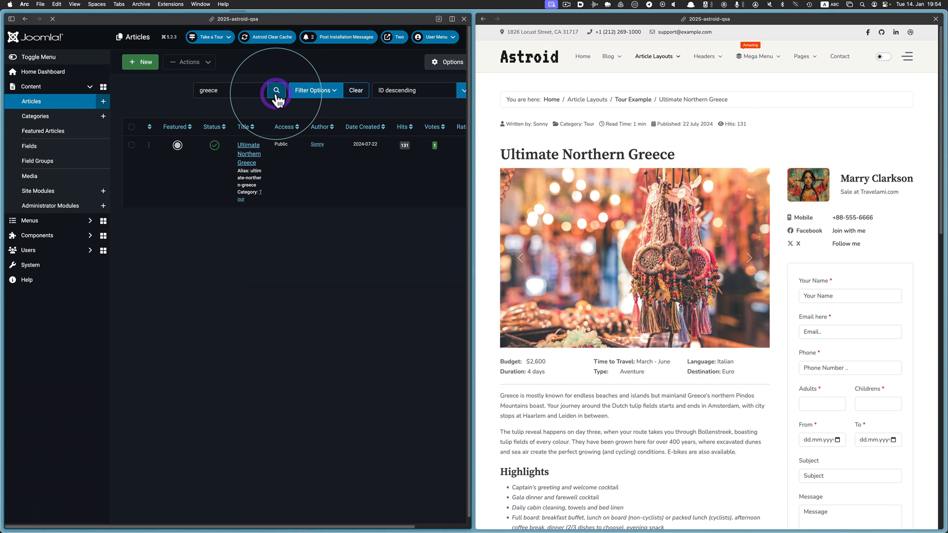
left_click(247, 153)
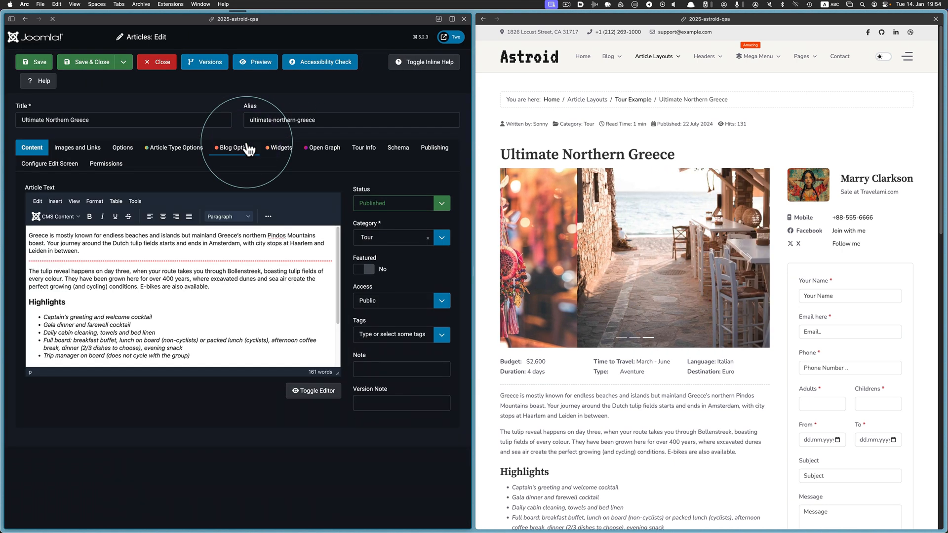
left_click(177, 148)
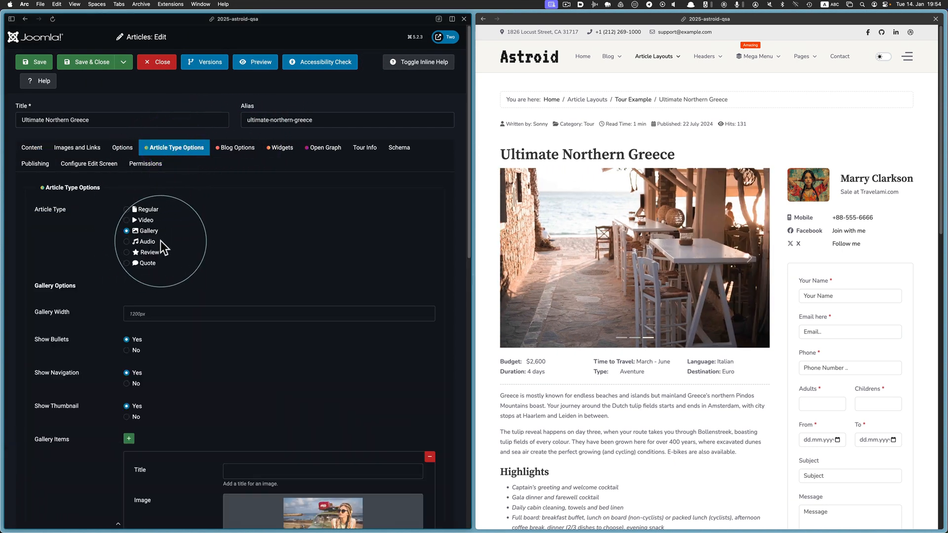
left_click(126, 209)
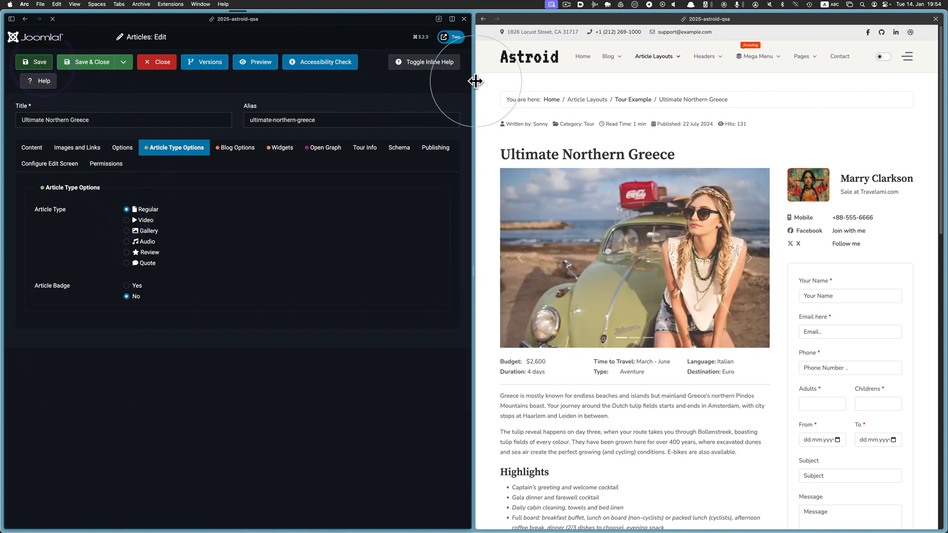
left_click(35, 61)
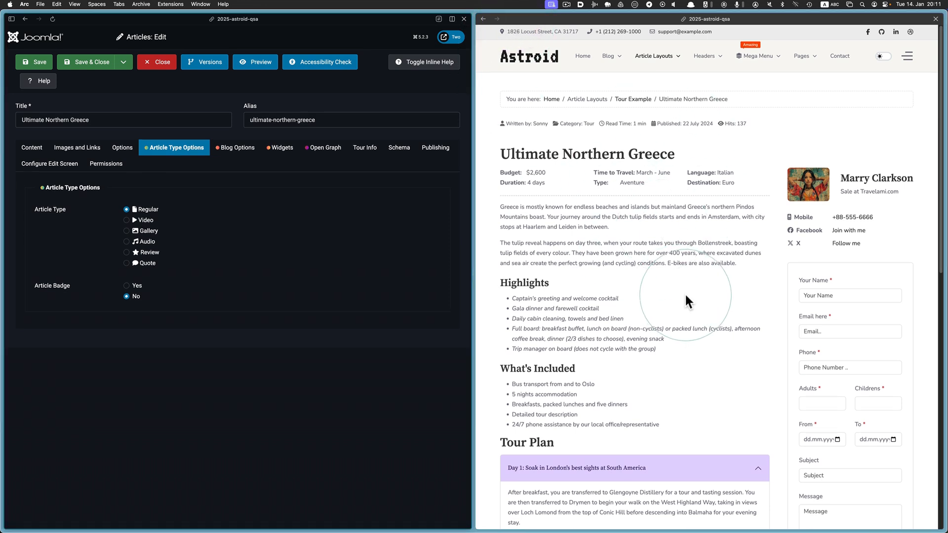
mouse_move(229, 186)
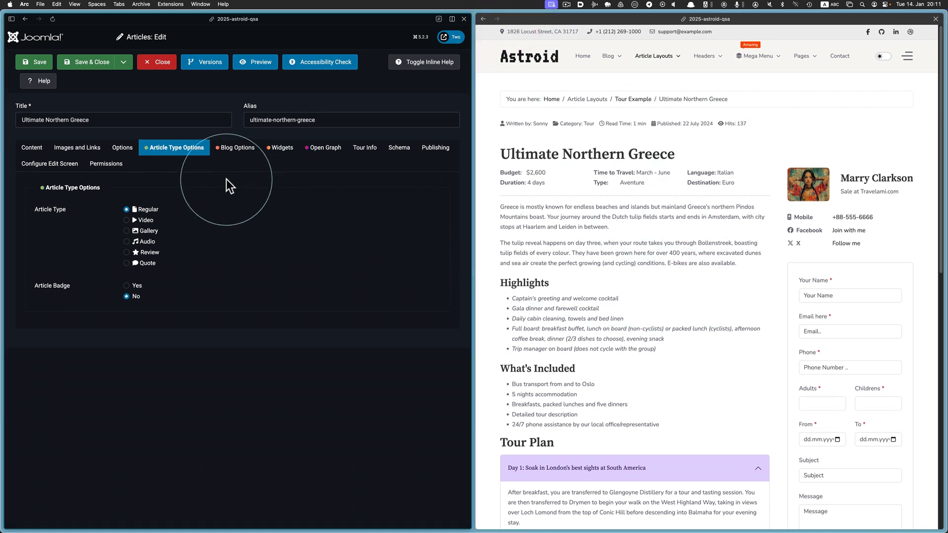
- Show Ultimate Northern Greece's Content tab and highlight the front-end intro paragraph
left_click(32, 147)
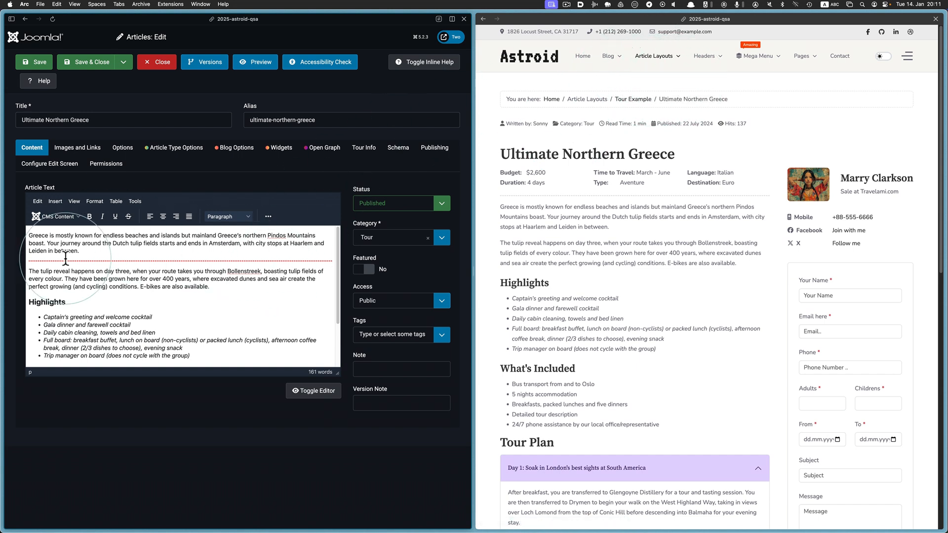
left_click_drag(26, 234, 79, 250)
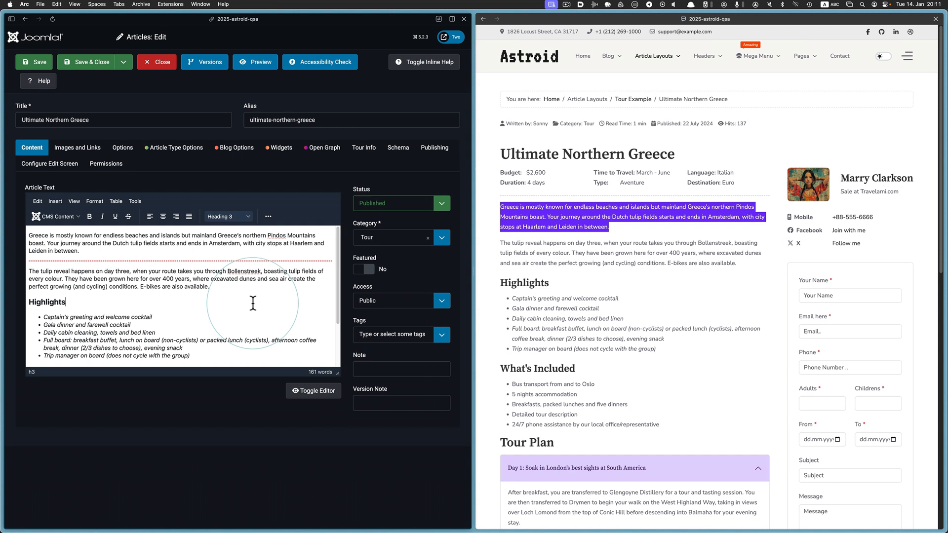
mouse_move(27, 269)
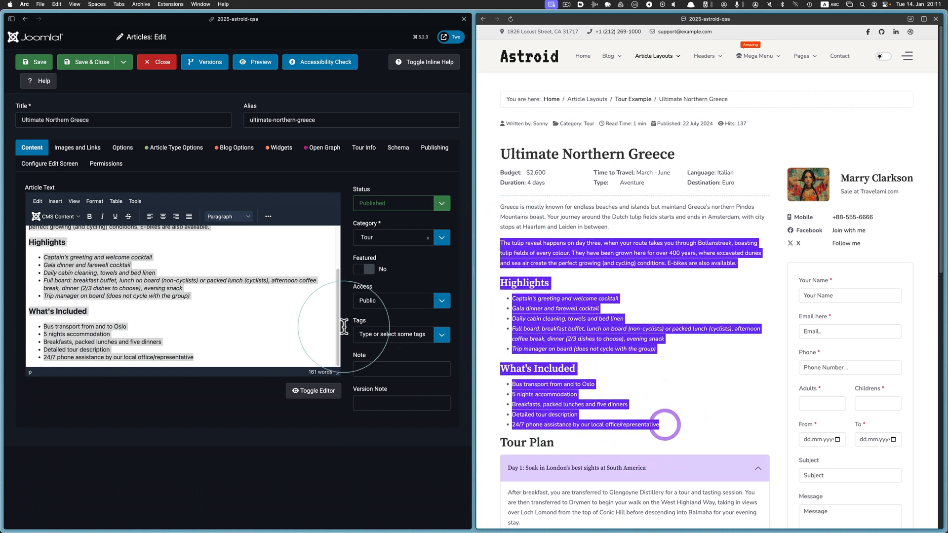
mouse_move(253, 310)
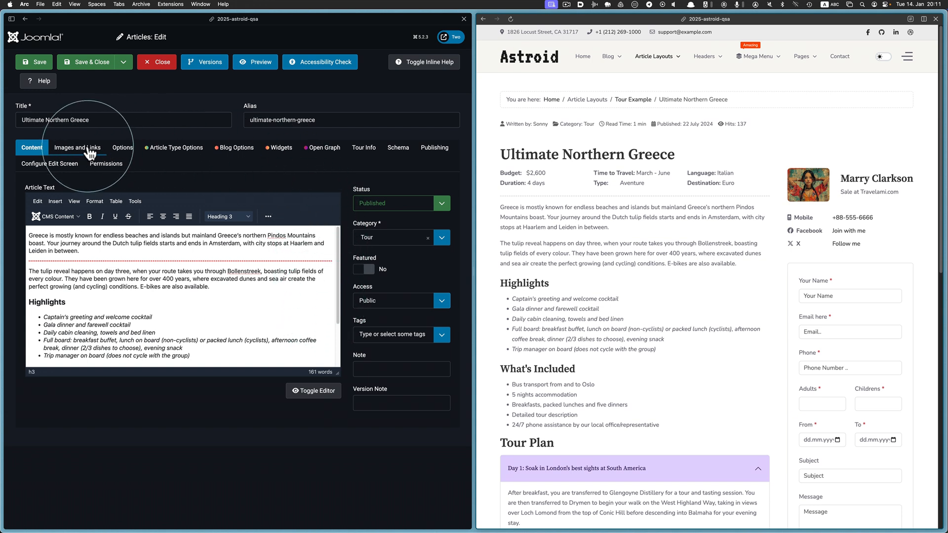
- Disable the Tour Plan accordion widget in Ultimate Northern Greece's Widgets tab
left_click(281, 148)
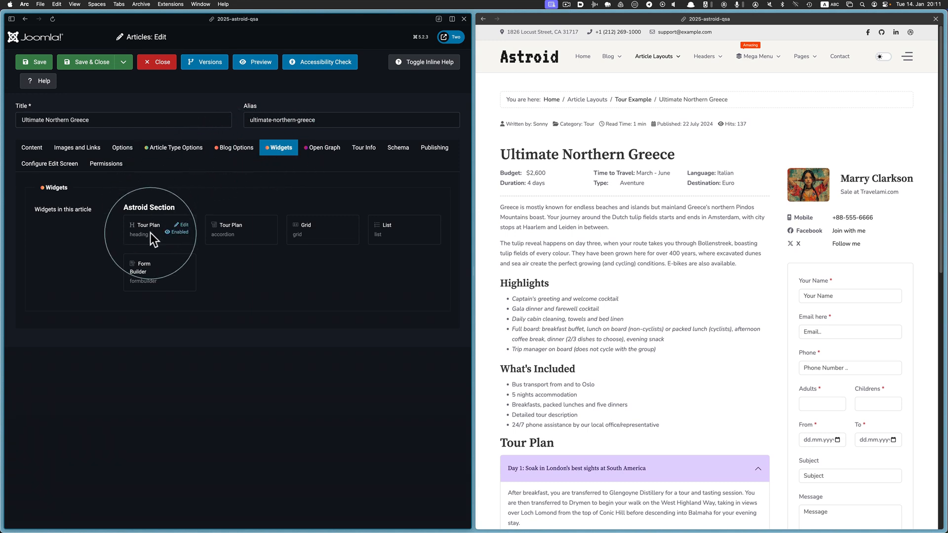
mouse_move(392, 248)
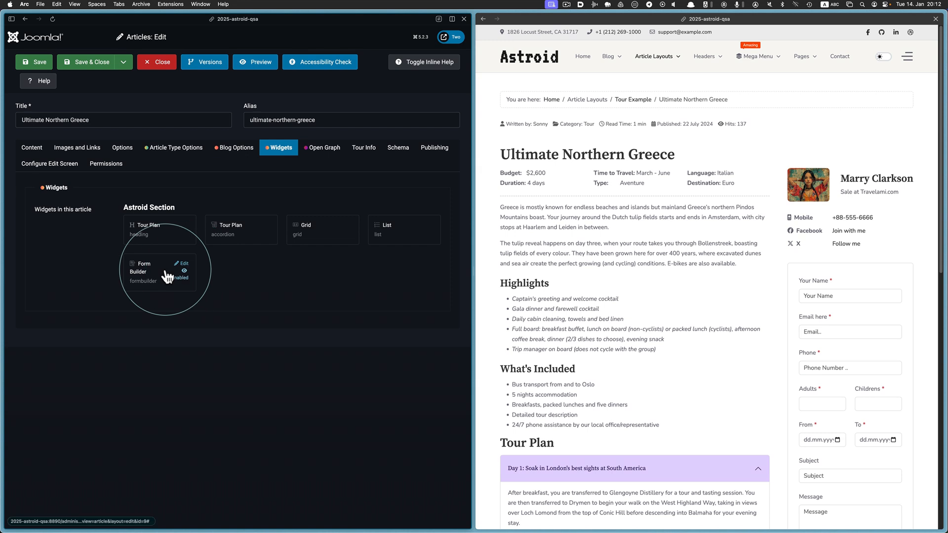
left_click(31, 147)
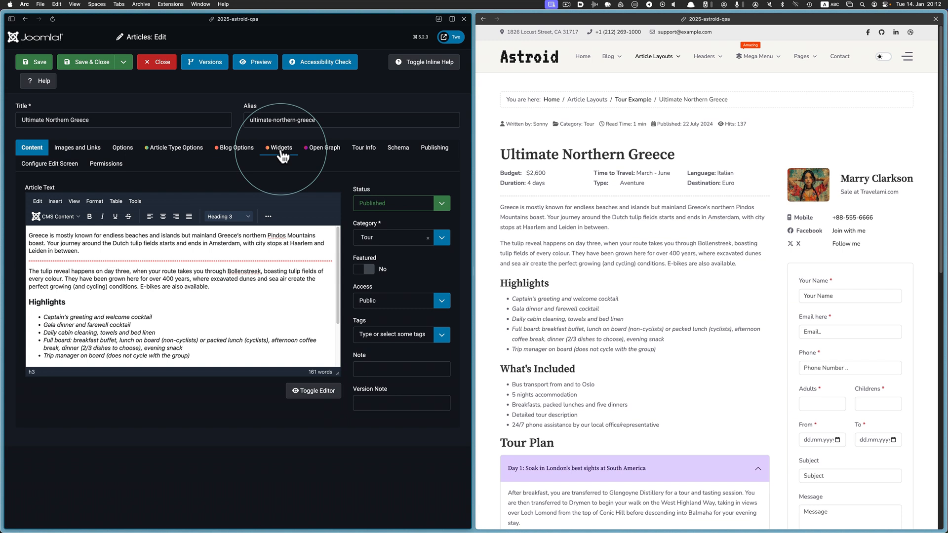
left_click(282, 147)
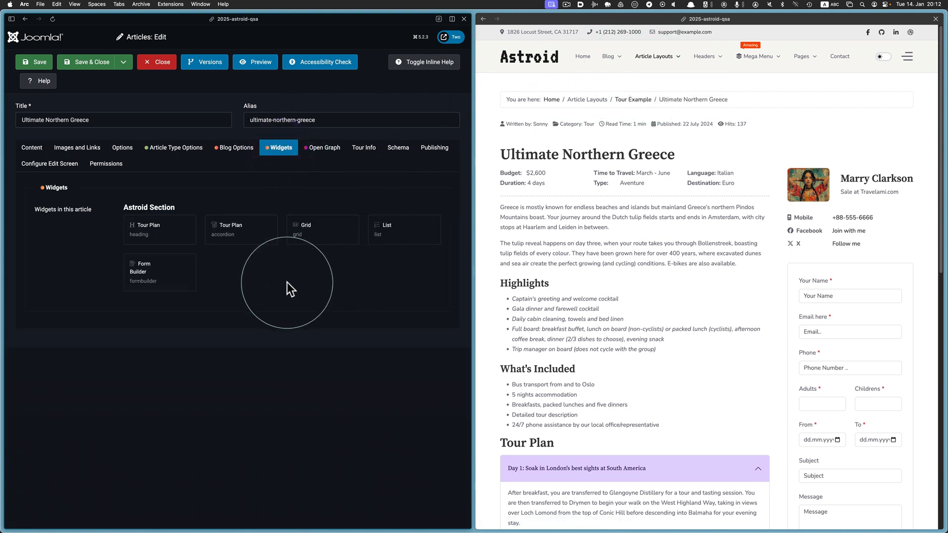
mouse_move(163, 239)
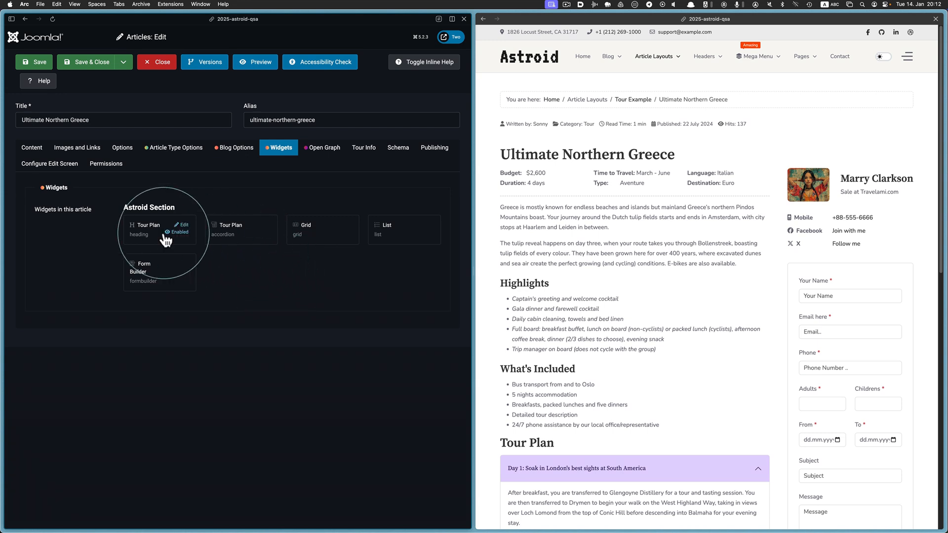
mouse_move(317, 232)
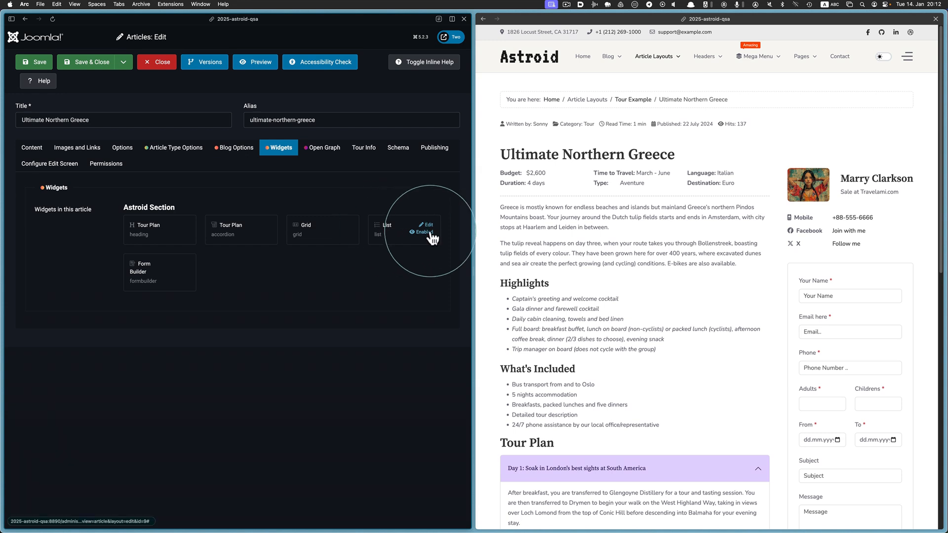
mouse_move(237, 229)
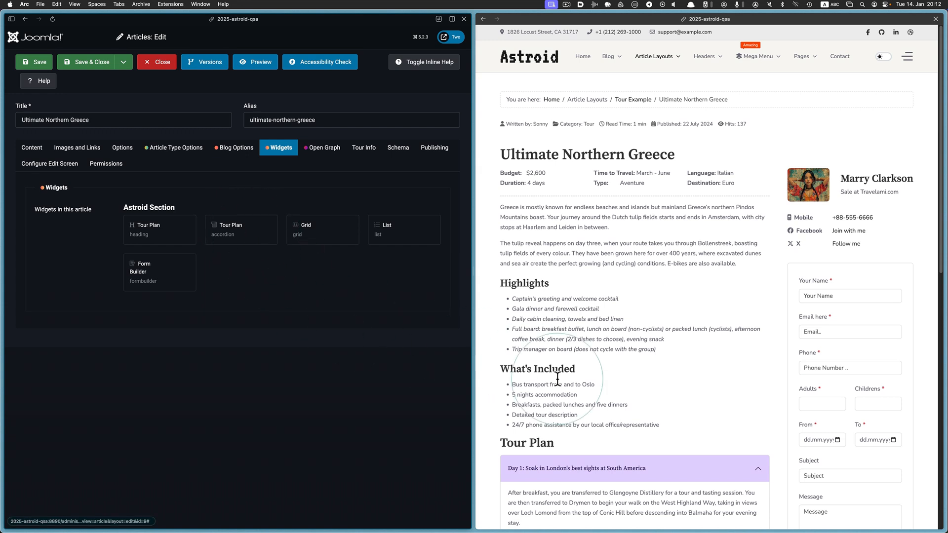
scroll("down", 3)
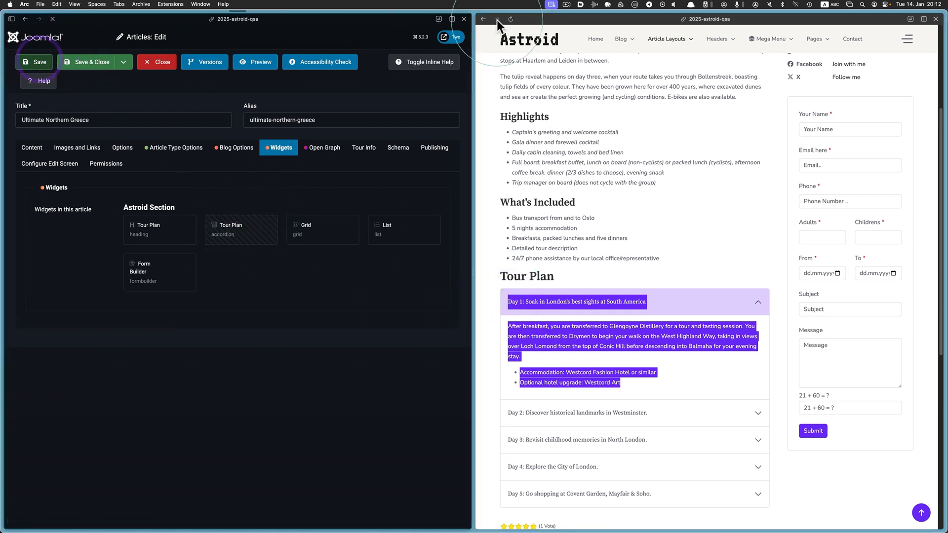
- Save Ultimate Northern Greece with Tour Plan disabled, then re-enable the Tour Plan widget
left_click(35, 62)
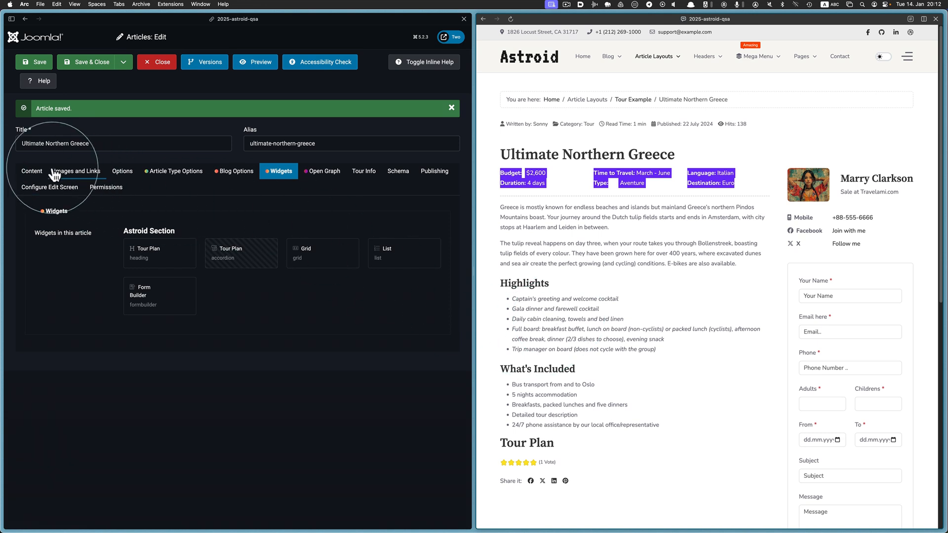
left_click(32, 171)
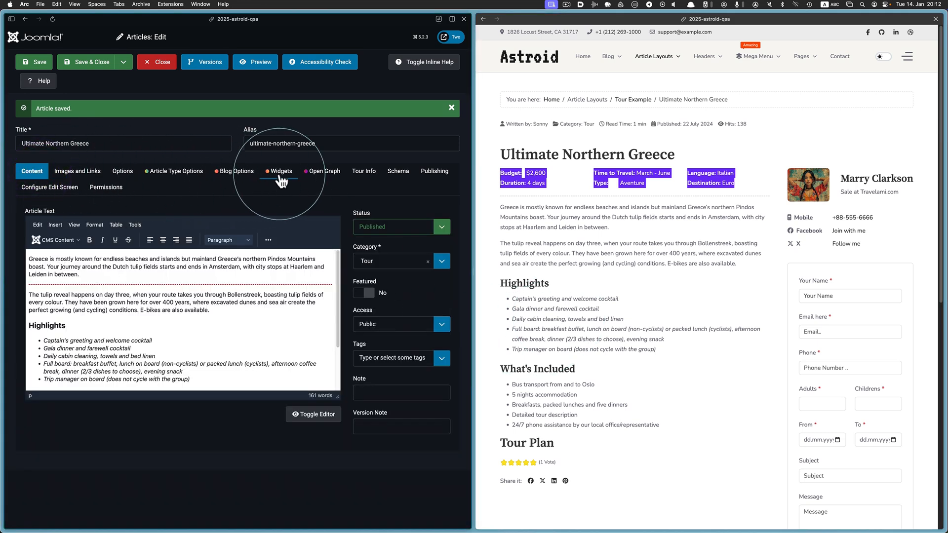
left_click(281, 171)
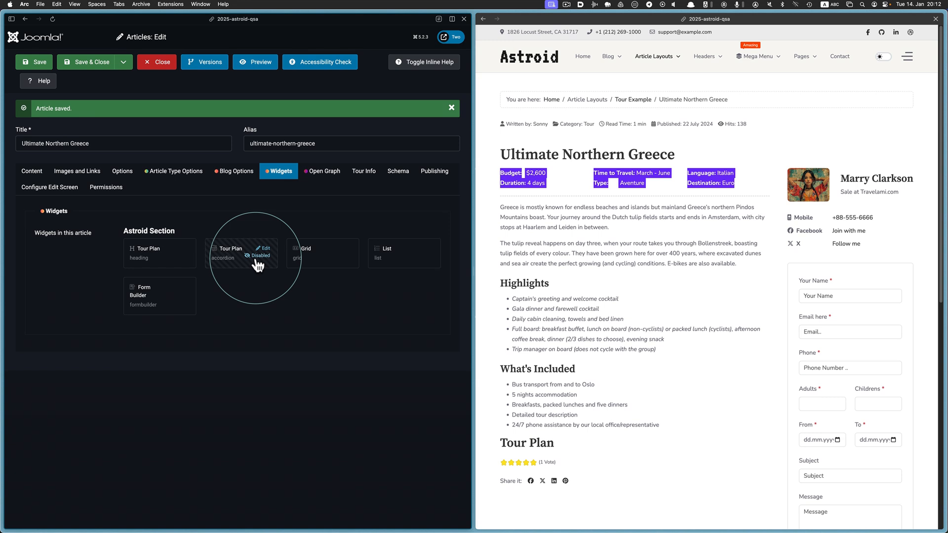
left_click(34, 62)
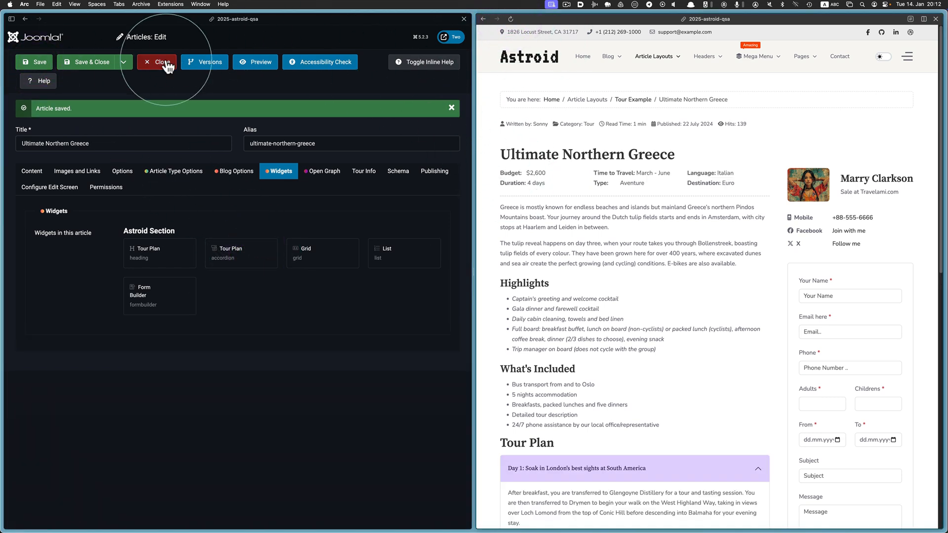
- Close the Greece article, open Beautiful Day via a 'day' search, and review its widgets
left_click(156, 61)
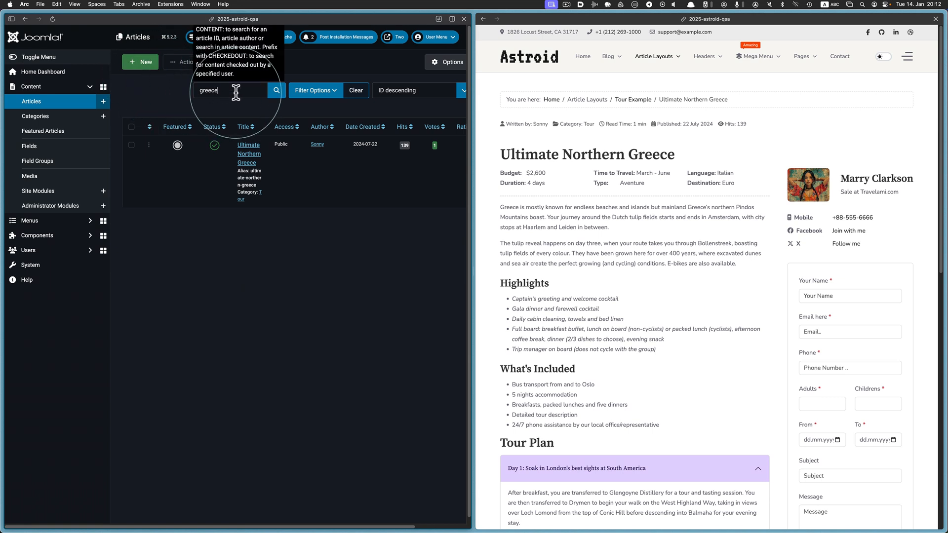
type("day")
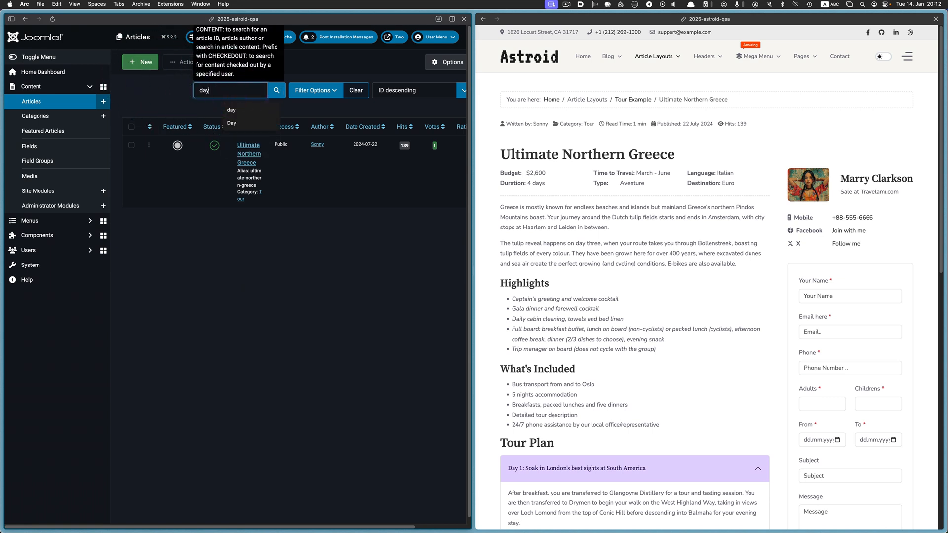
left_click(281, 148)
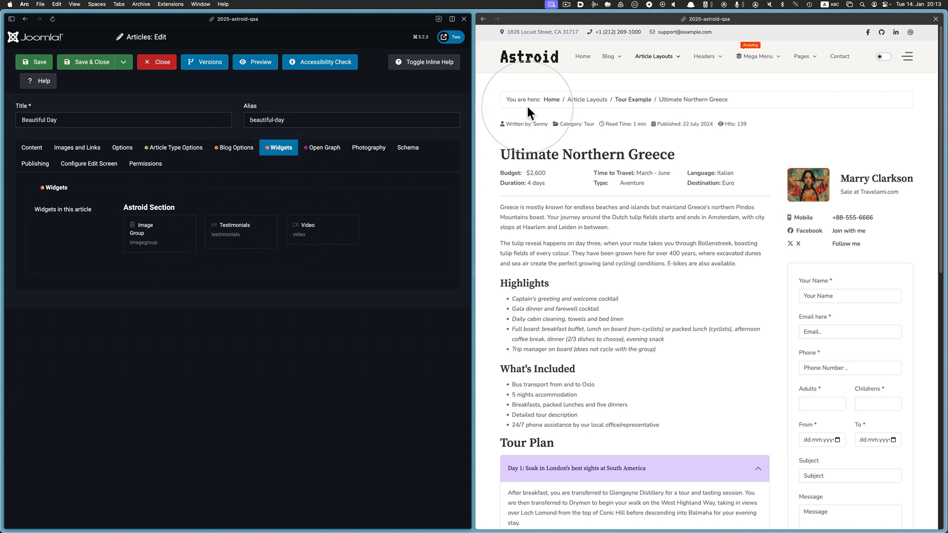
left_click(655, 56)
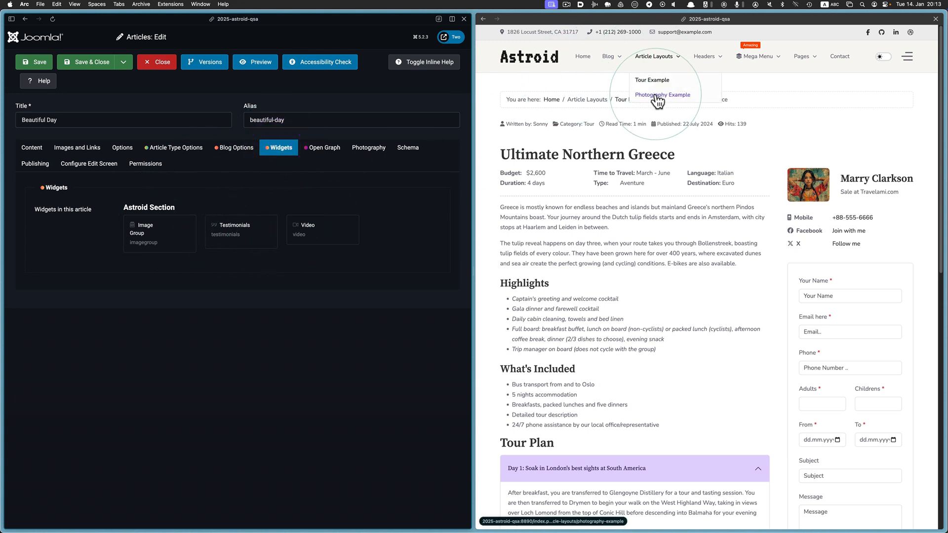
left_click(662, 95)
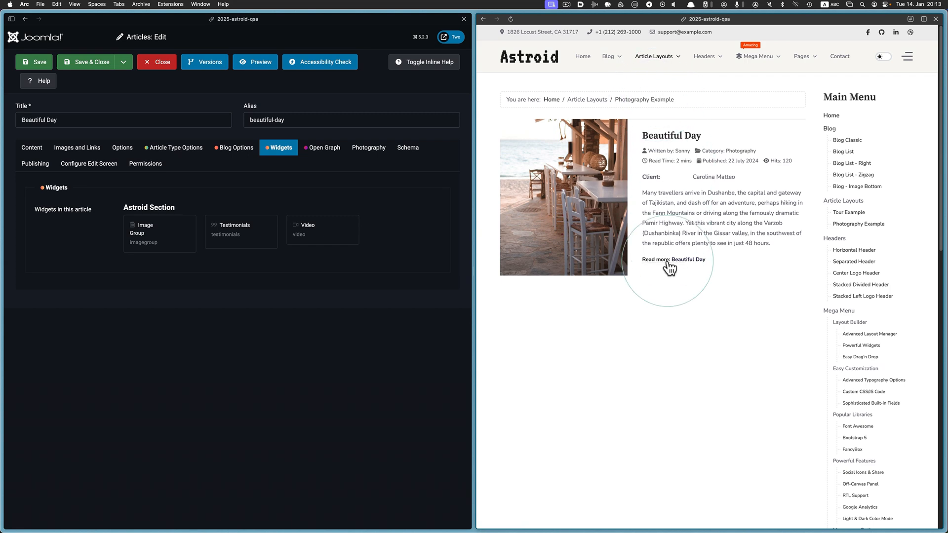
scroll("down", 3)
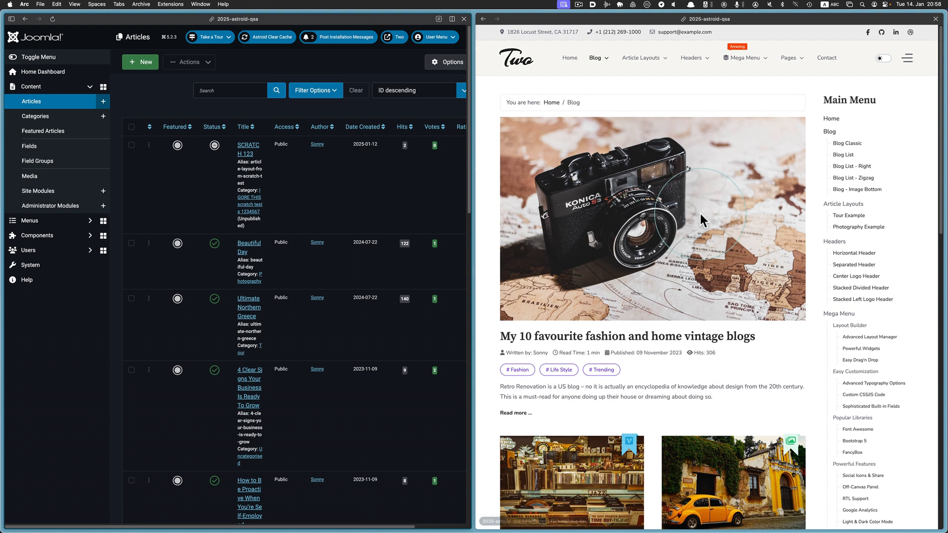
mouse_move(643, 71)
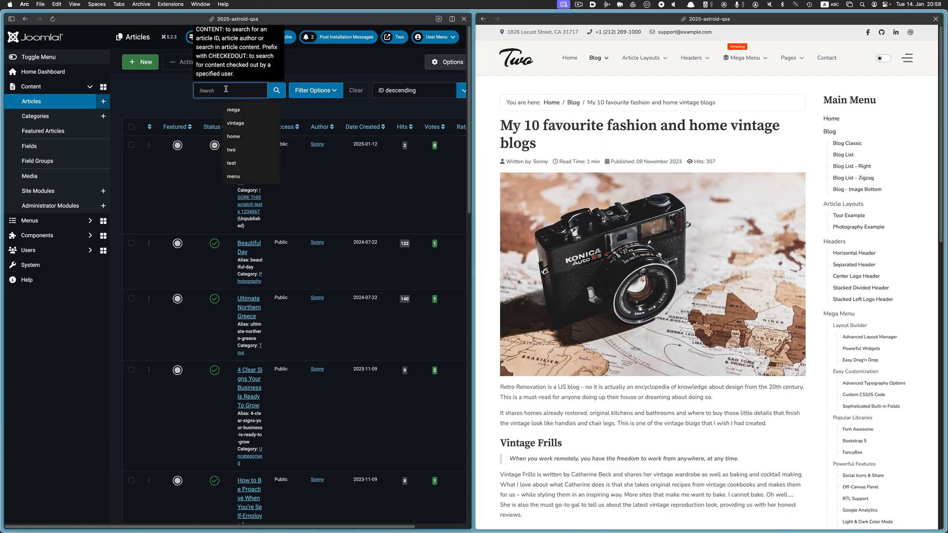
- Find the vintage blogs article by searching 'vin', set its category to Tour, and save
type("vintage")
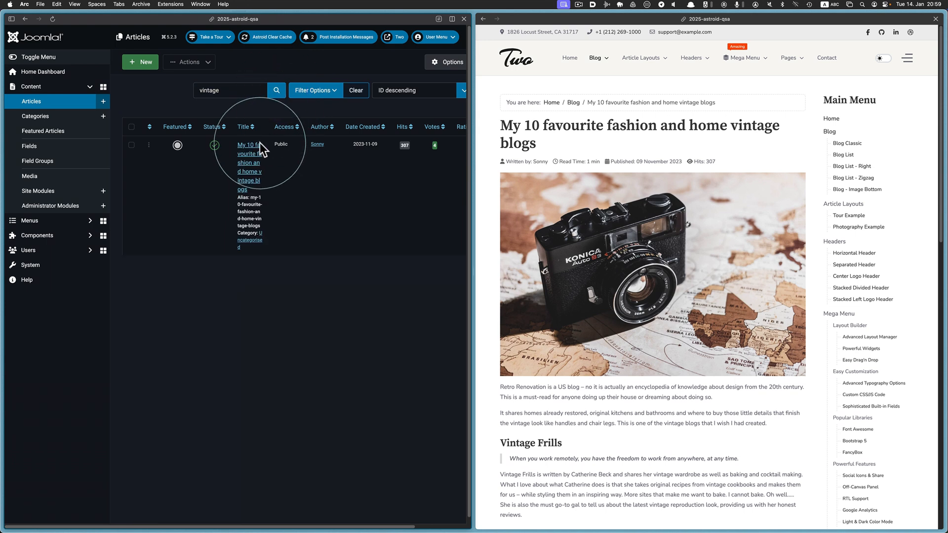
left_click(248, 145)
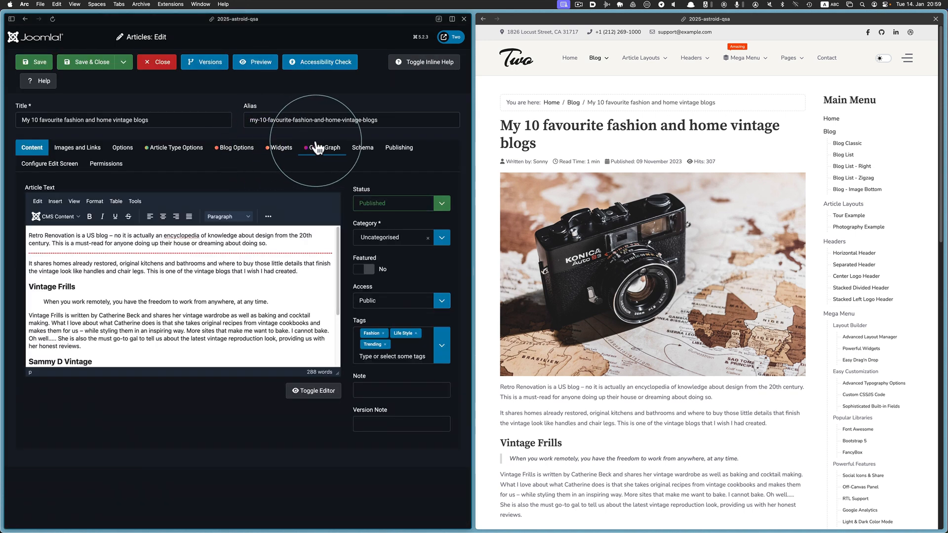
left_click(280, 148)
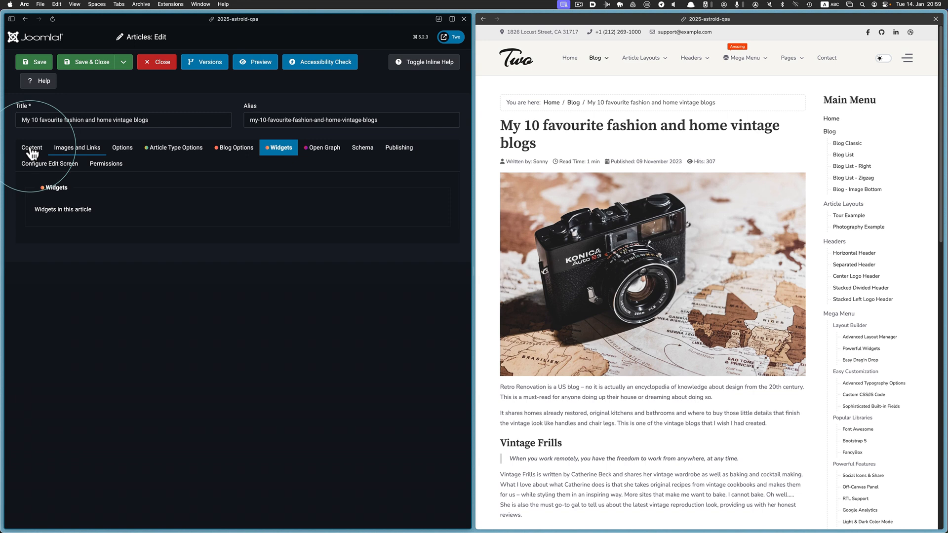
left_click(31, 147)
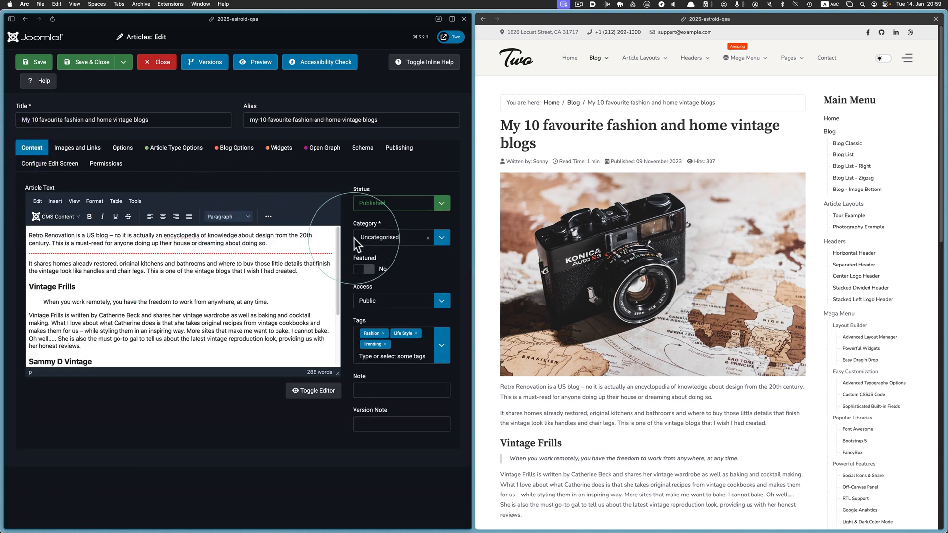
left_click(393, 237)
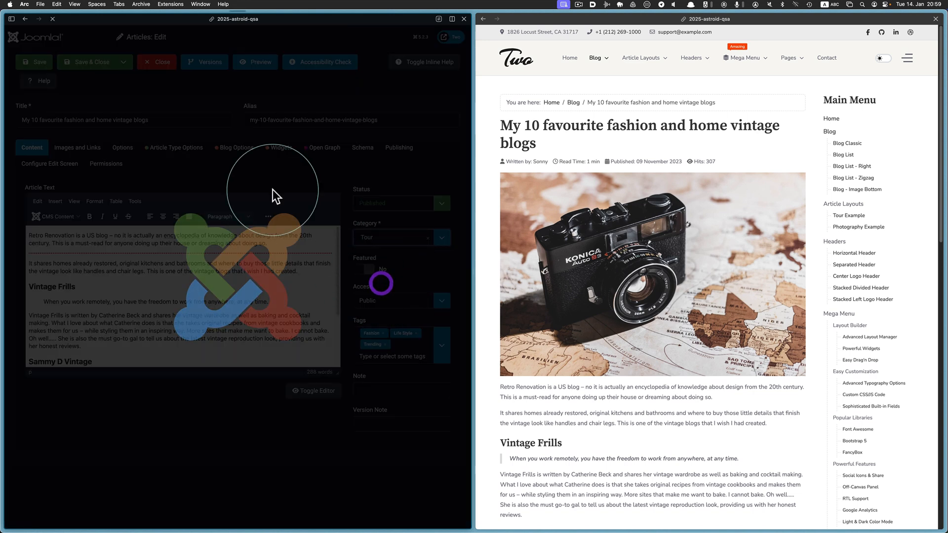
left_click(34, 61)
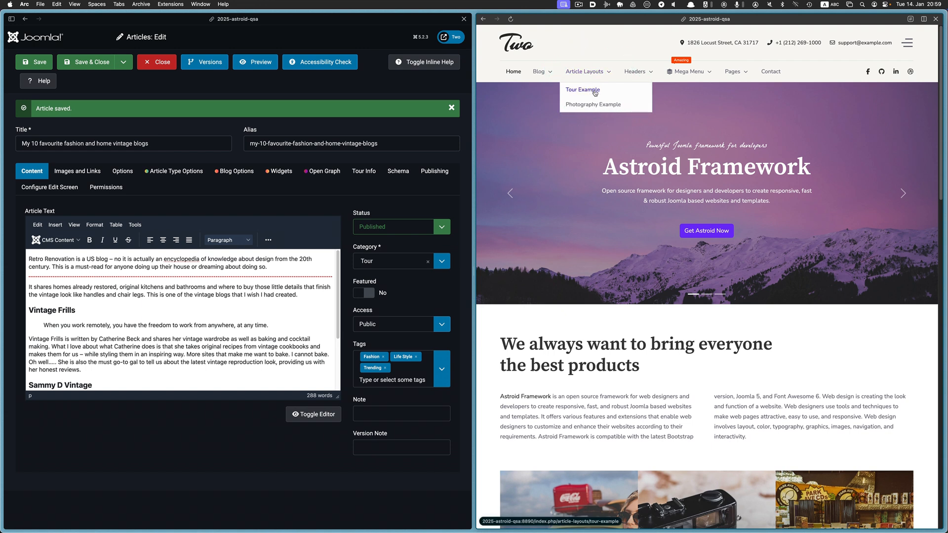
- Find the vintage blogs article on the site's Tour Example page, in tour layout
left_click(582, 90)
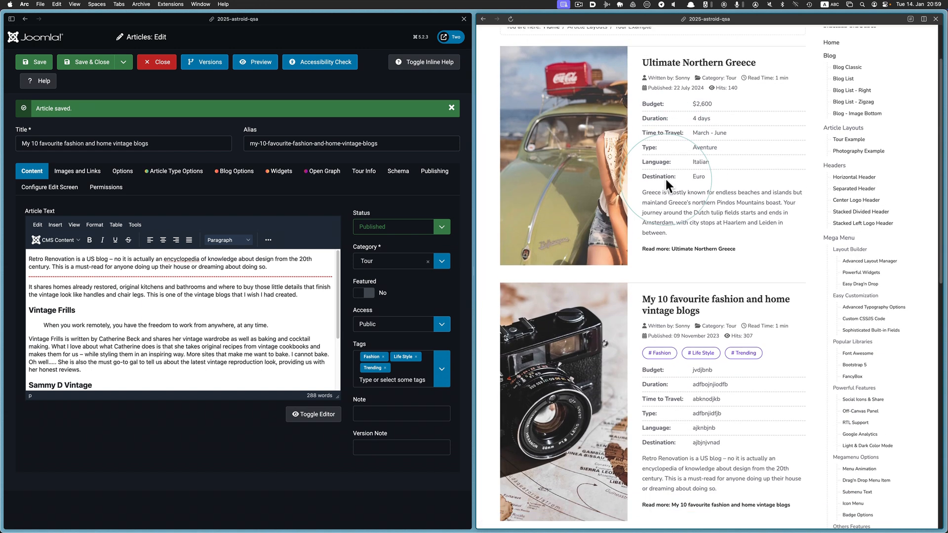
scroll("down", 3)
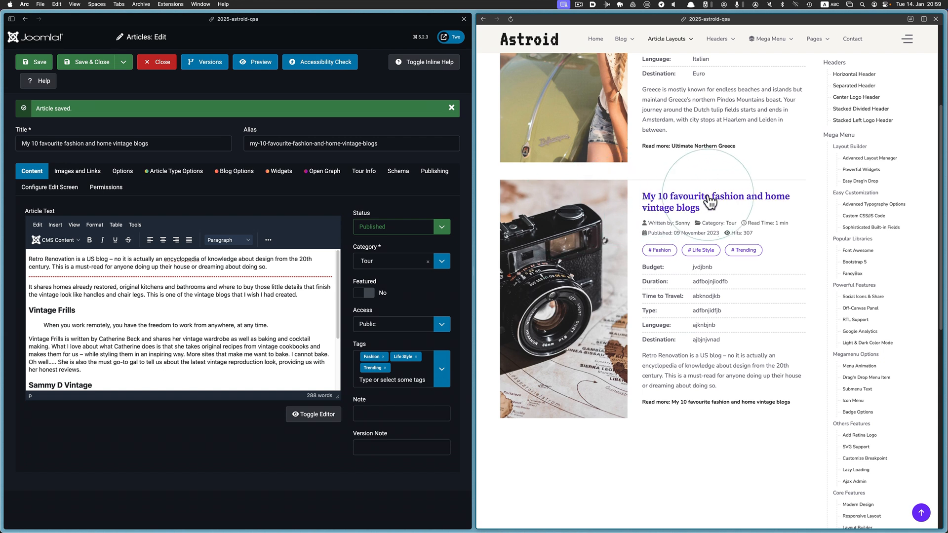
mouse_move(778, 353)
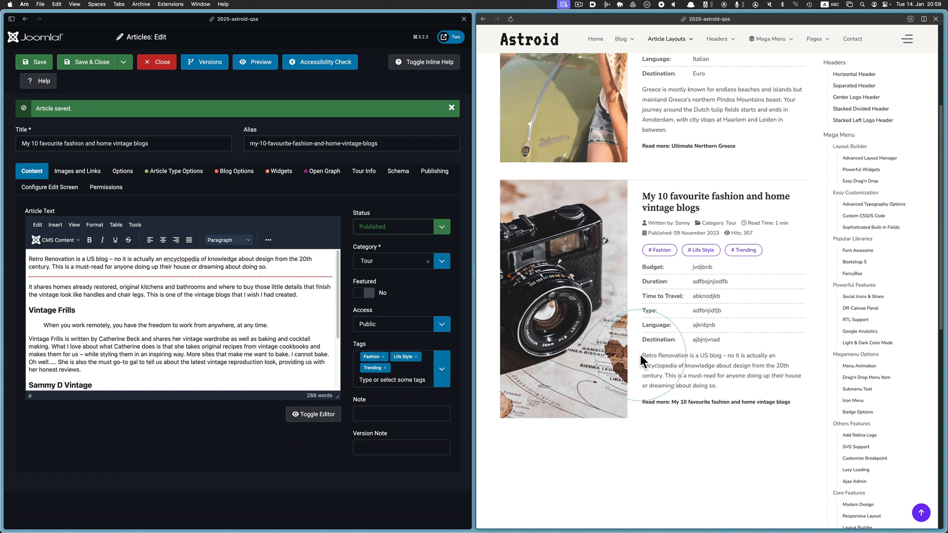
left_click_drag(646, 355, 718, 386)
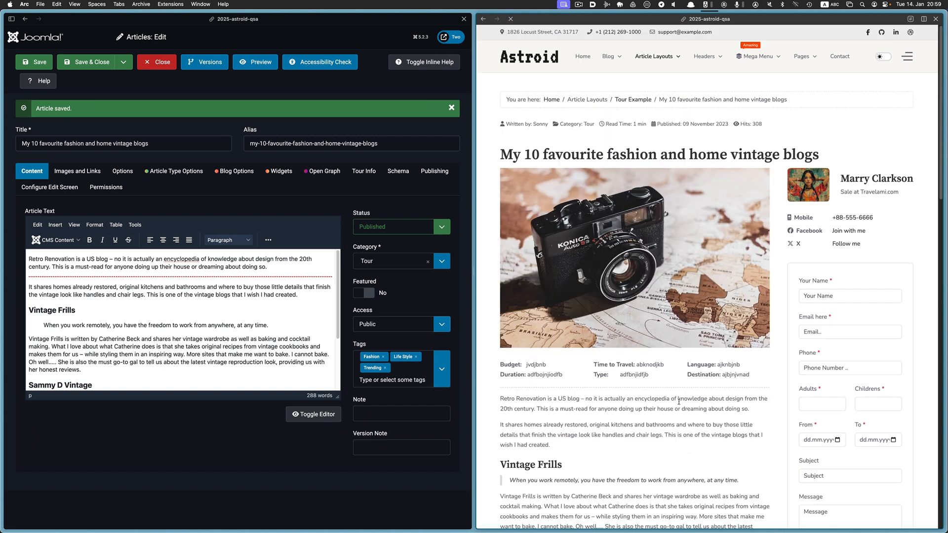
scroll("down", 3)
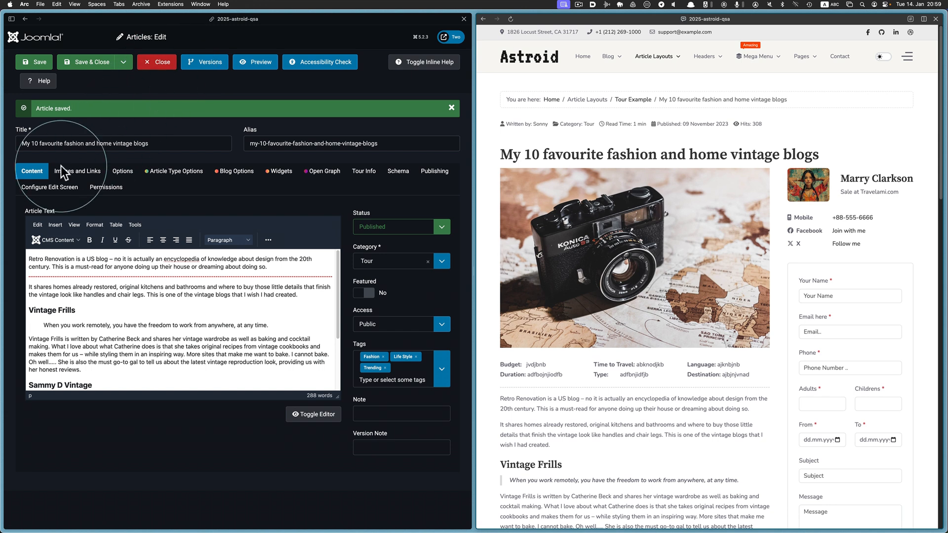
- Check the vintage article's widgets and preview both Tour articles on Tour Example
left_click(280, 171)
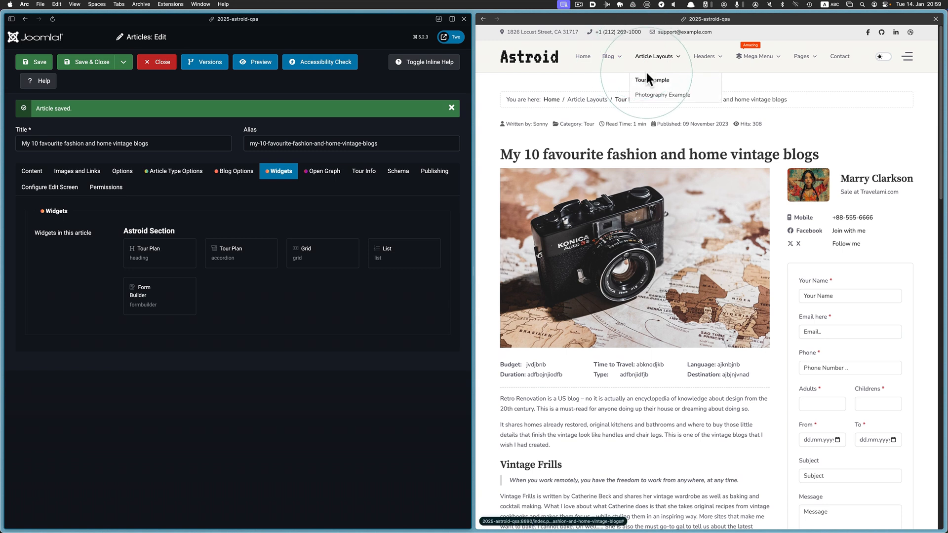
left_click(652, 79)
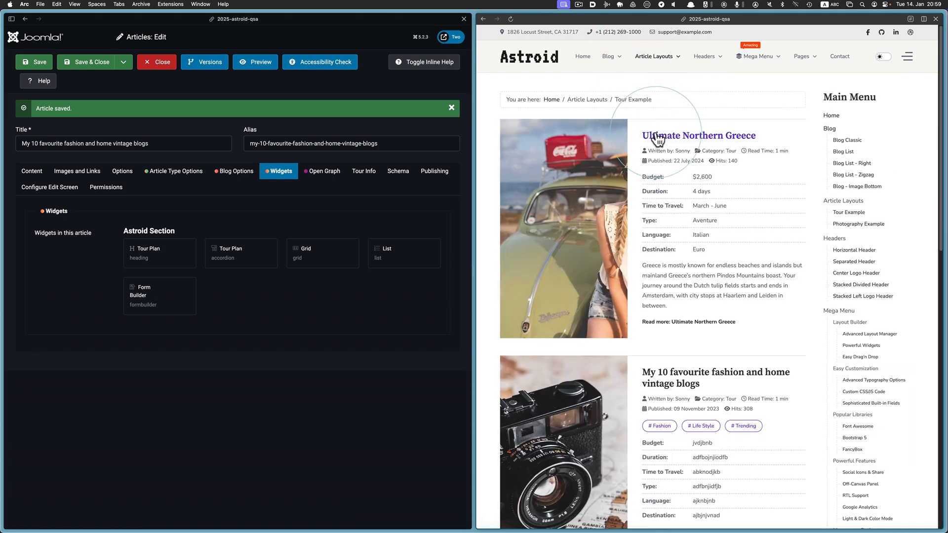
left_click(697, 136)
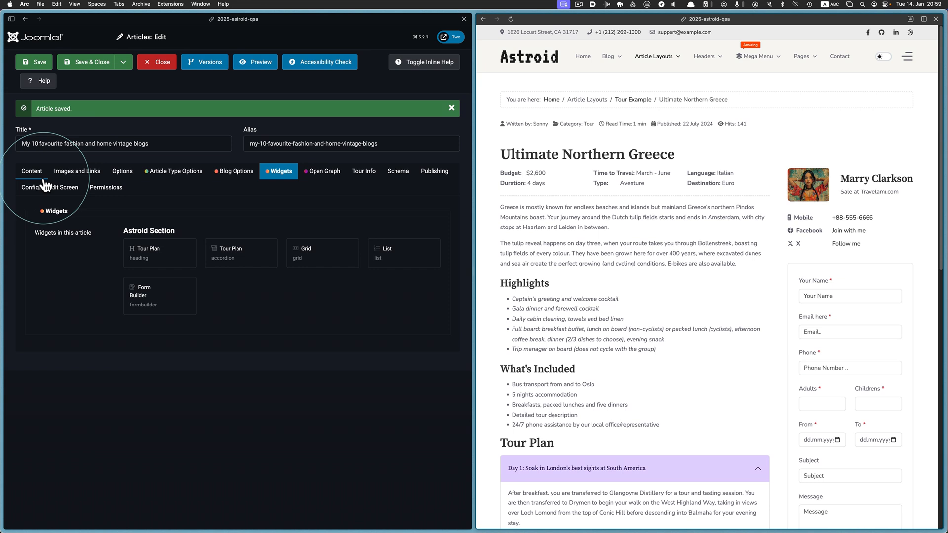
left_click(32, 172)
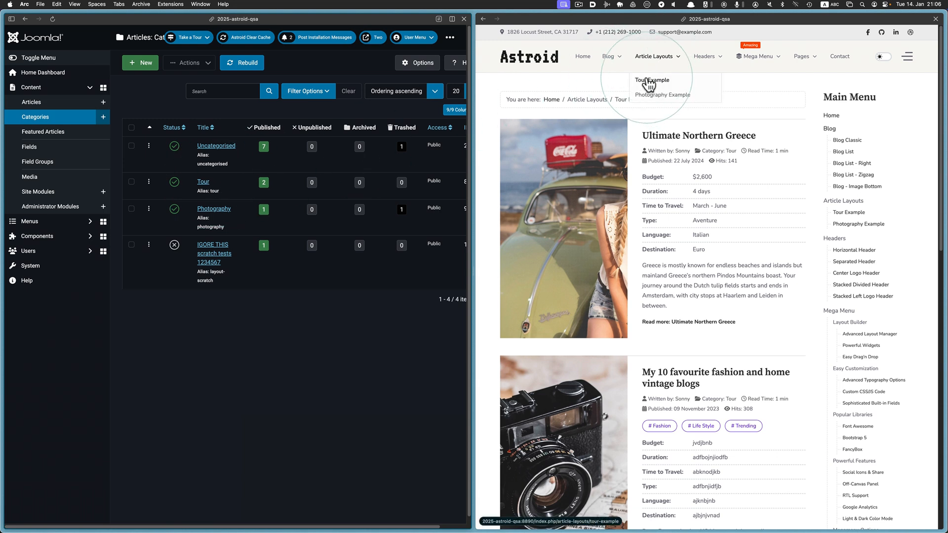
- Edit the Tour category and view its Single Blog Options: astroid_template_two with Tour Layout
left_click(652, 80)
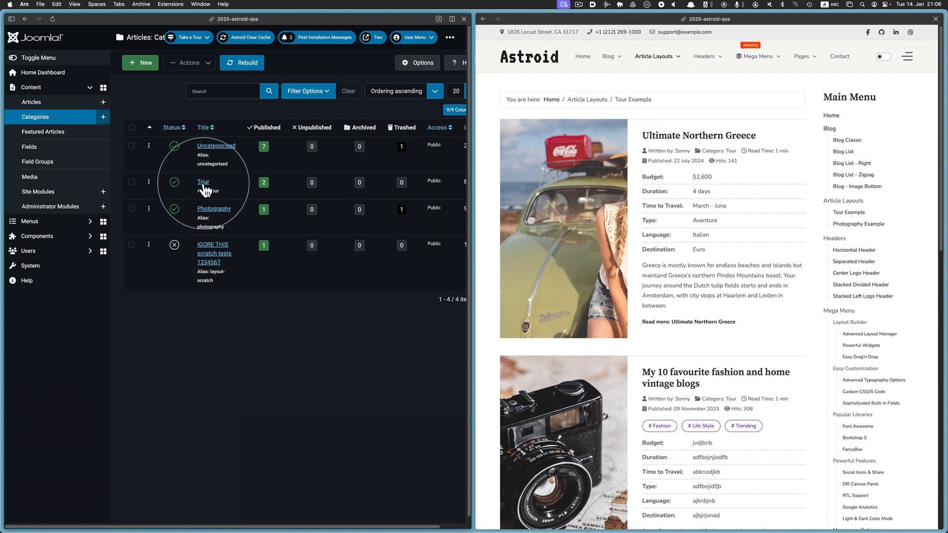
left_click(202, 181)
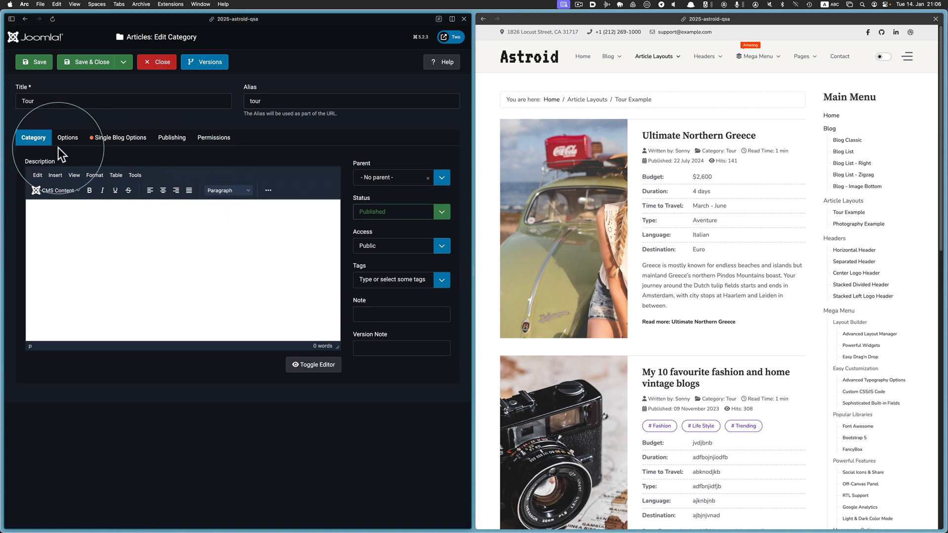
mouse_move(689, 163)
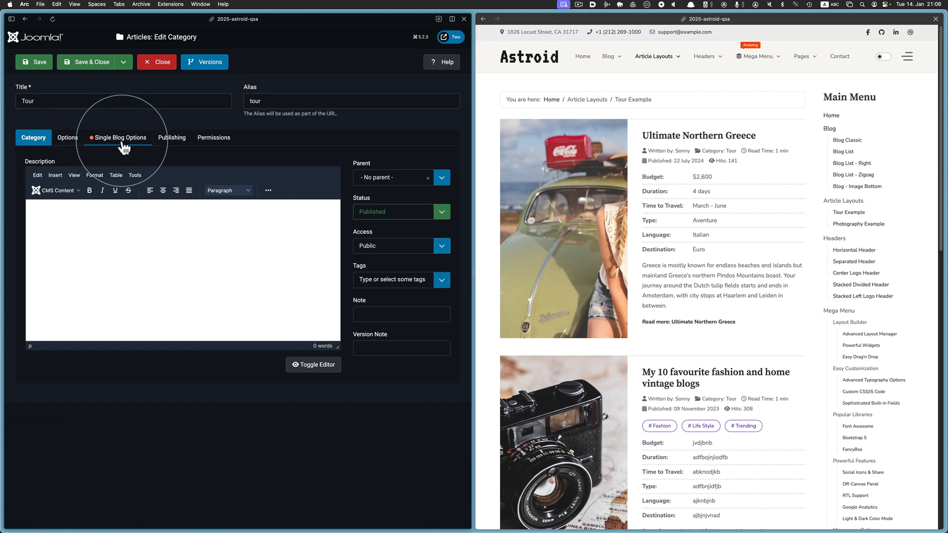
left_click(121, 137)
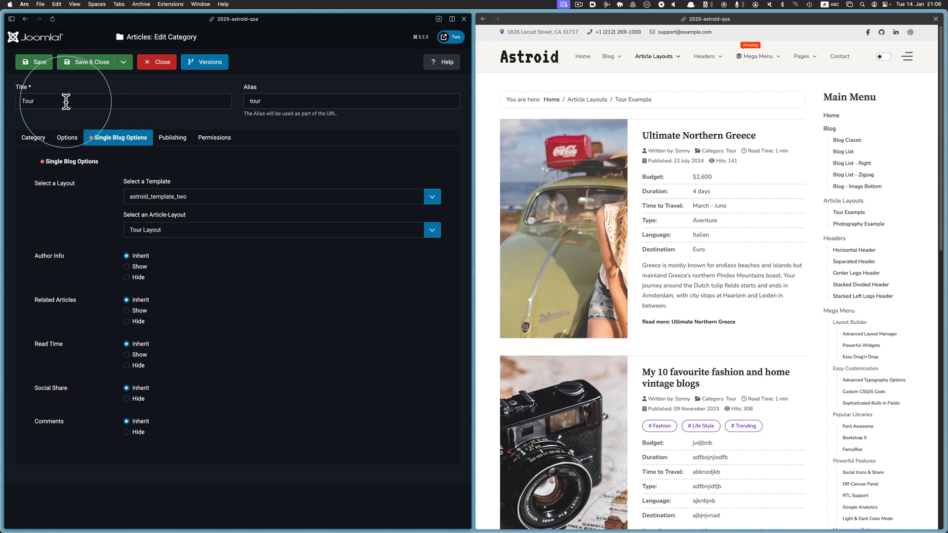
mouse_move(210, 210)
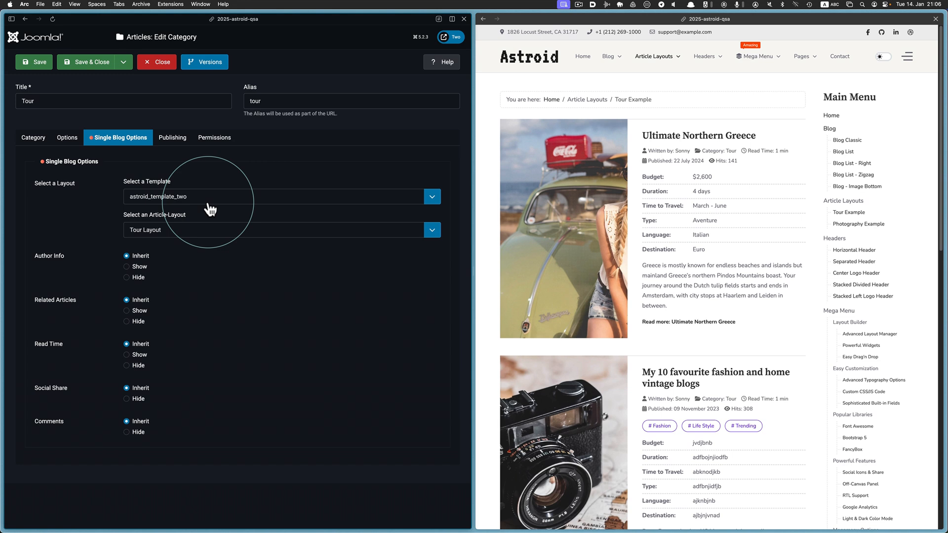
- Set the Tour category's article layout to Default - System and save
left_click(431, 196)
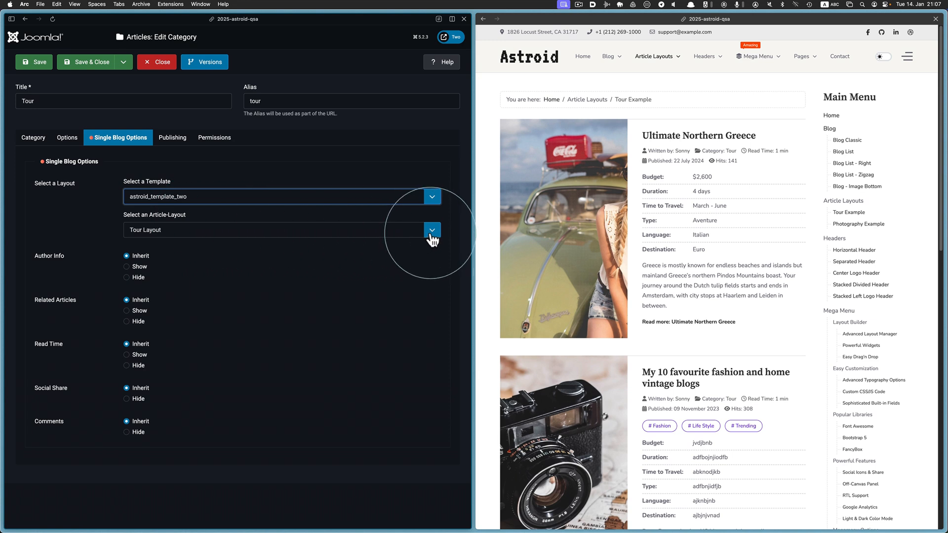
left_click(431, 229)
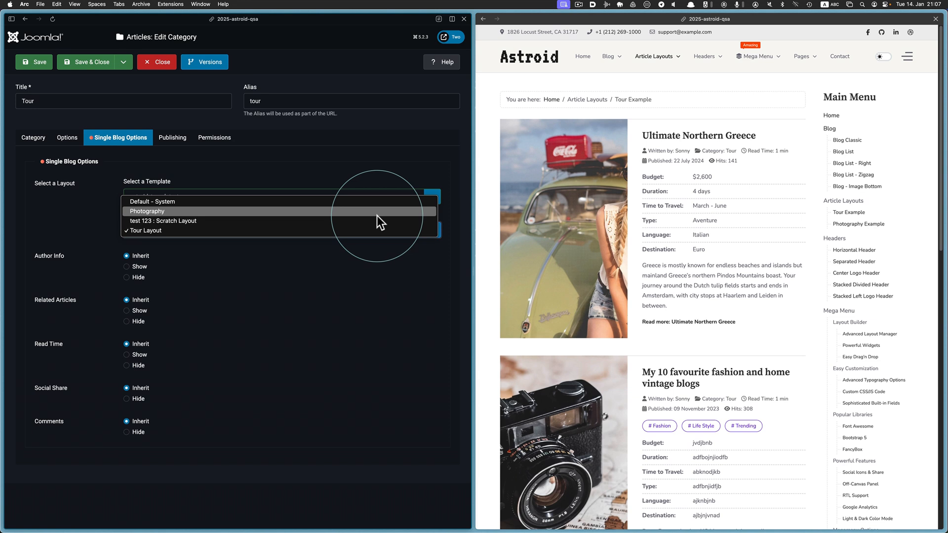
mouse_move(375, 219)
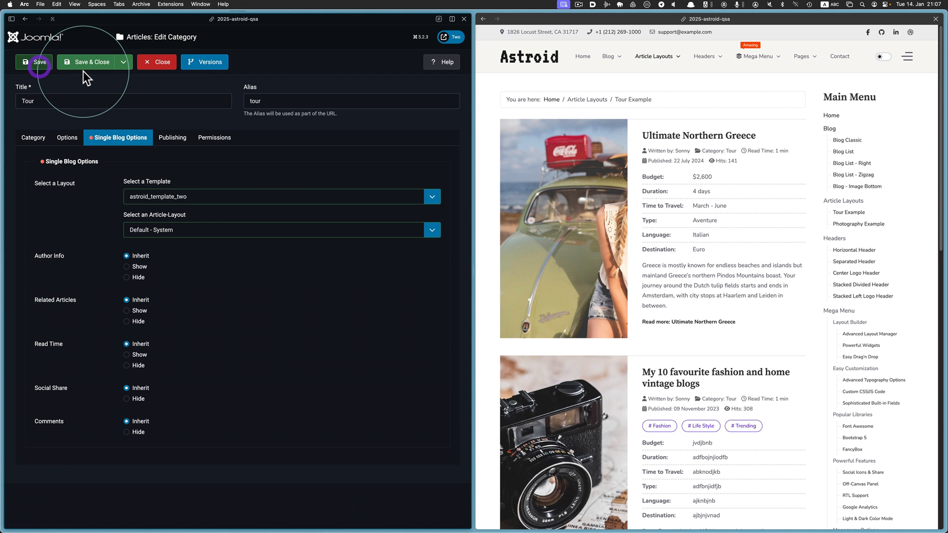
left_click(34, 62)
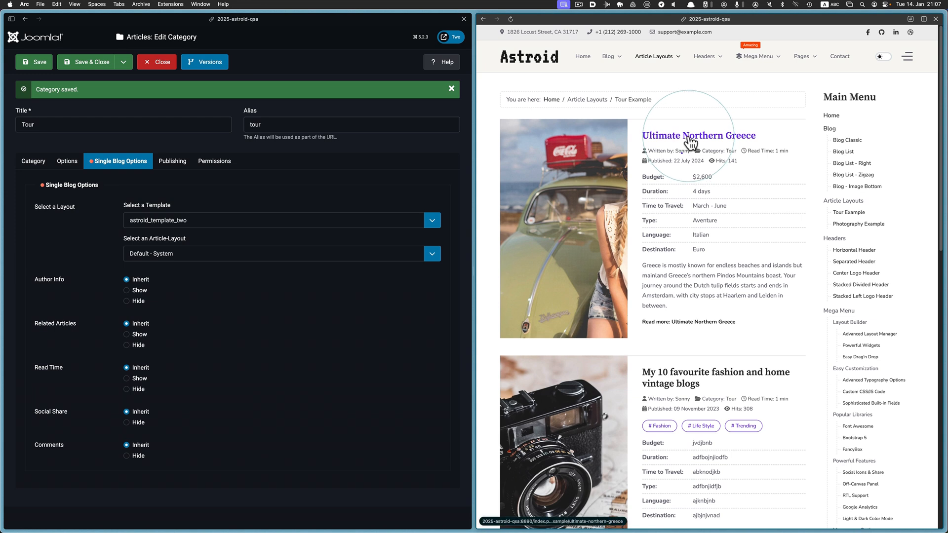
- View Ultimate Northern Greece on the site in the default article layout
left_click(698, 135)
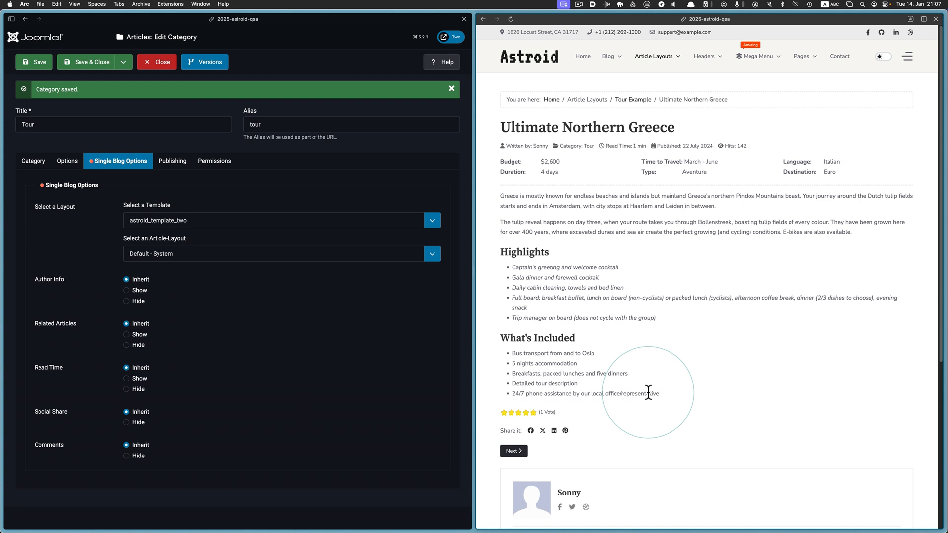
mouse_move(700, 345)
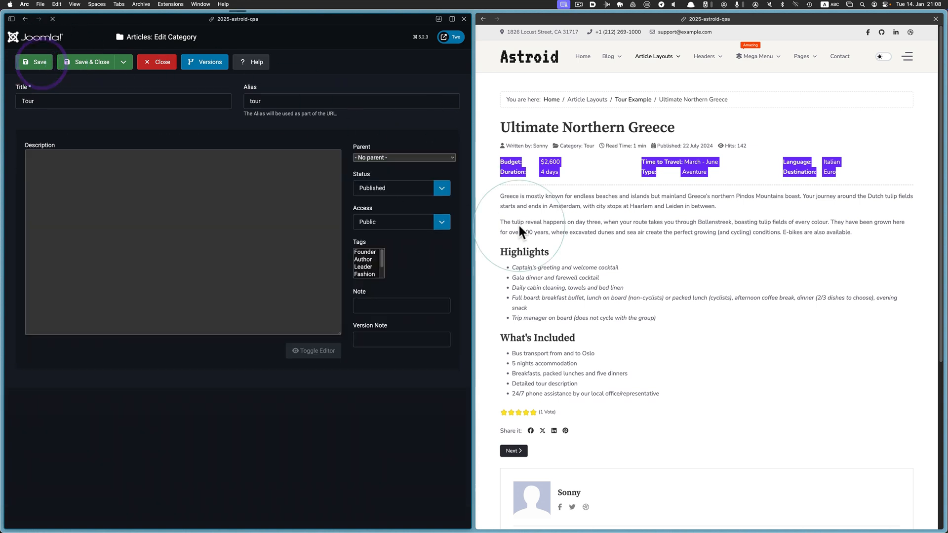
- Save the category with Tour Layout and confirm the article's Tour Plan section is back
left_click(35, 61)
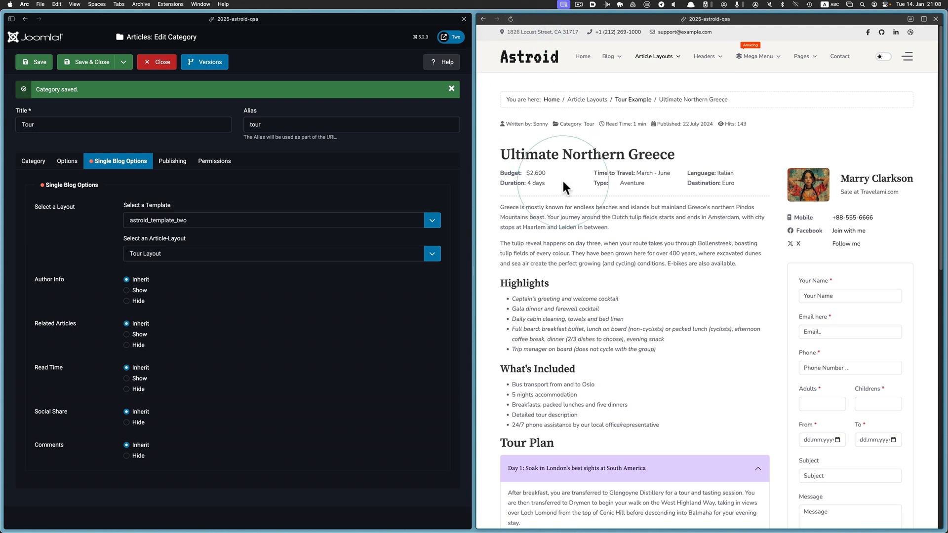
scroll("down", 3)
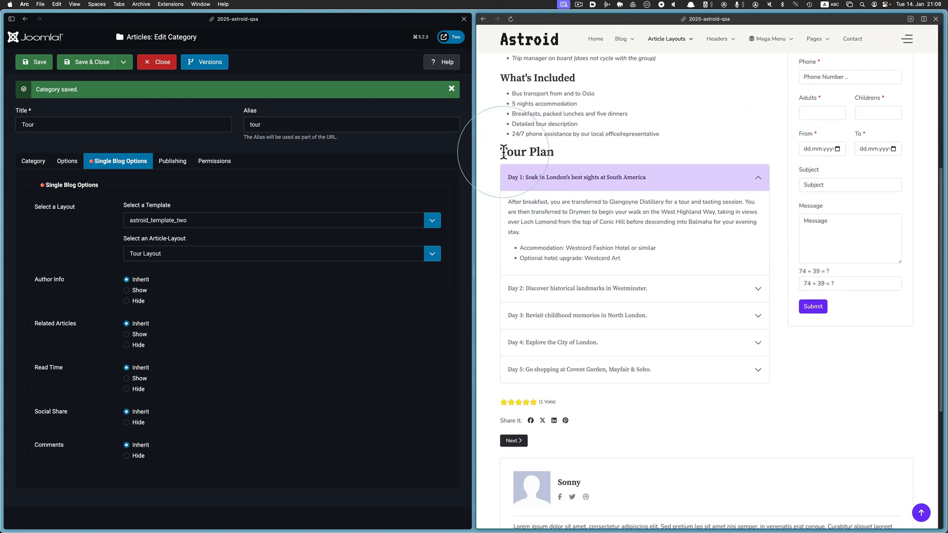
left_click_drag(502, 151, 561, 342)
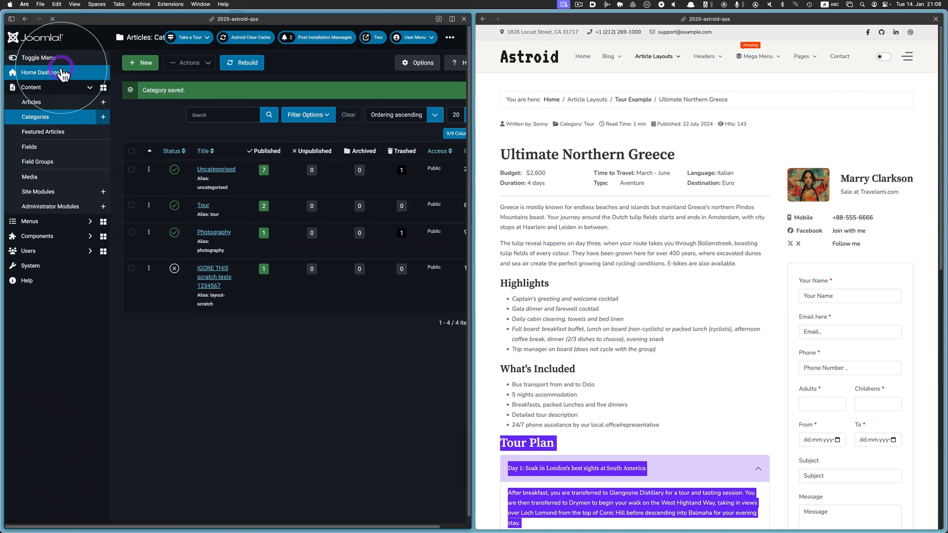
- View the Beautiful Day article from the Photography Example listing on the Astroid site
left_click(42, 73)
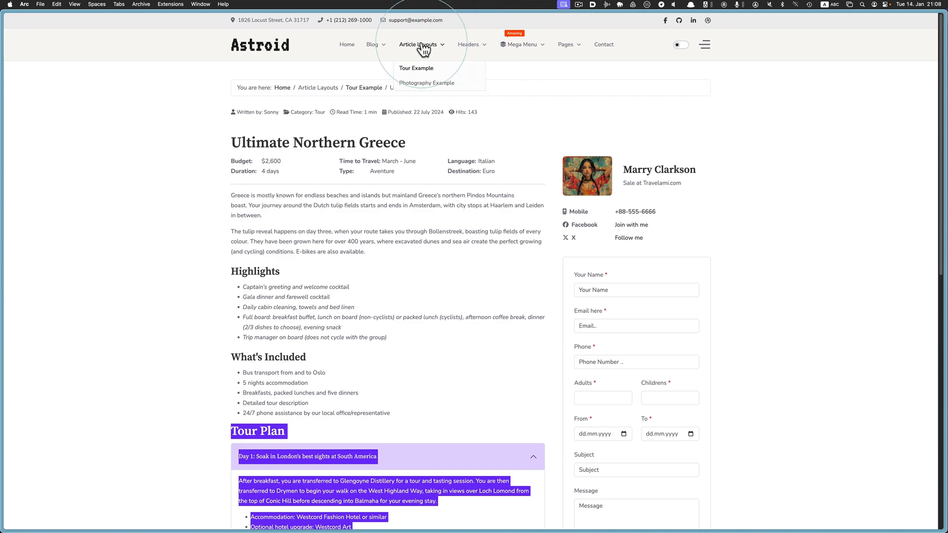
left_click(426, 83)
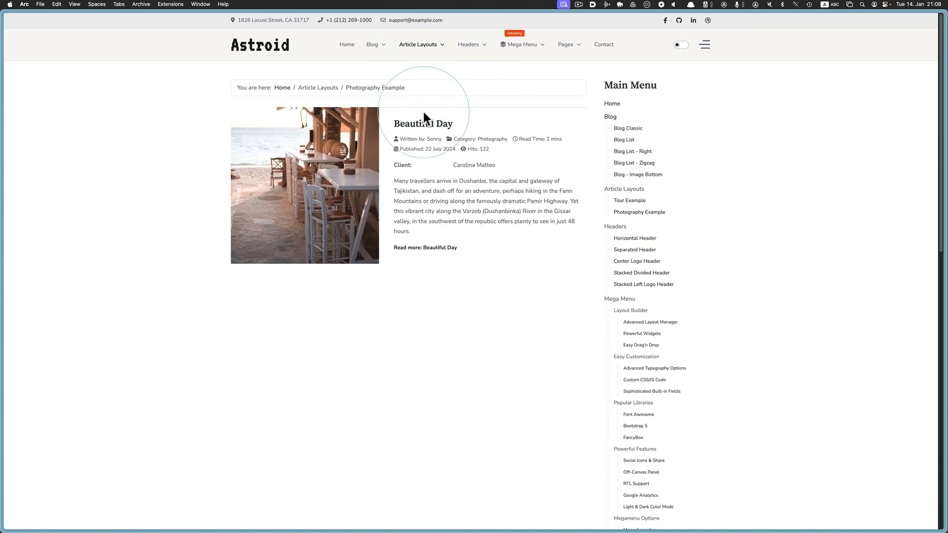
left_click(425, 248)
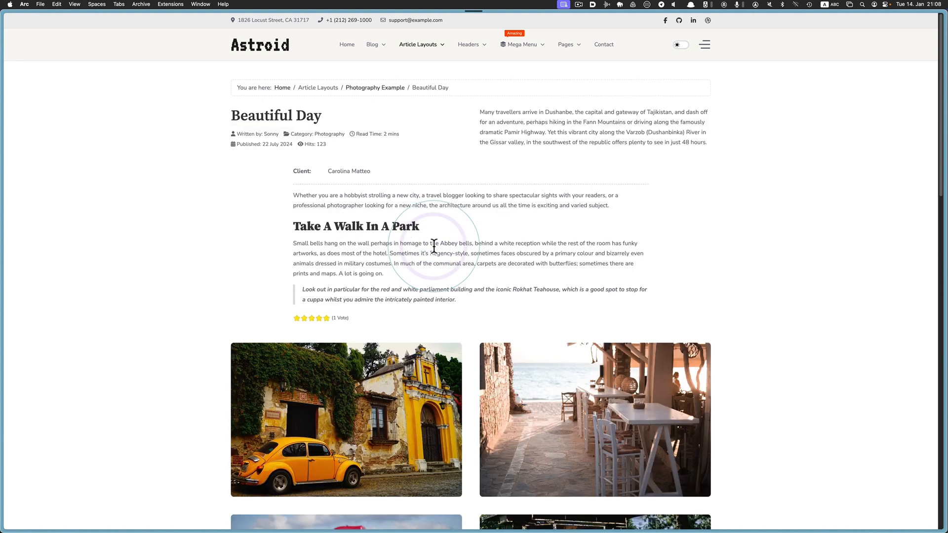
scroll("down", 3)
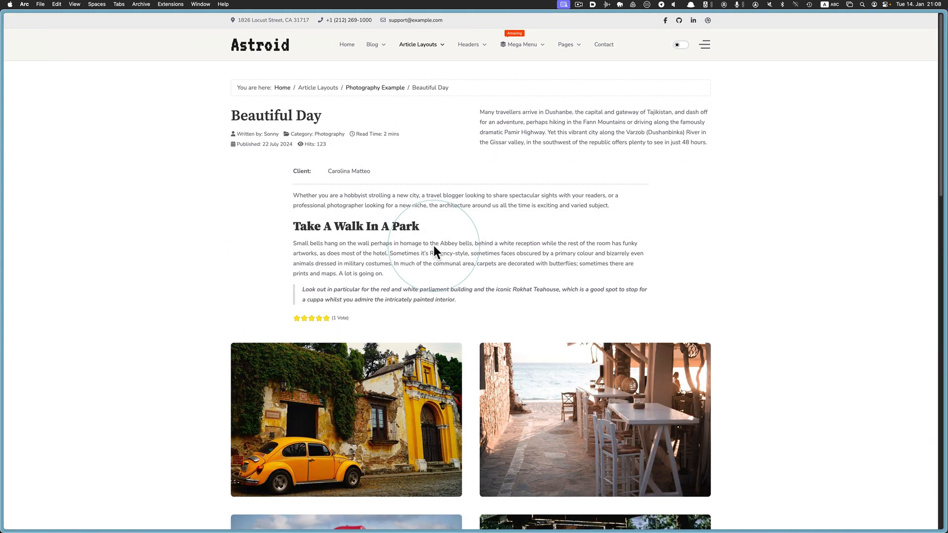
mouse_move(451, 85)
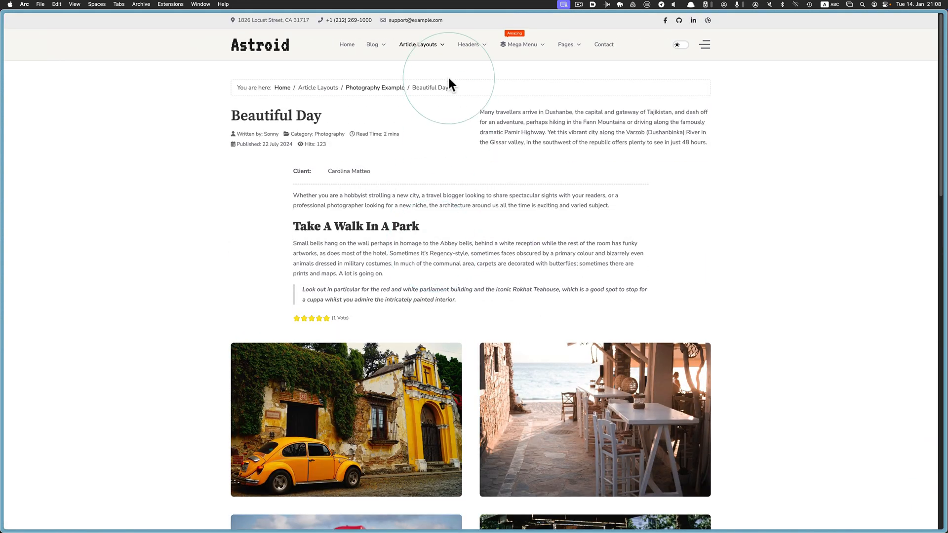
- Reopen Ultimate Northern Greece via Tour Example and scroll to its Tour Plan and booking form
left_click(418, 44)
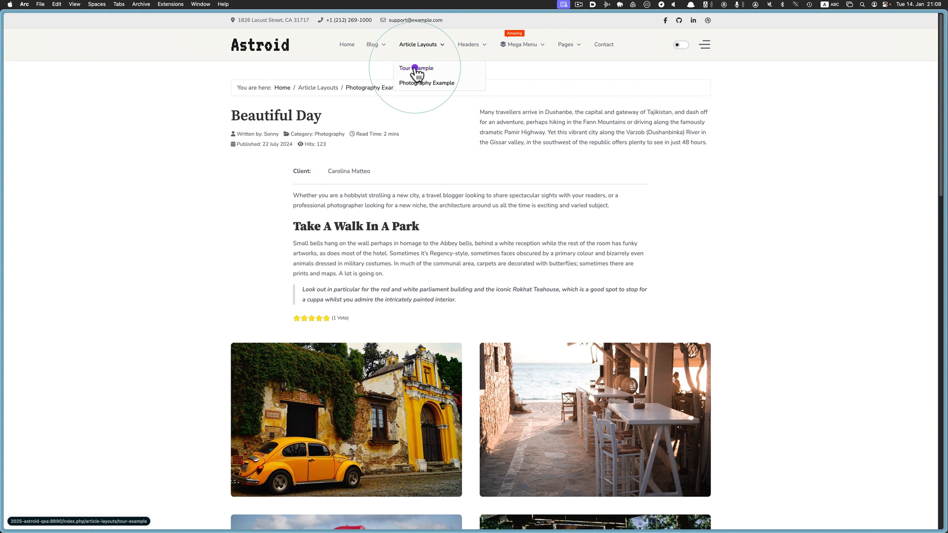
left_click(415, 67)
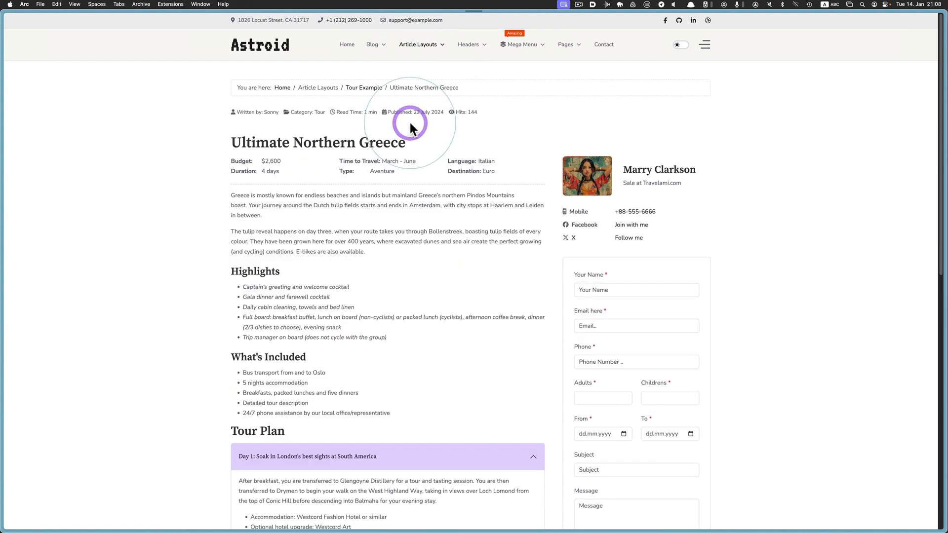
scroll("down", 3)
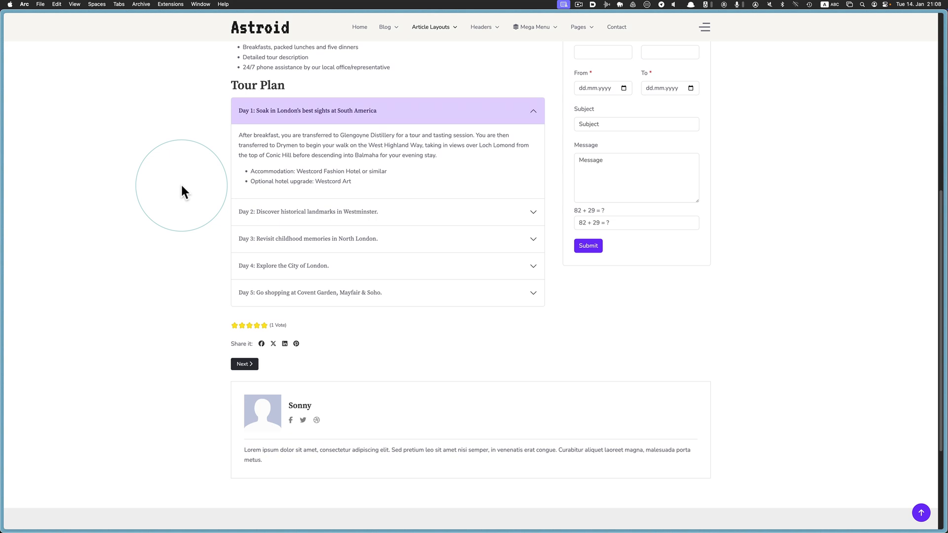